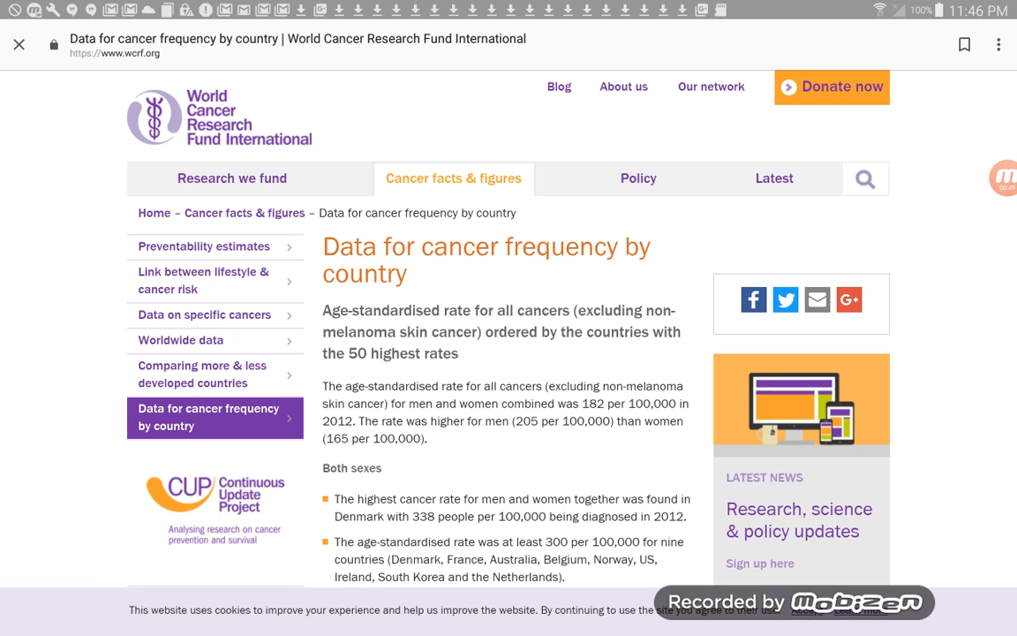
pyautogui.scroll(-3)
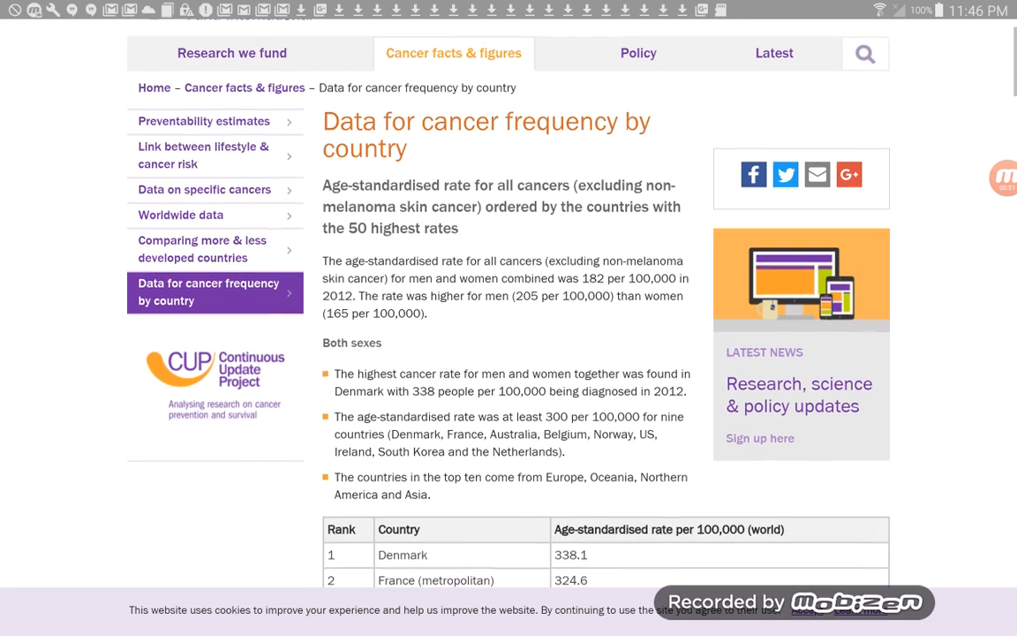
pyautogui.scroll(-3)
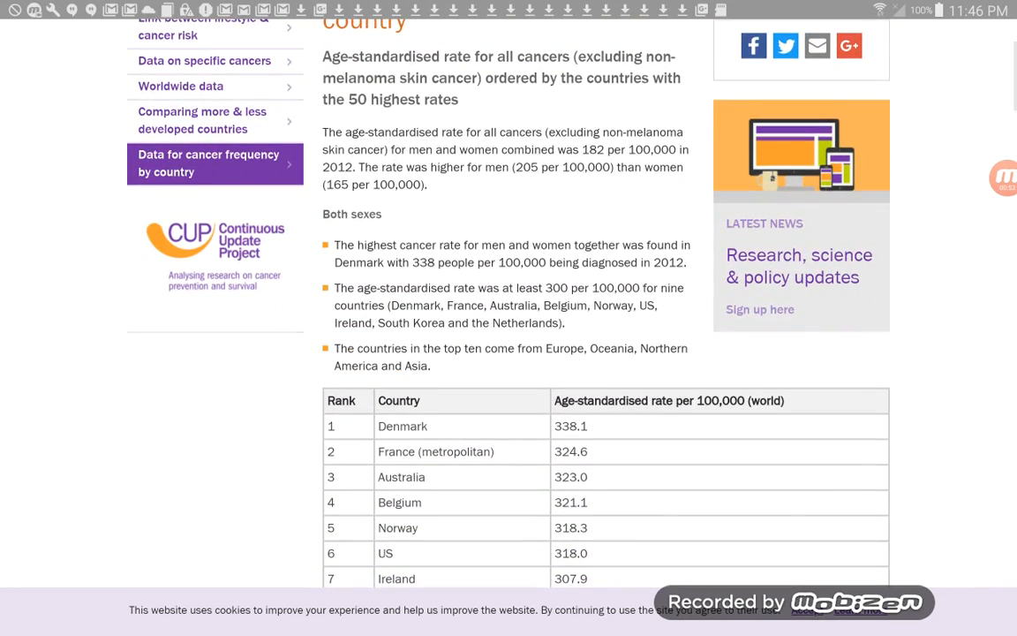
pyautogui.scroll(-3)
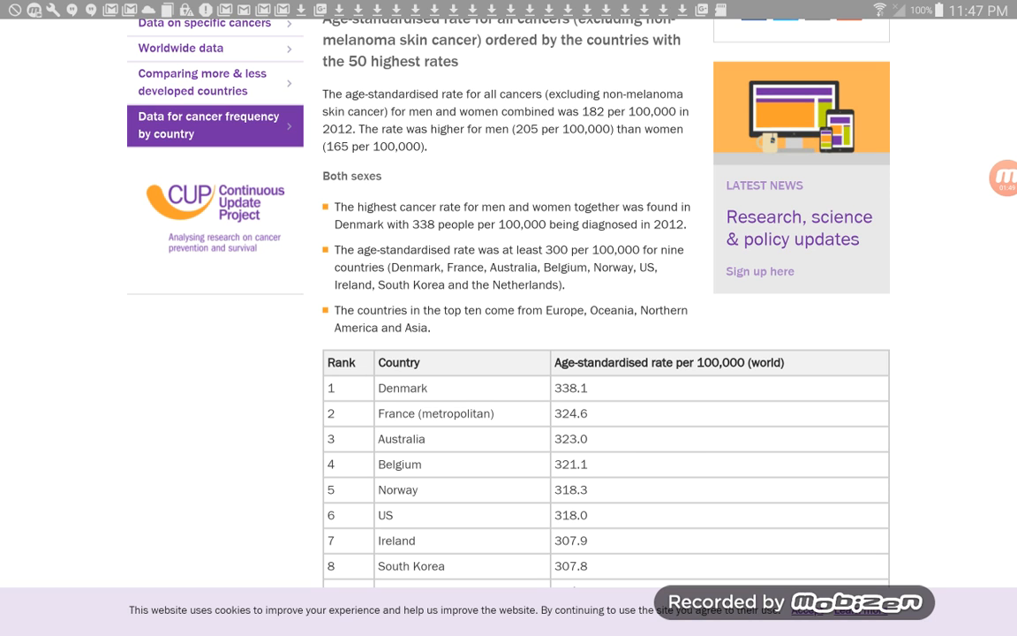
pyautogui.scroll(-3)
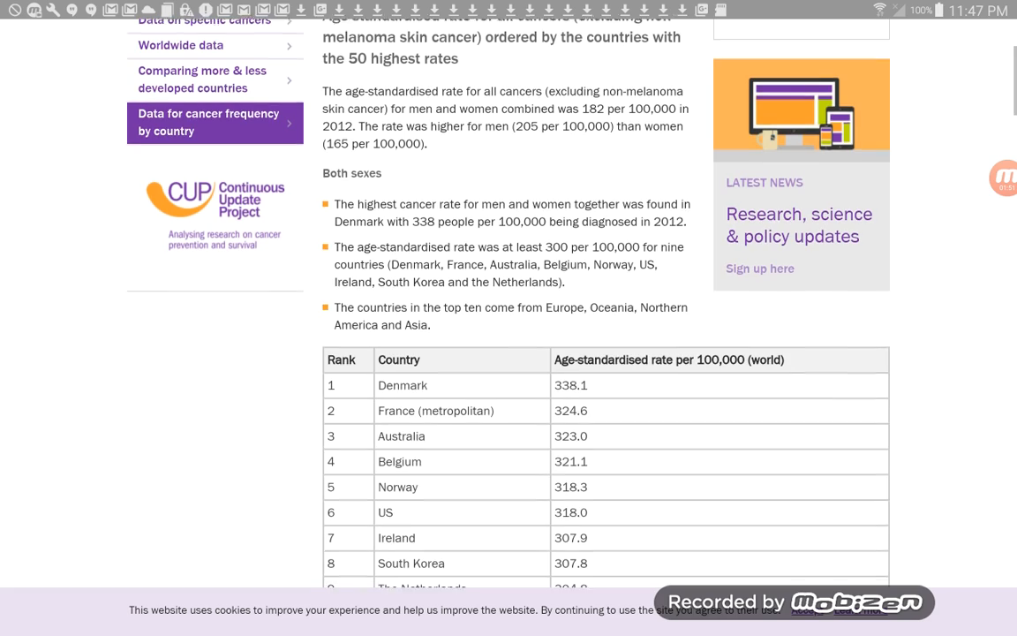
pyautogui.scroll(-3)
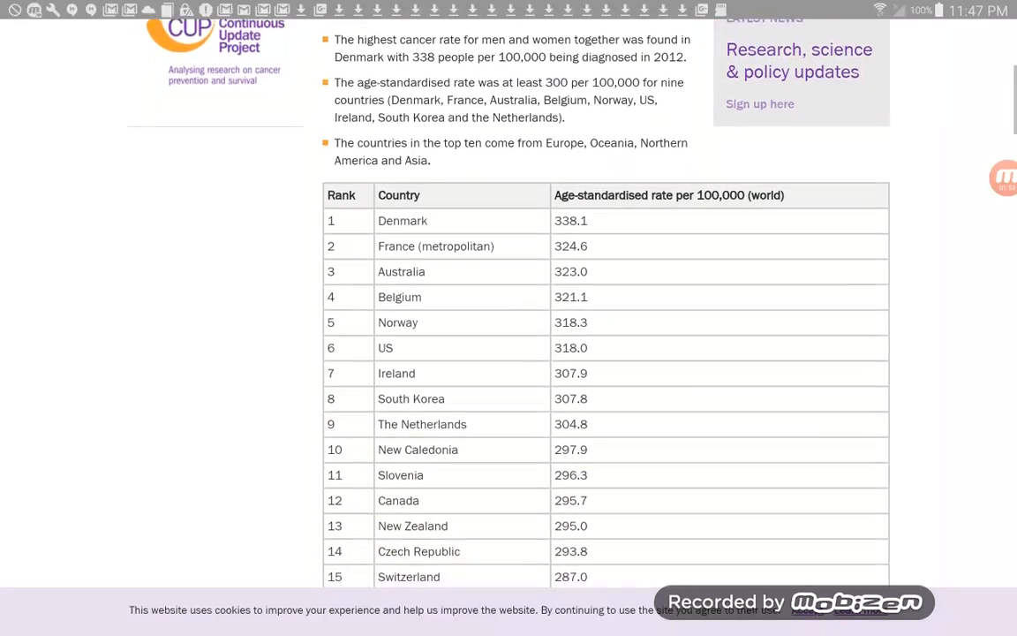
pyautogui.scroll(-3)
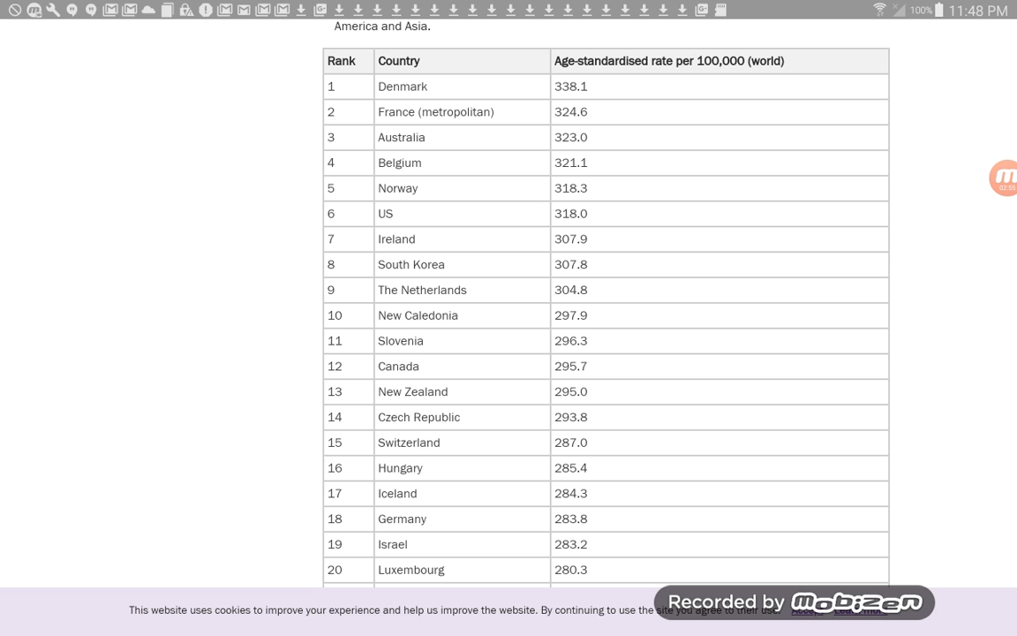
pyautogui.scroll(-3)
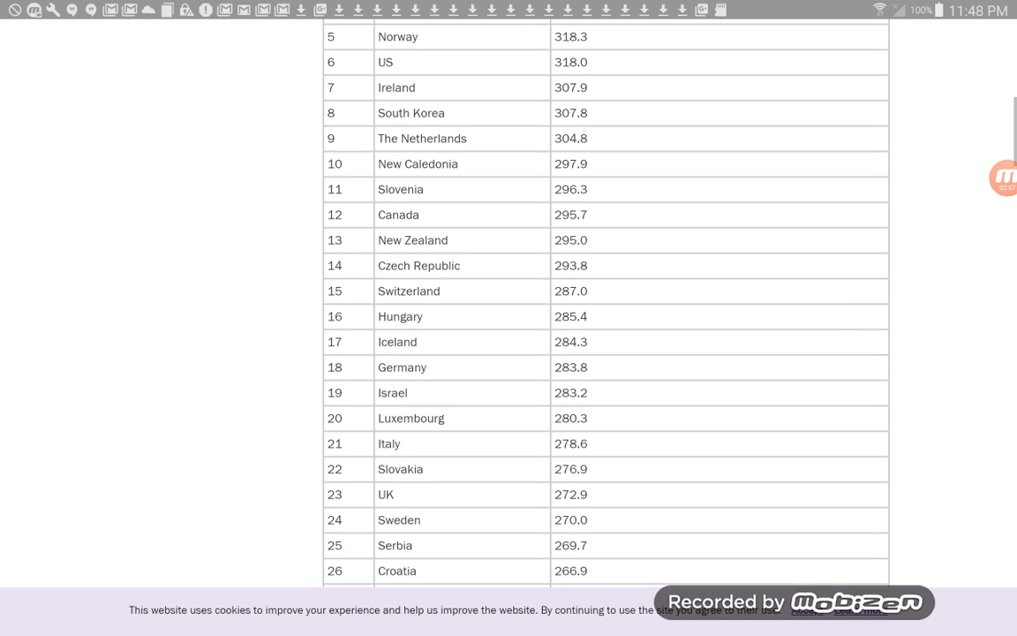
pyautogui.scroll(-3)
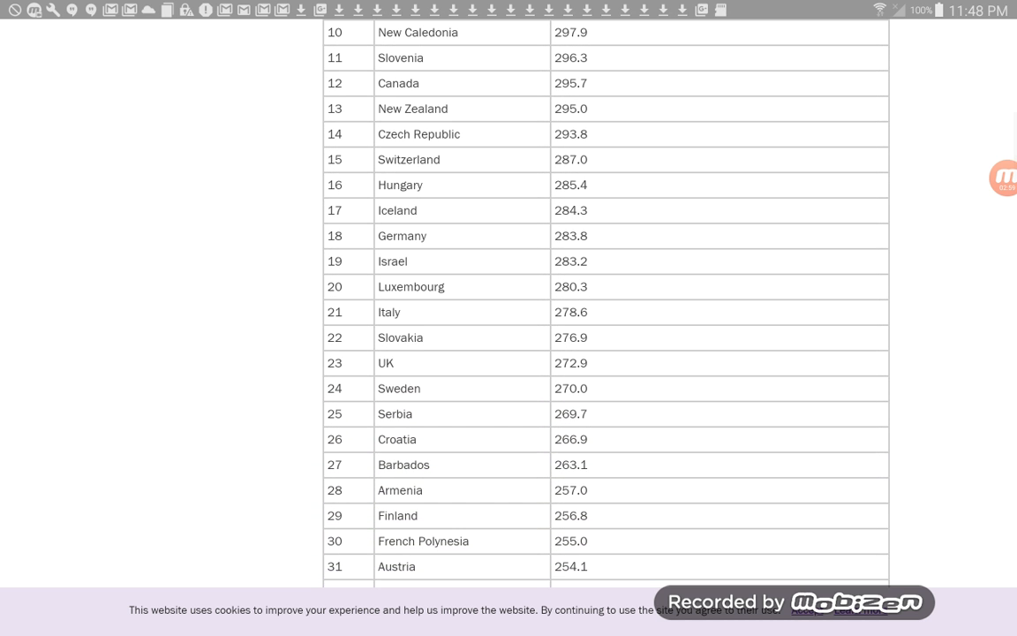
pyautogui.scroll(-3)
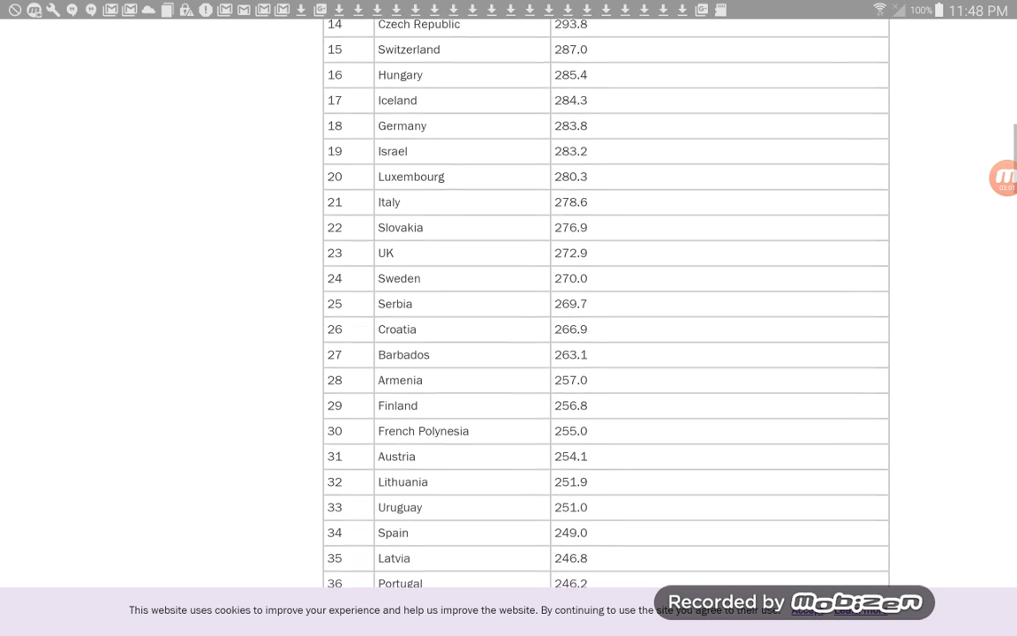
pyautogui.scroll(-3)
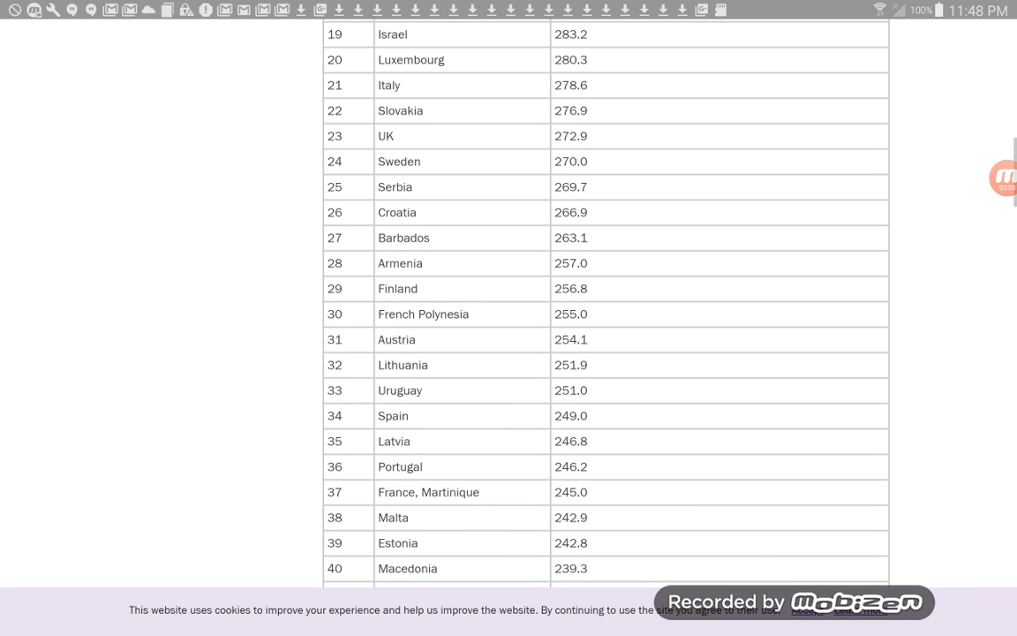
pyautogui.scroll(-3)
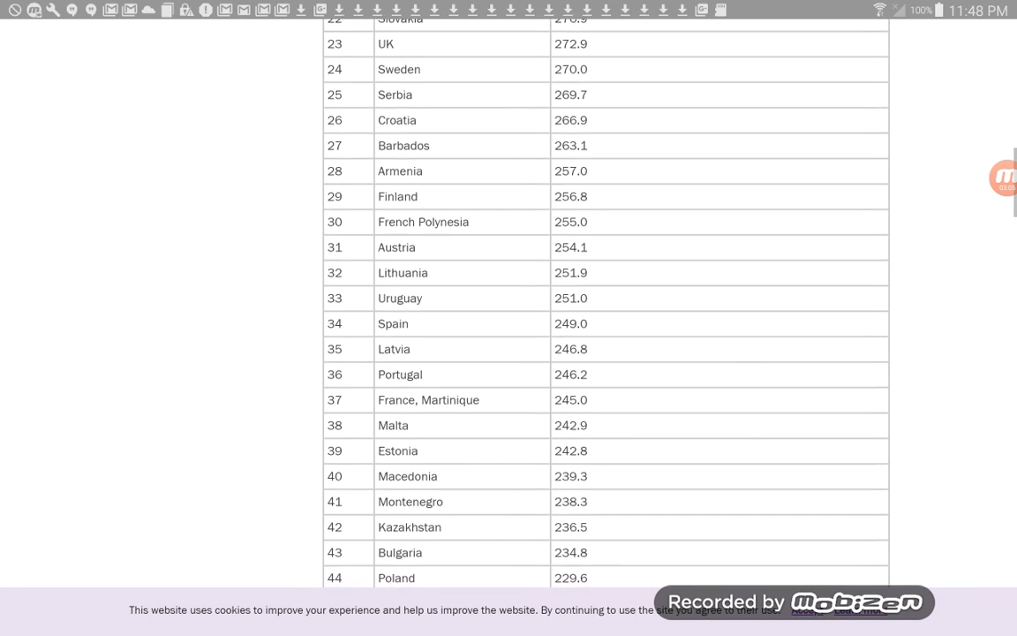
pyautogui.scroll(-3)
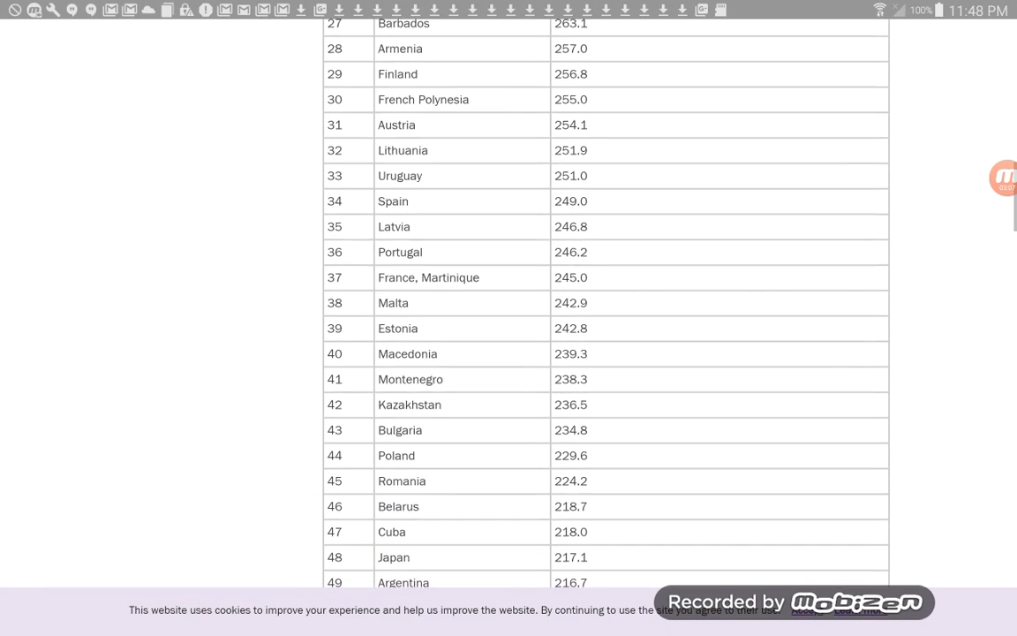
pyautogui.scroll(-3)
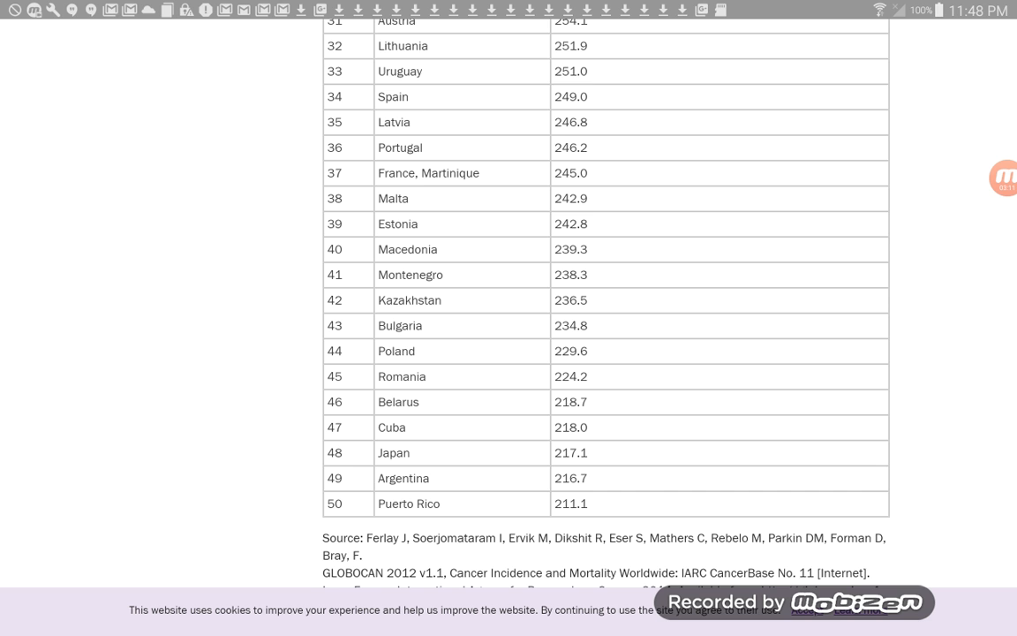
pyautogui.scroll(-3)
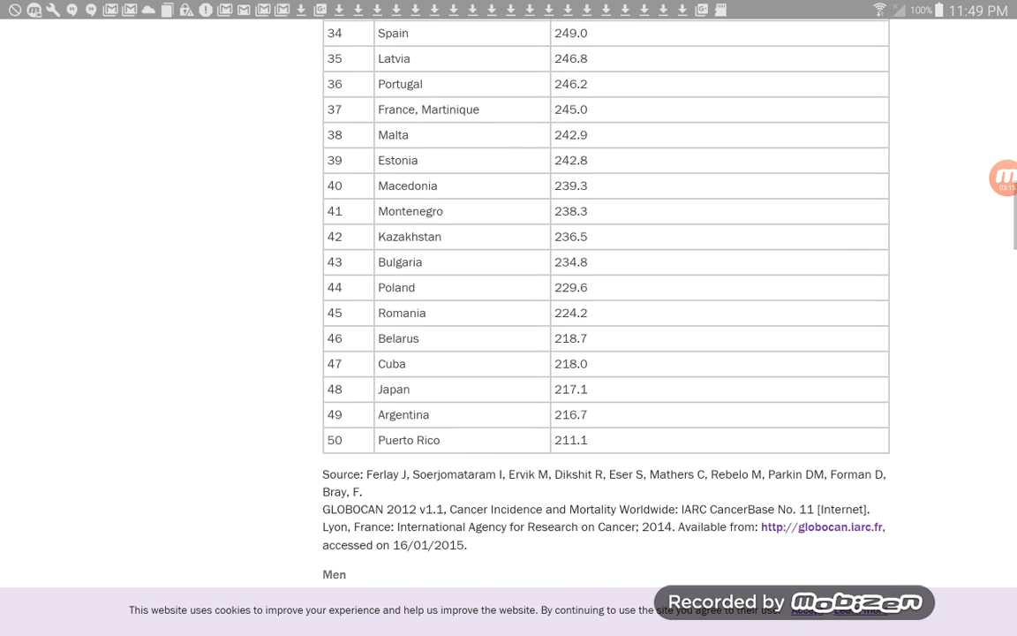
pyautogui.scroll(-3)
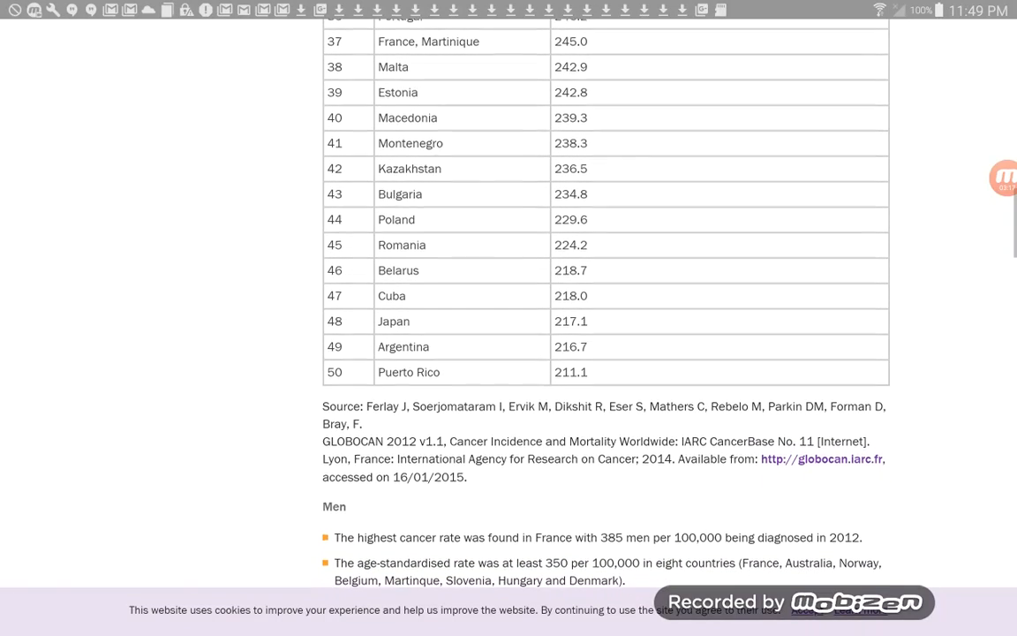
pyautogui.scroll(-3)
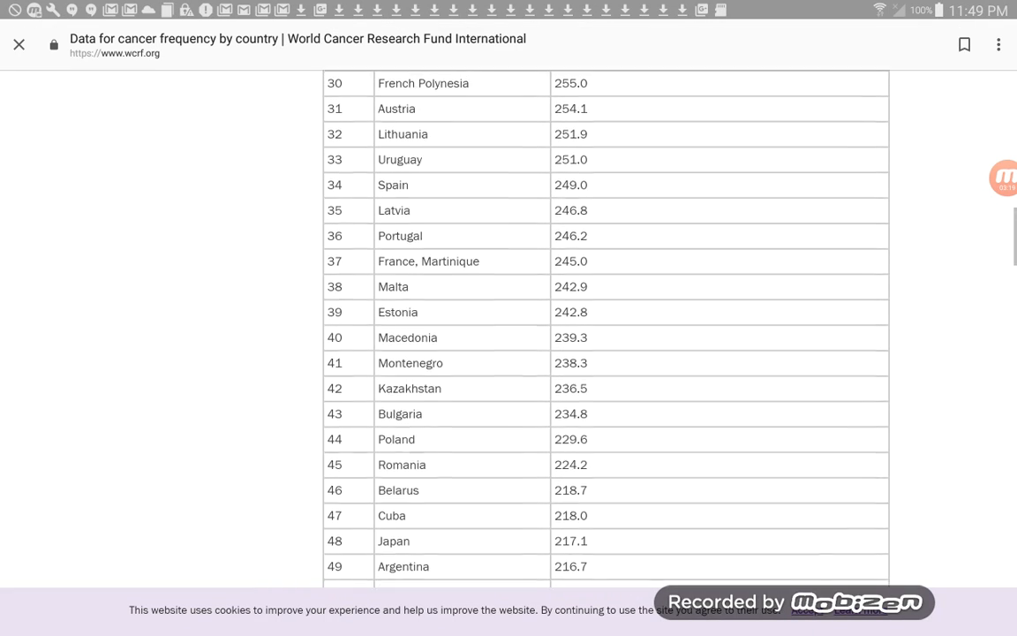
pyautogui.scroll(3)
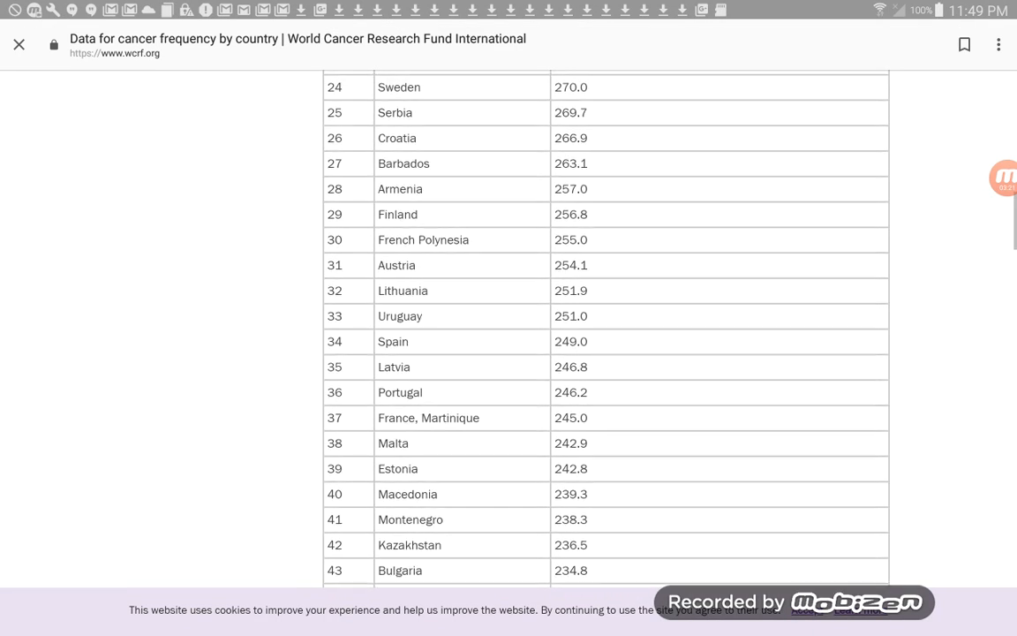
pyautogui.scroll(3)
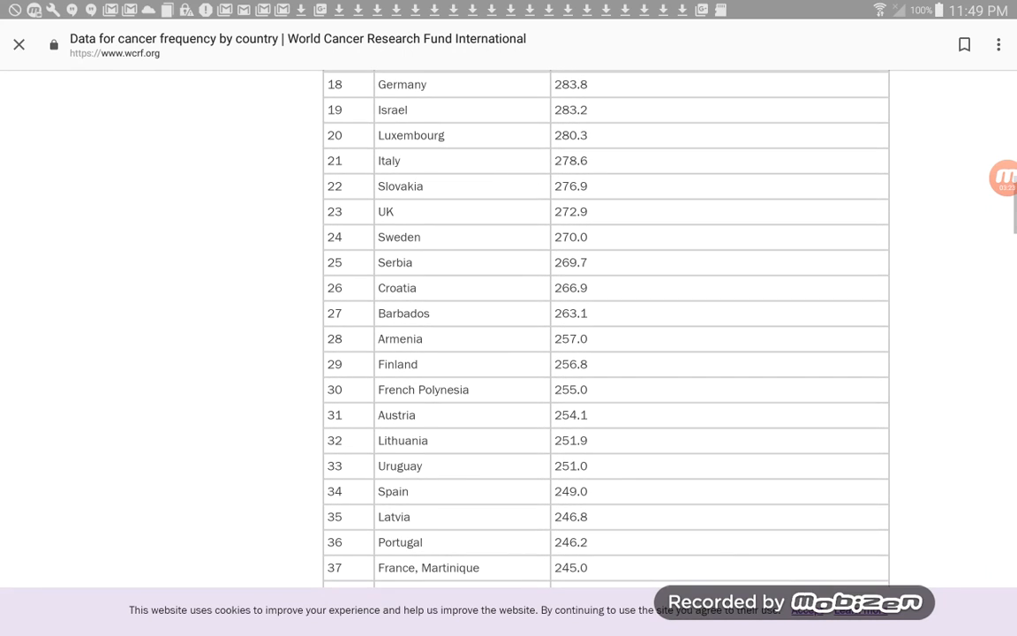
pyautogui.scroll(3)
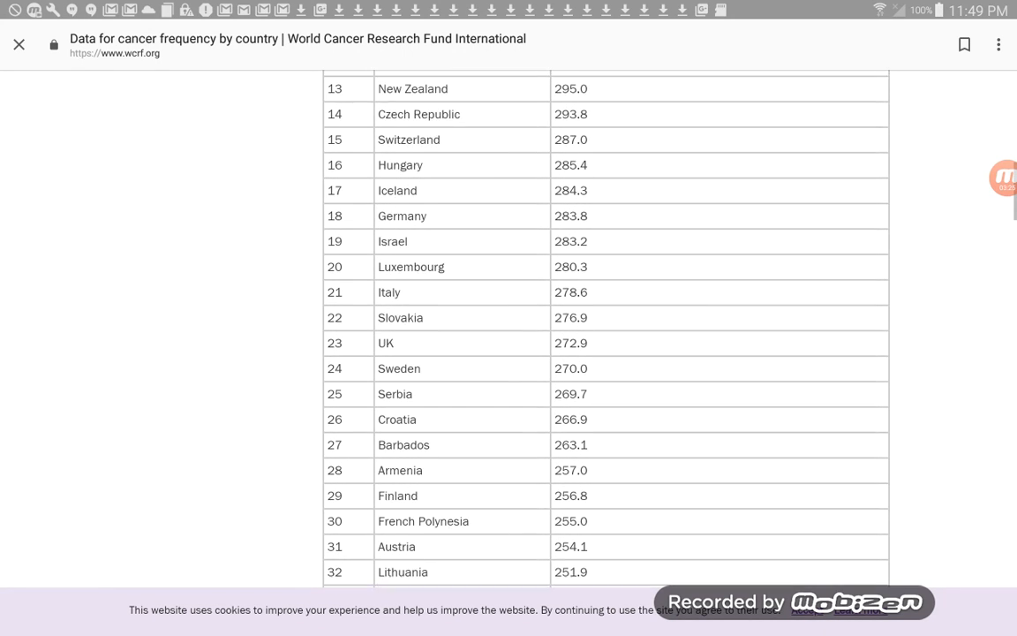
pyautogui.scroll(3)
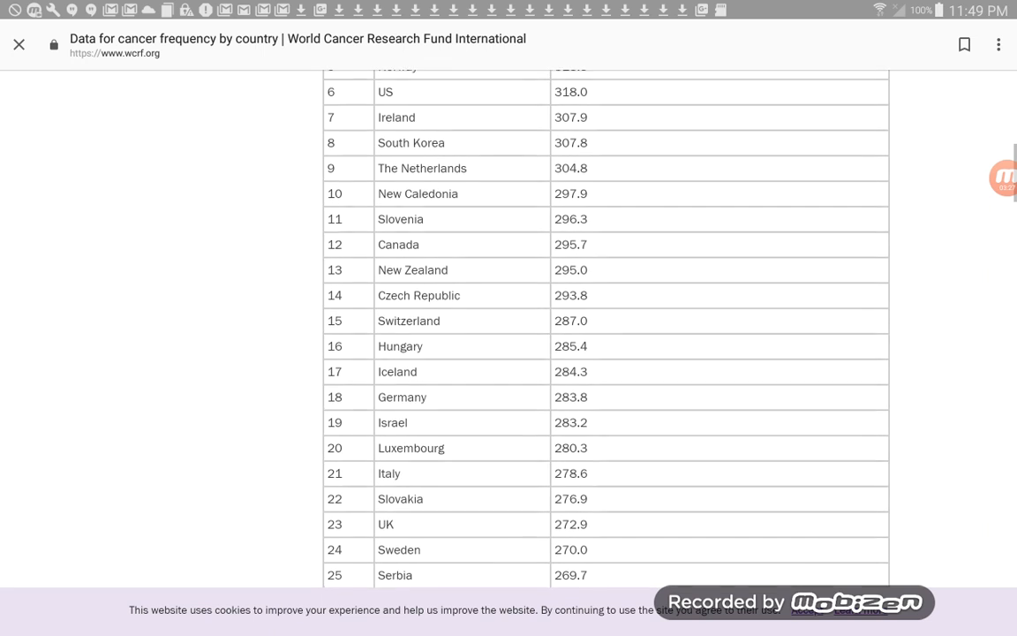
pyautogui.scroll(-3)
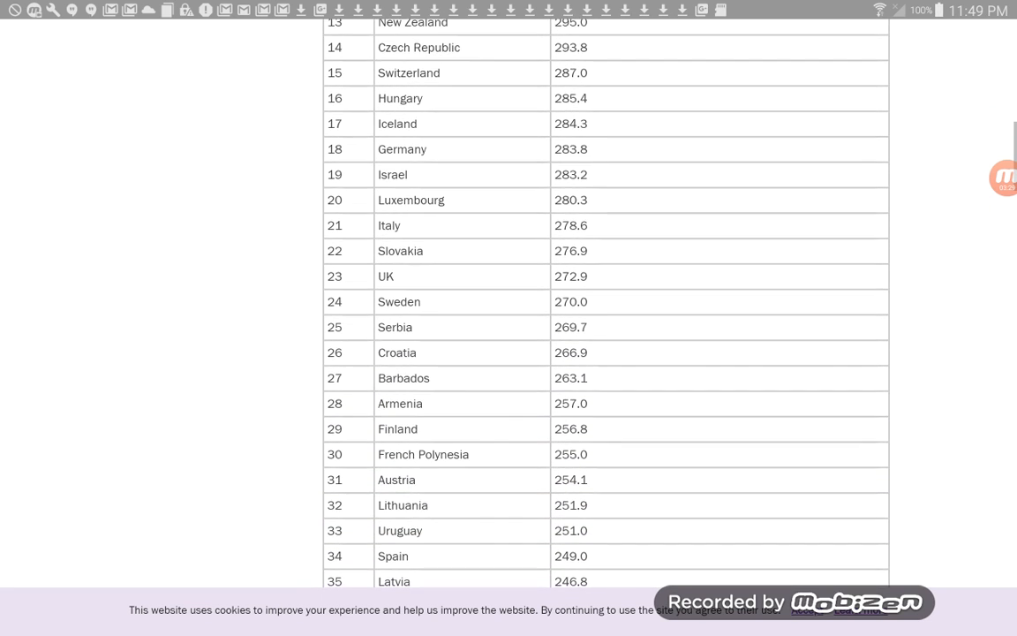
pyautogui.scroll(-3)
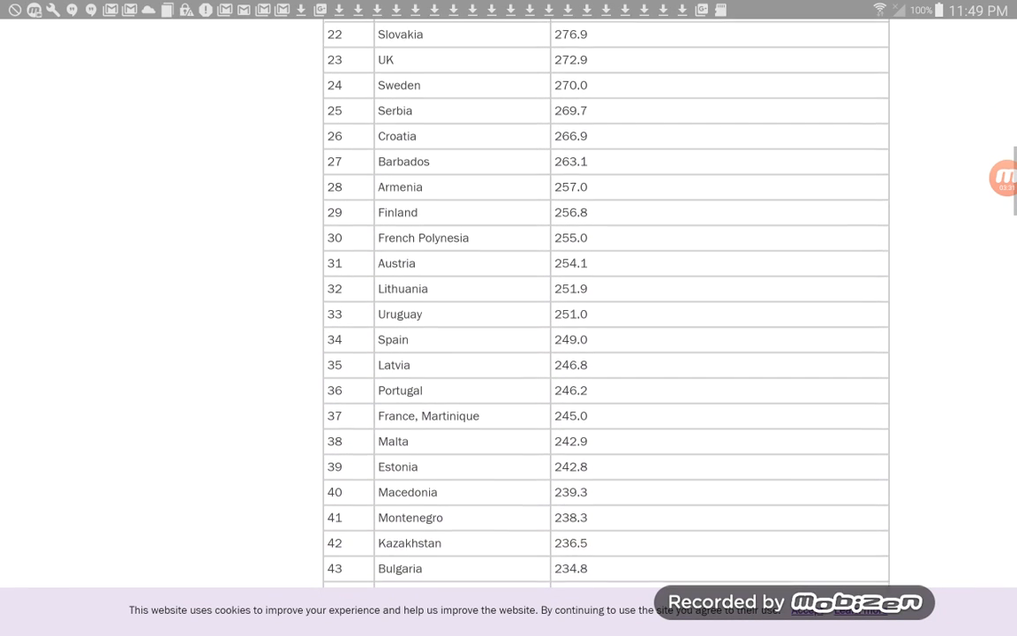
pyautogui.scroll(-3)
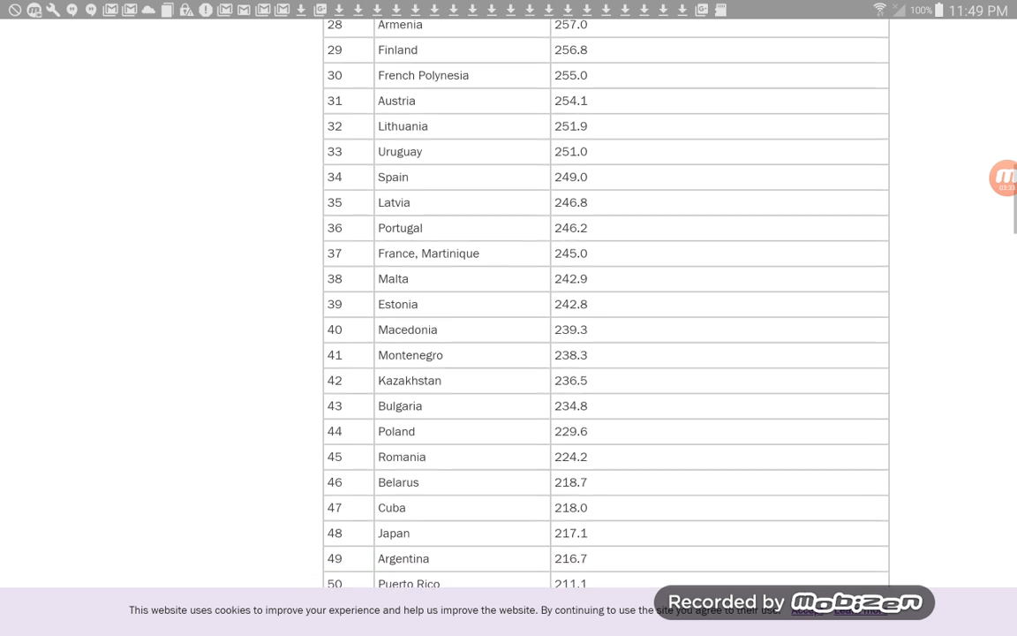
pyautogui.scroll(-3)
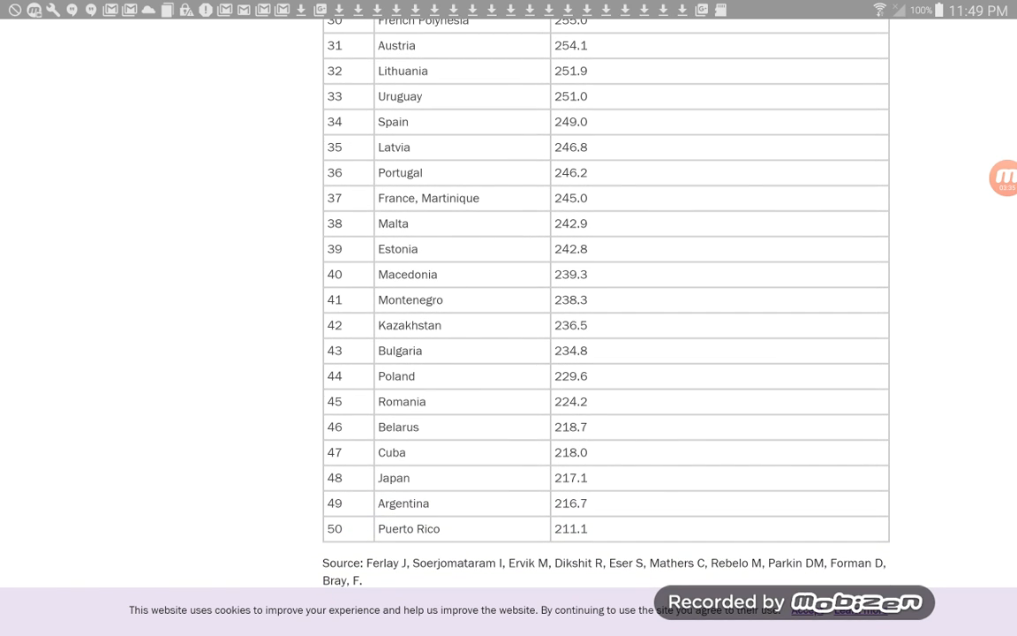
pyautogui.scroll(-3)
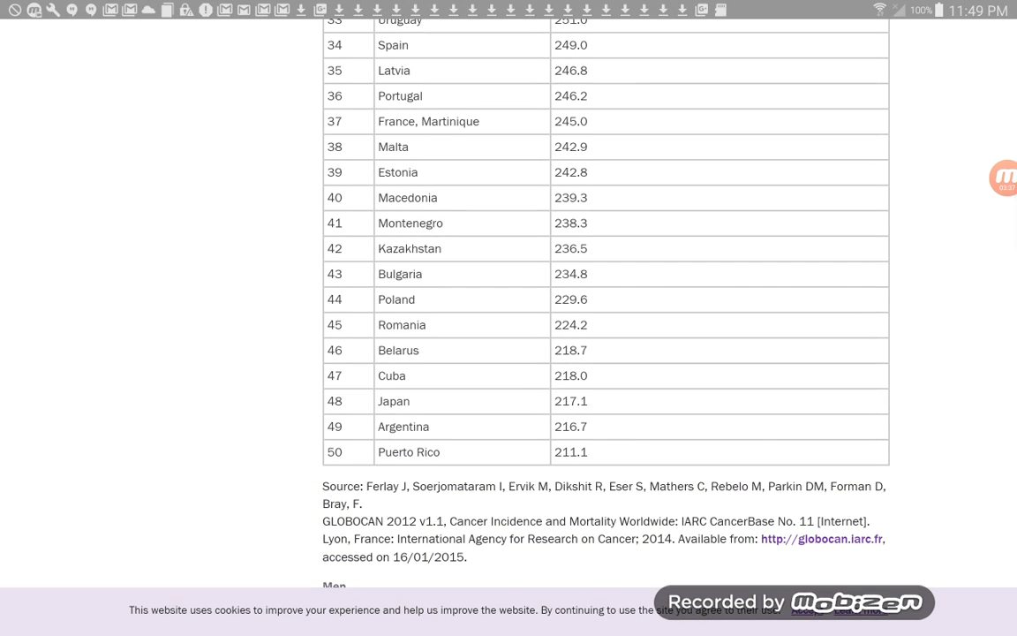
pyautogui.scroll(-3)
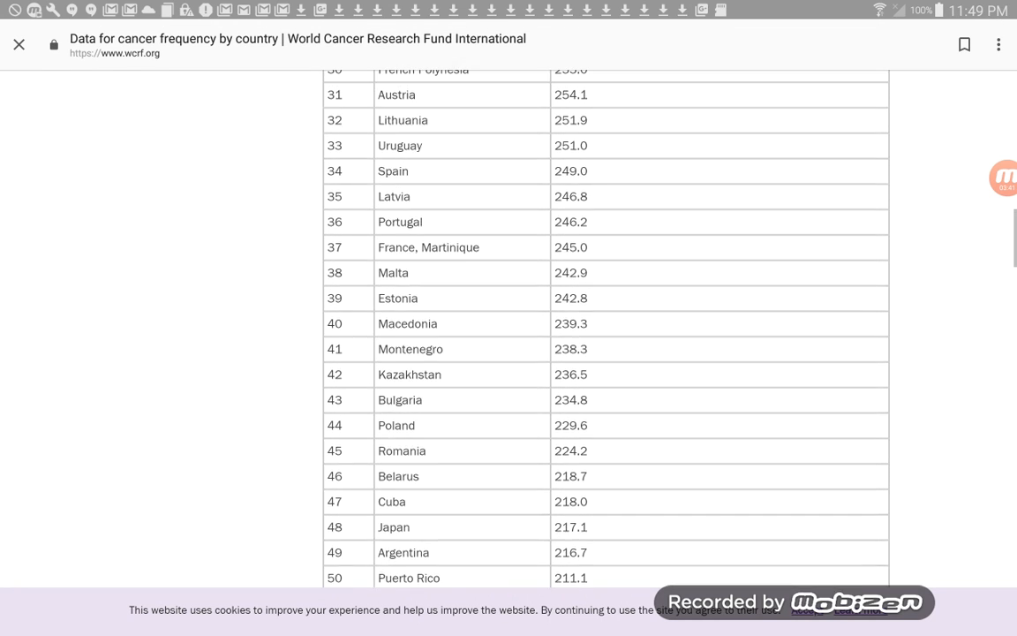
pyautogui.scroll(3)
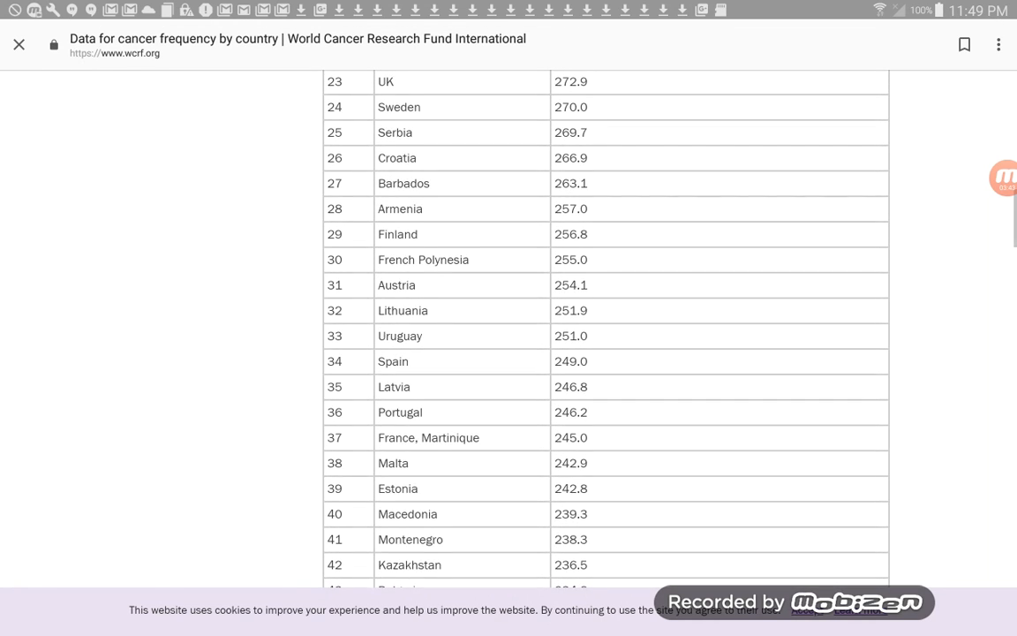
pyautogui.scroll(3)
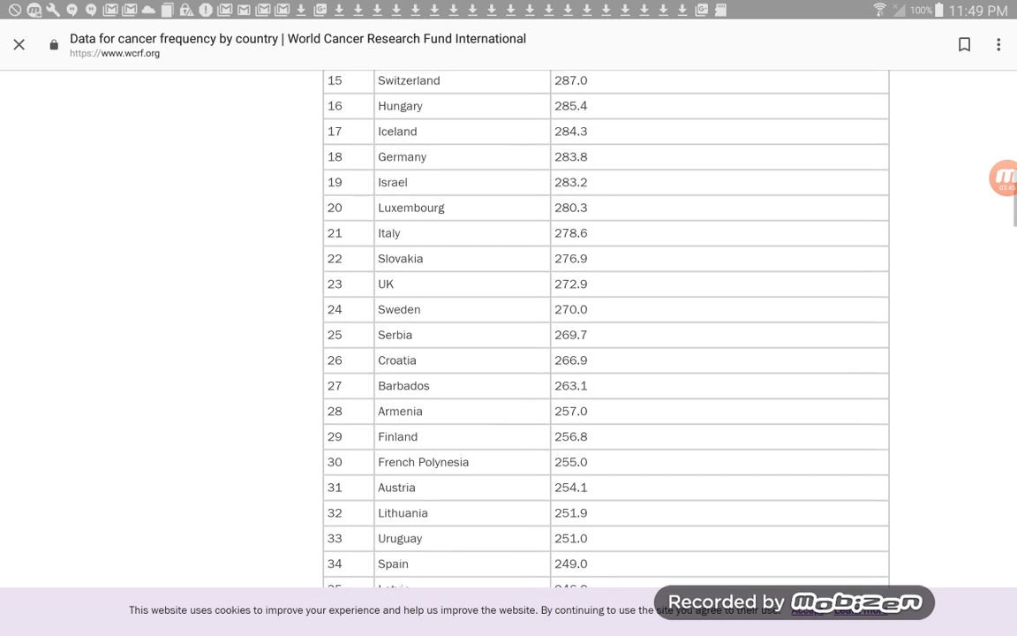
pyautogui.scroll(3)
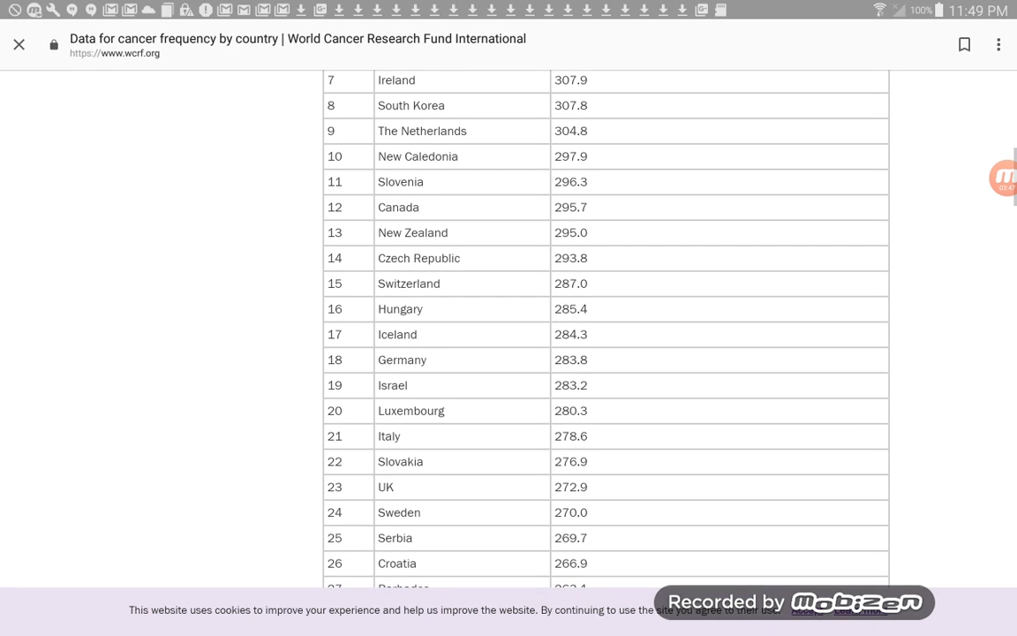
pyautogui.scroll(3)
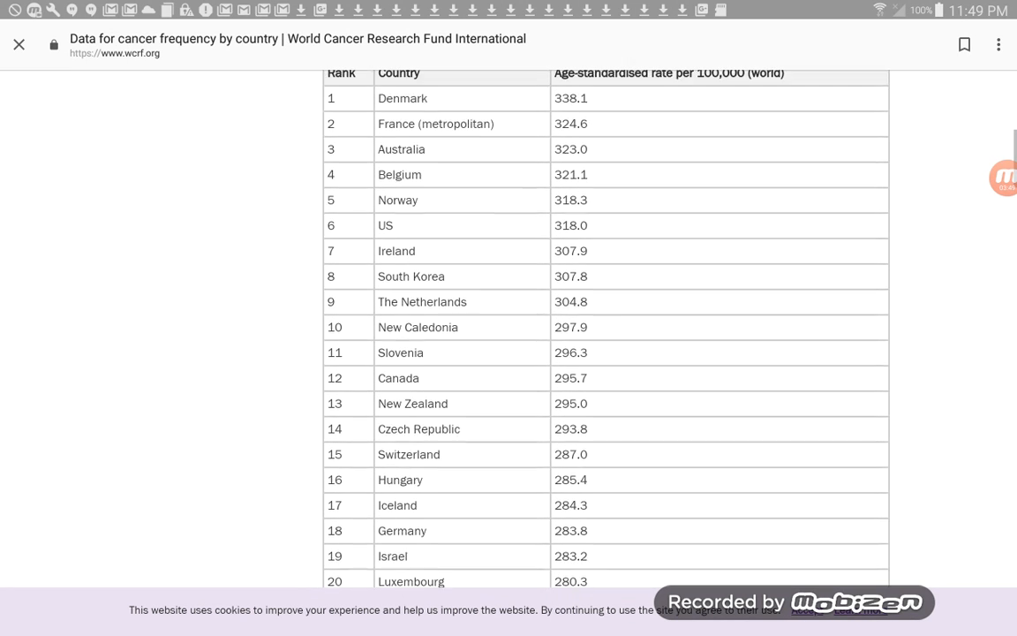
pyautogui.scroll(3)
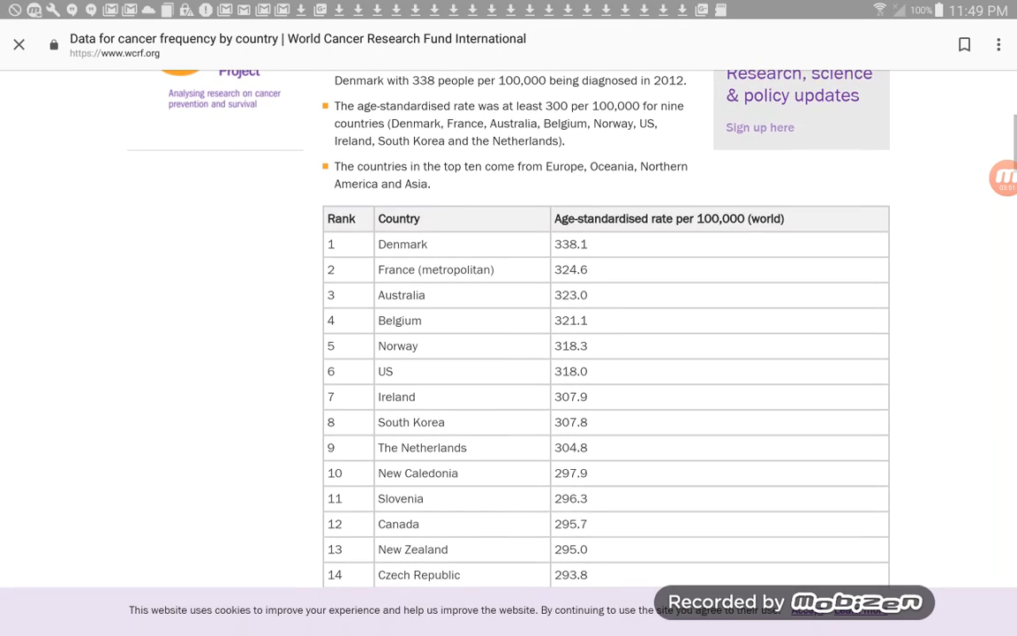
pyautogui.scroll(-3)
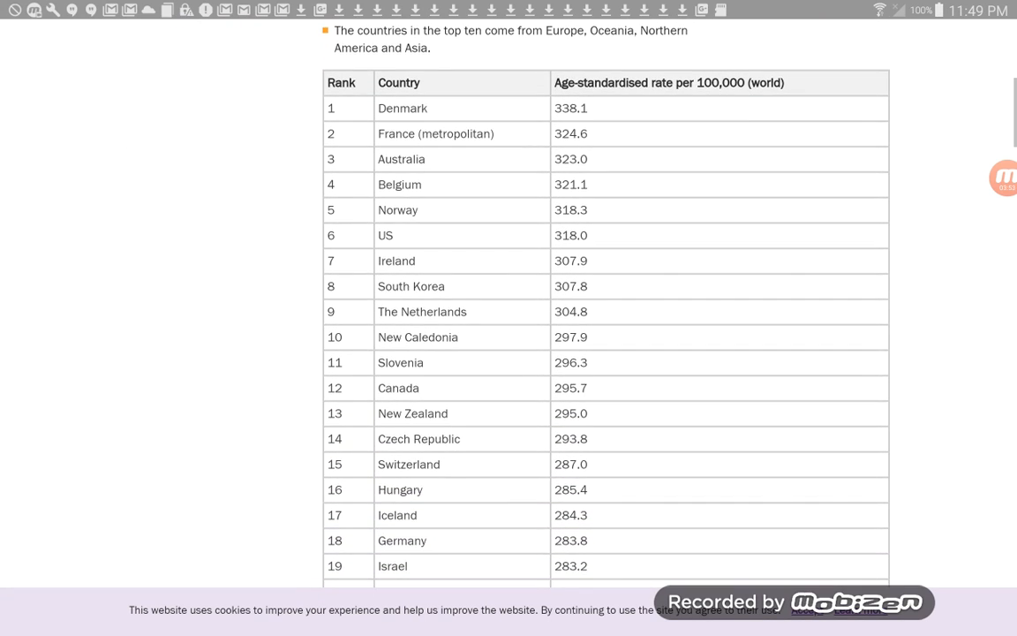
pyautogui.scroll(-3)
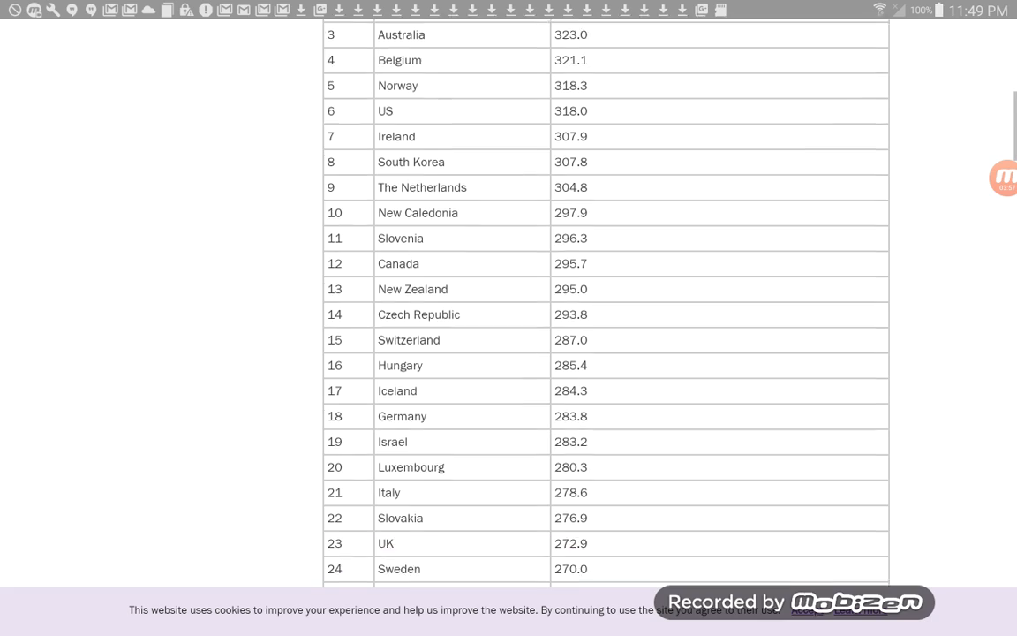
pyautogui.scroll(-3)
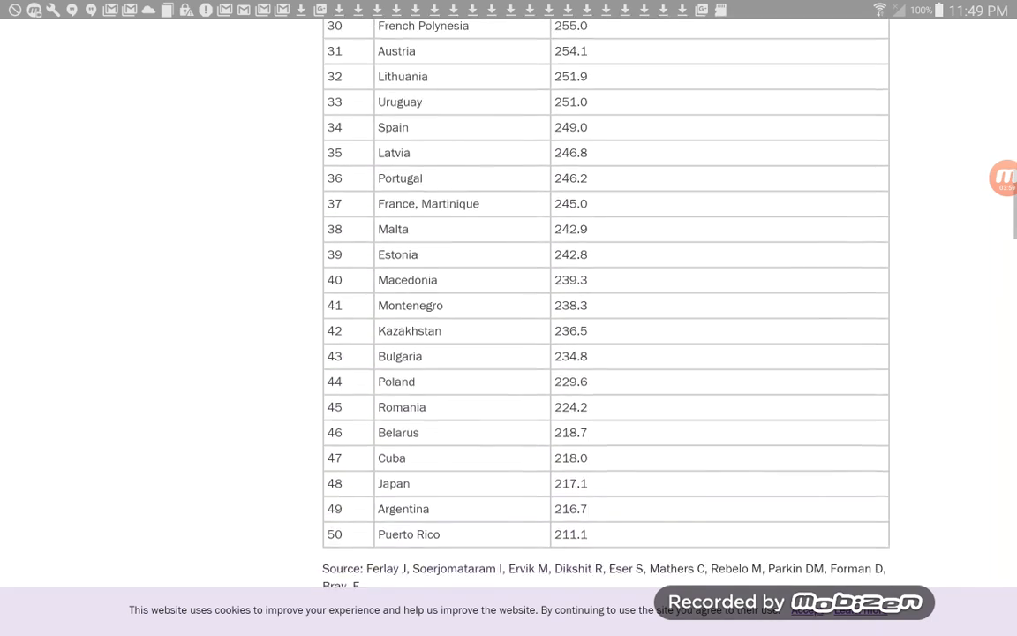
pyautogui.scroll(-3)
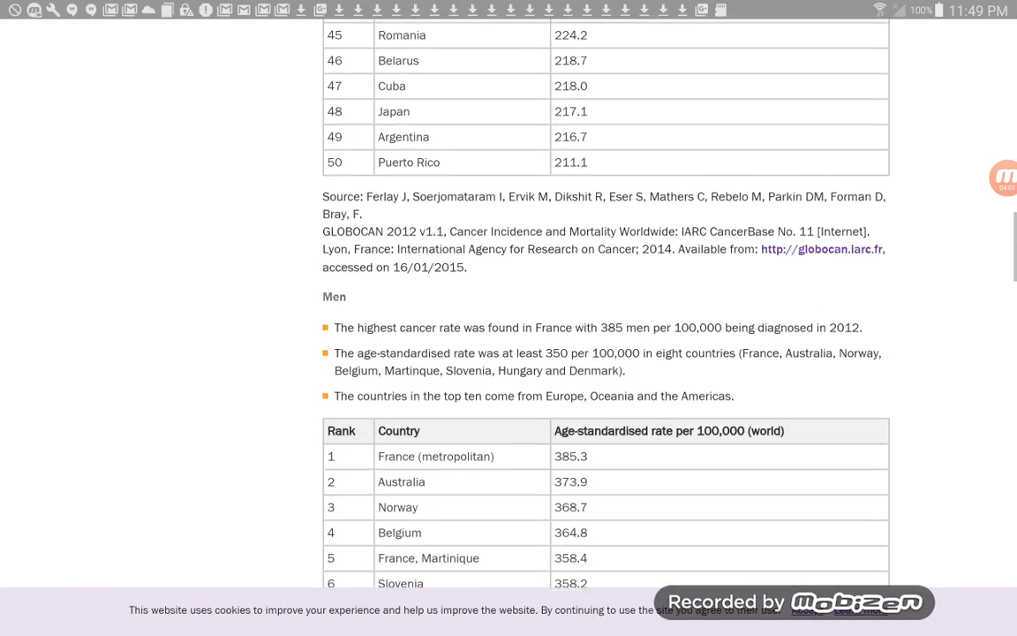
pyautogui.scroll(-3)
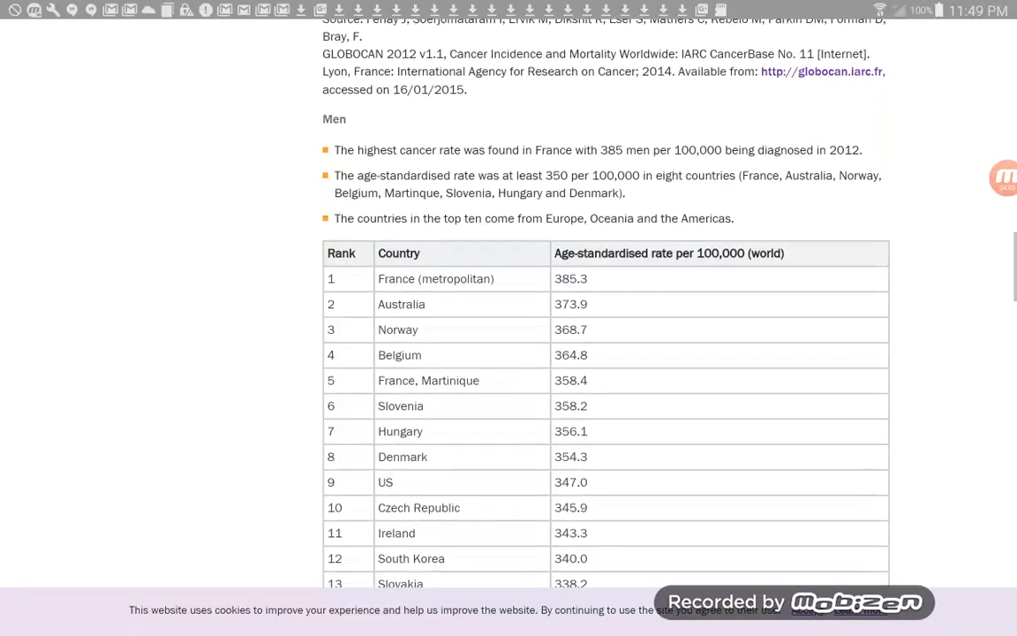
pyautogui.scroll(-3)
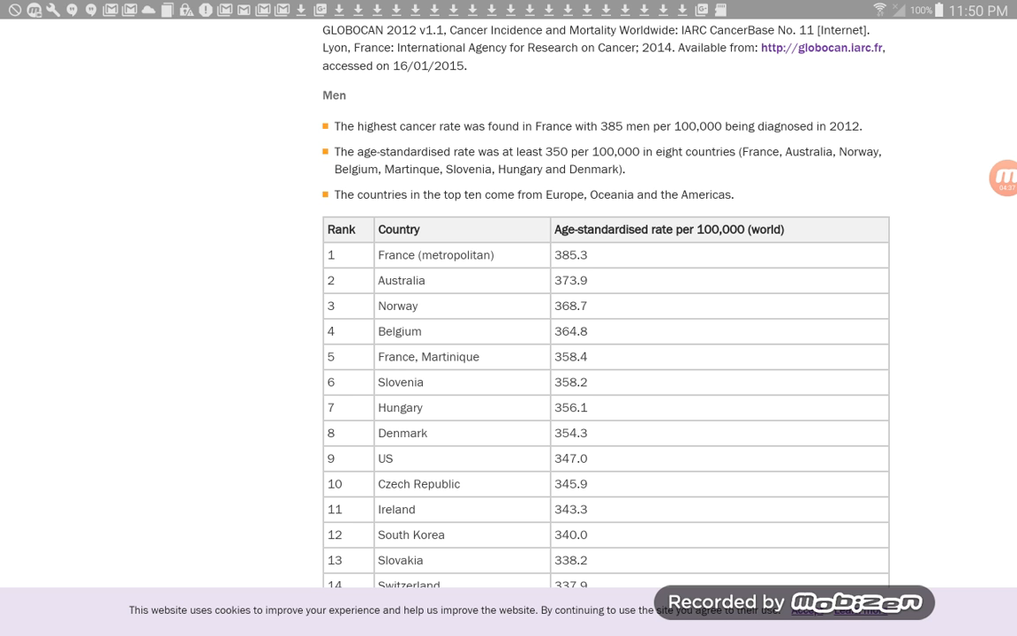
pyautogui.scroll(-3)
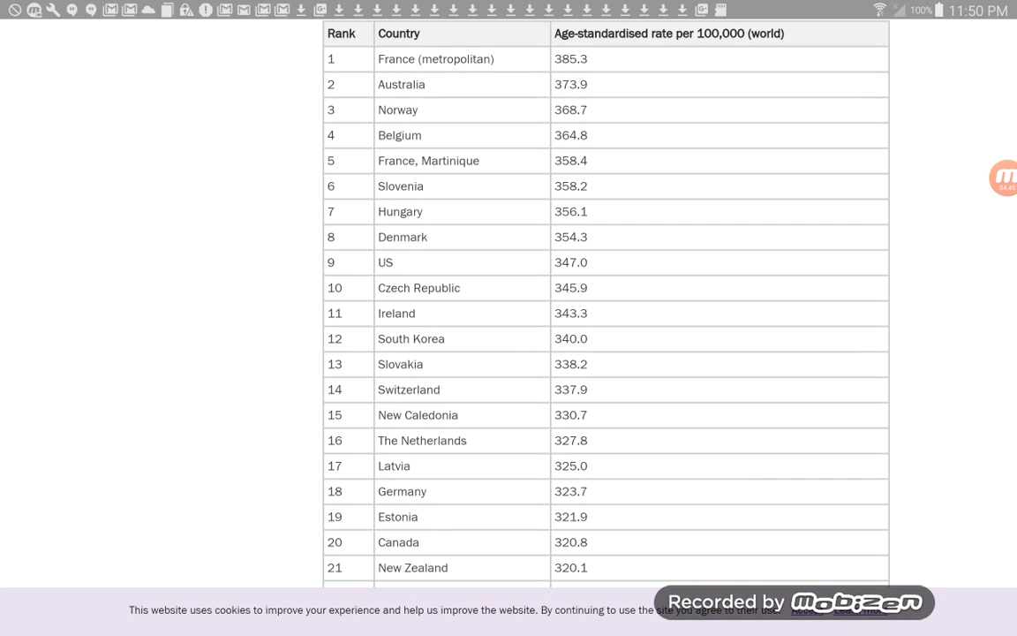
pyautogui.scroll(-3)
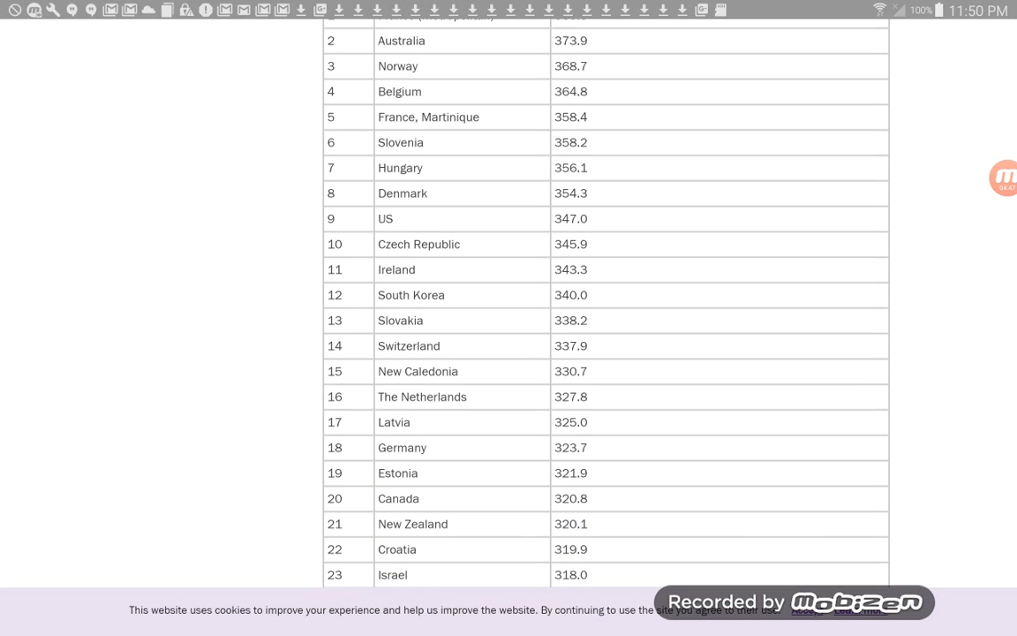
pyautogui.scroll(-3)
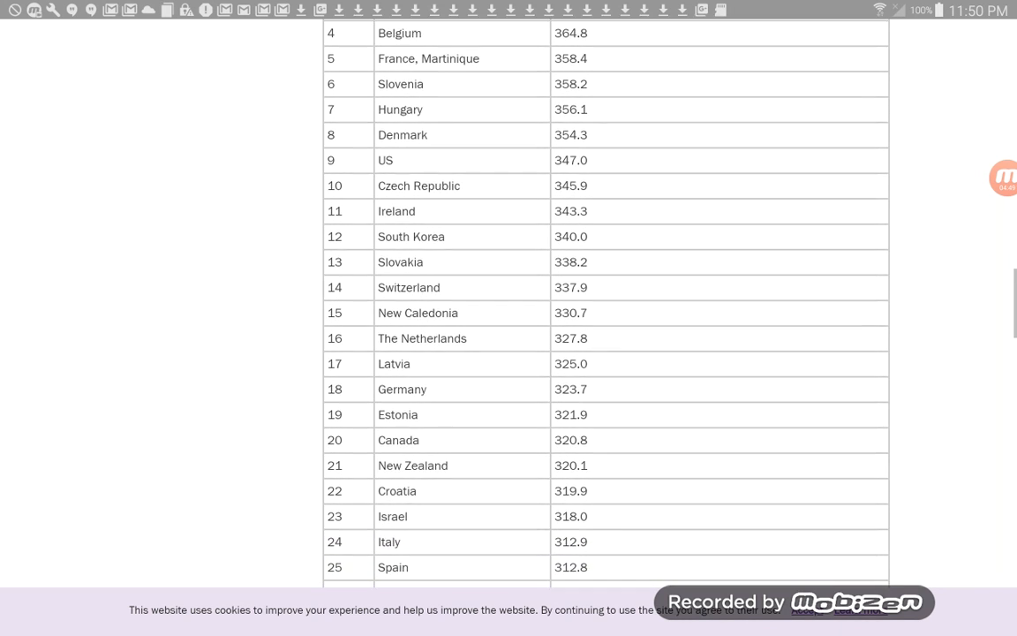
pyautogui.scroll(-3)
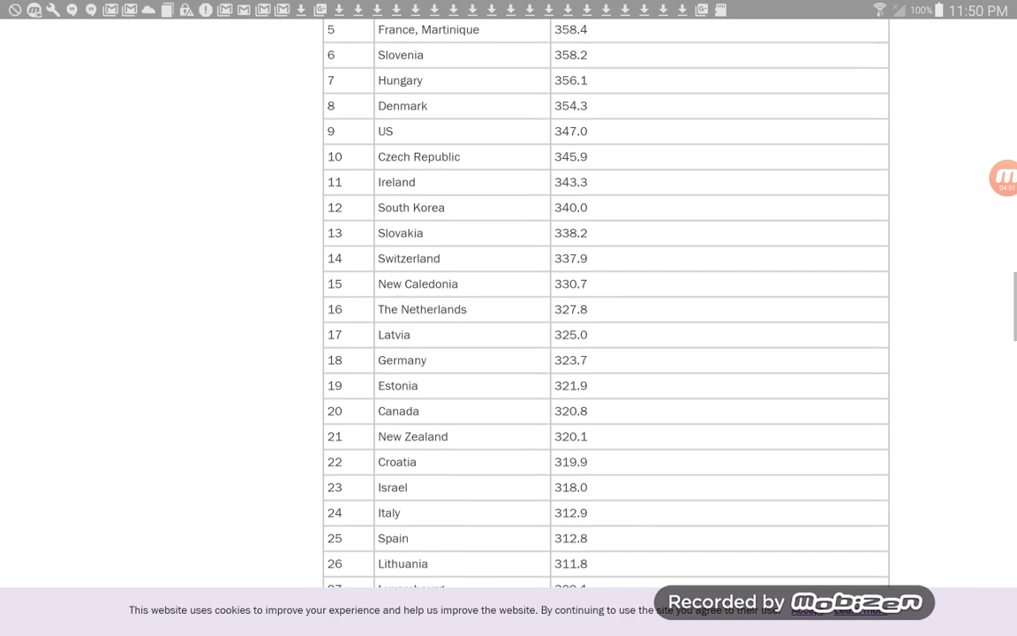
pyautogui.scroll(-3)
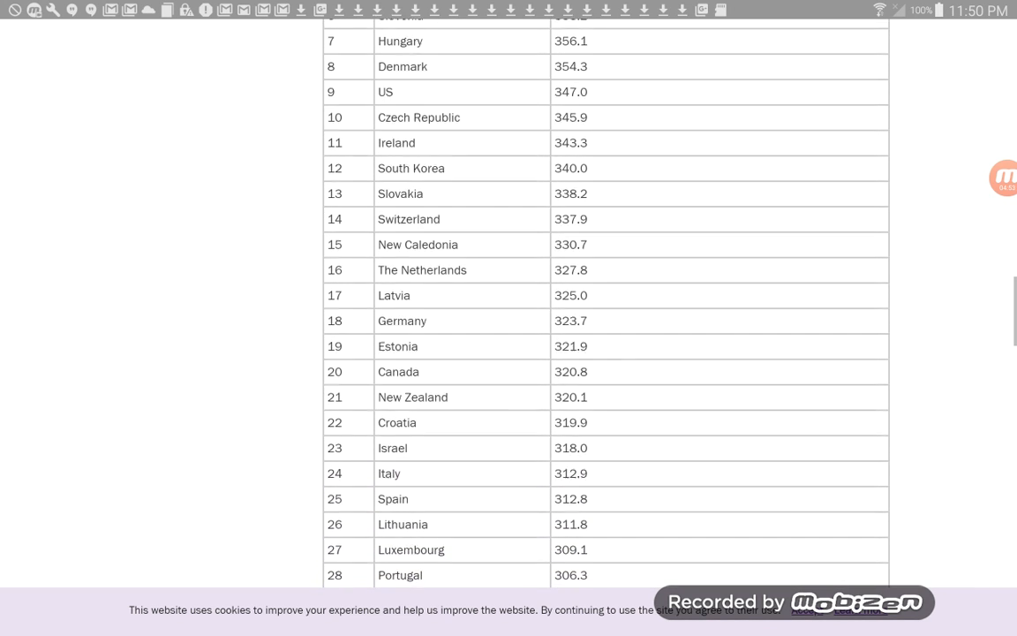
pyautogui.scroll(-3)
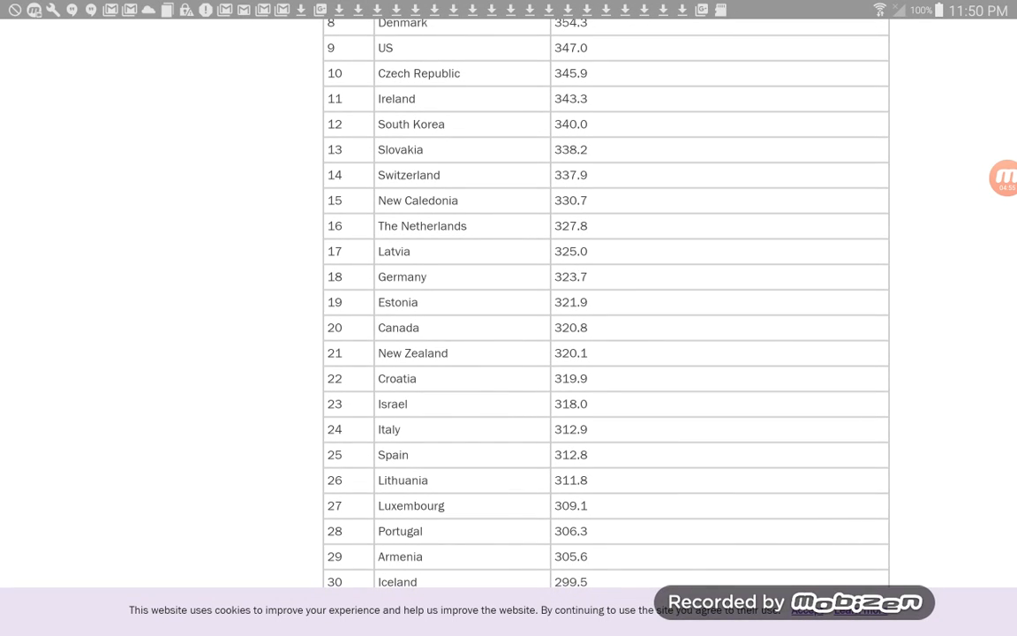
pyautogui.scroll(-3)
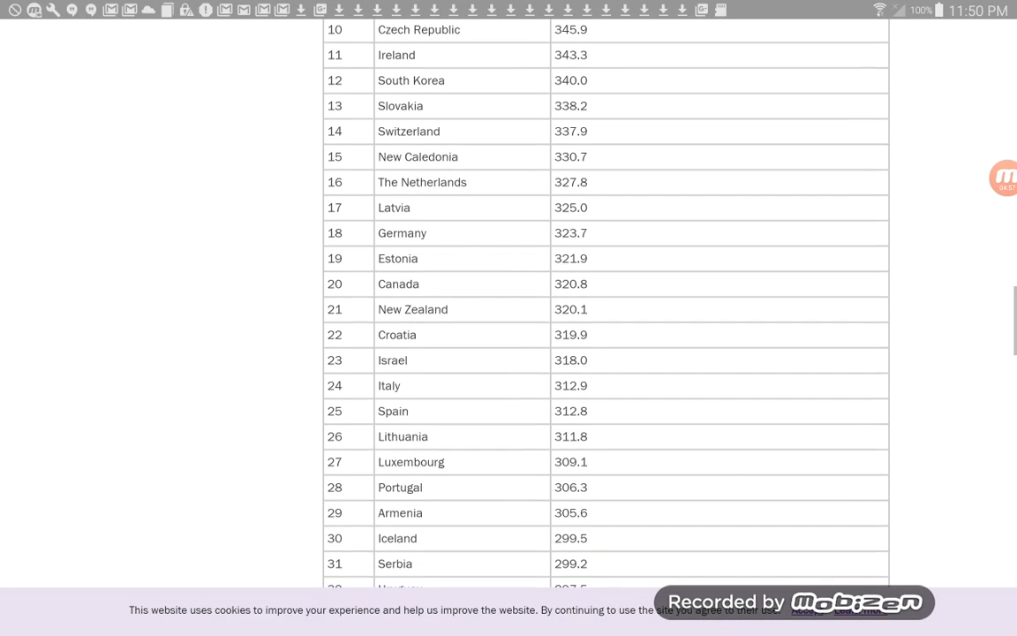
pyautogui.scroll(-3)
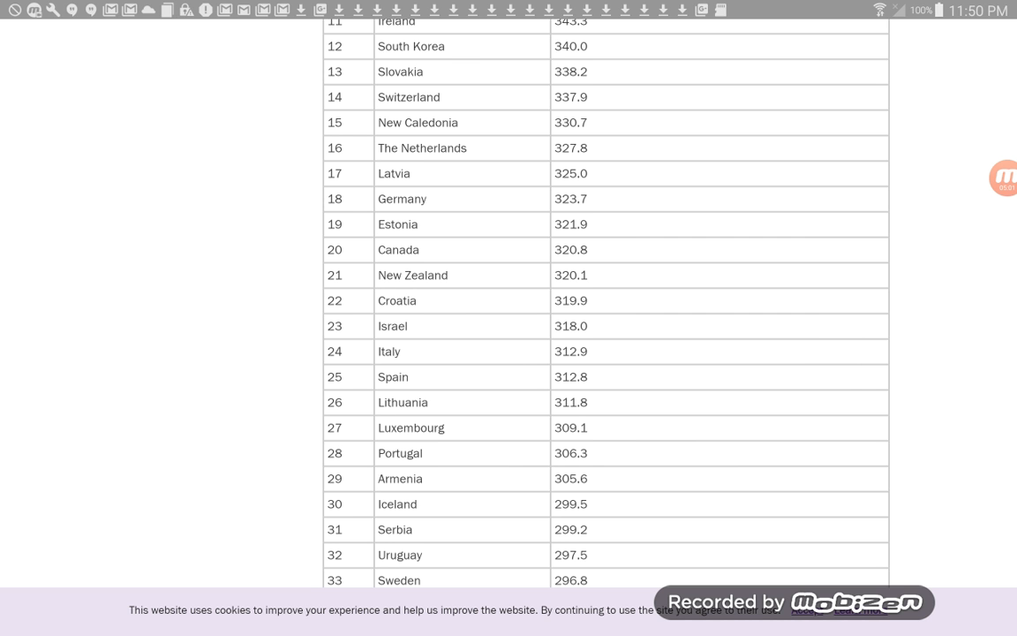
pyautogui.scroll(-3)
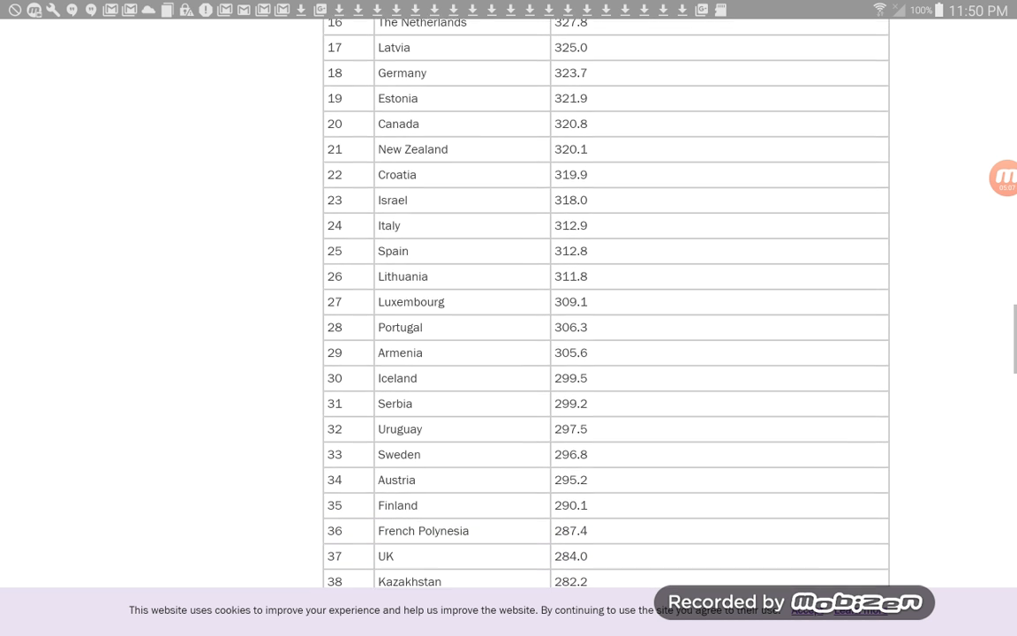
pyautogui.scroll(-3)
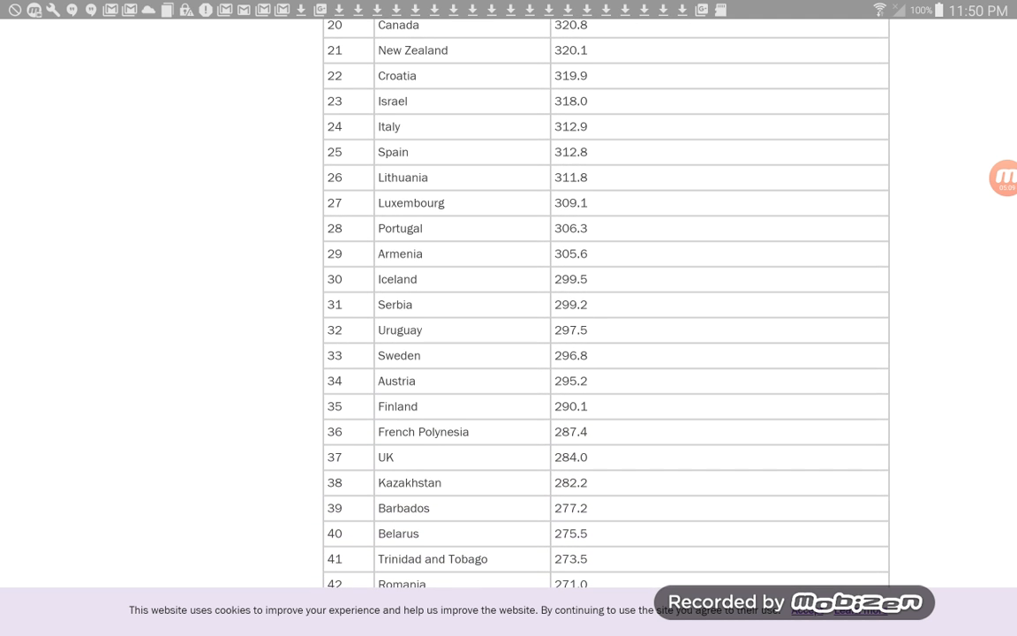
pyautogui.scroll(-3)
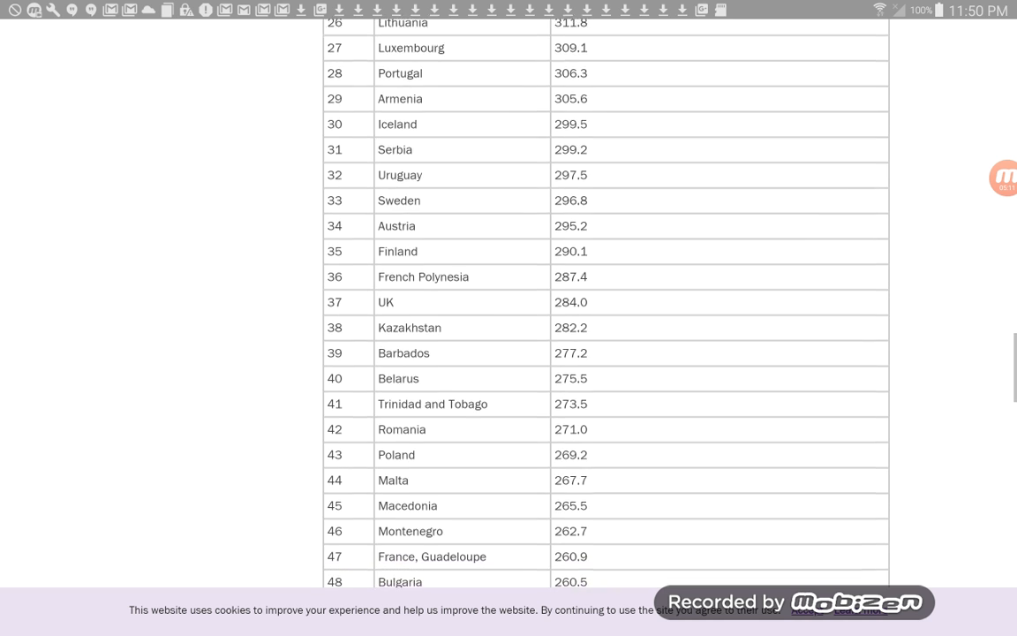
pyautogui.scroll(-3)
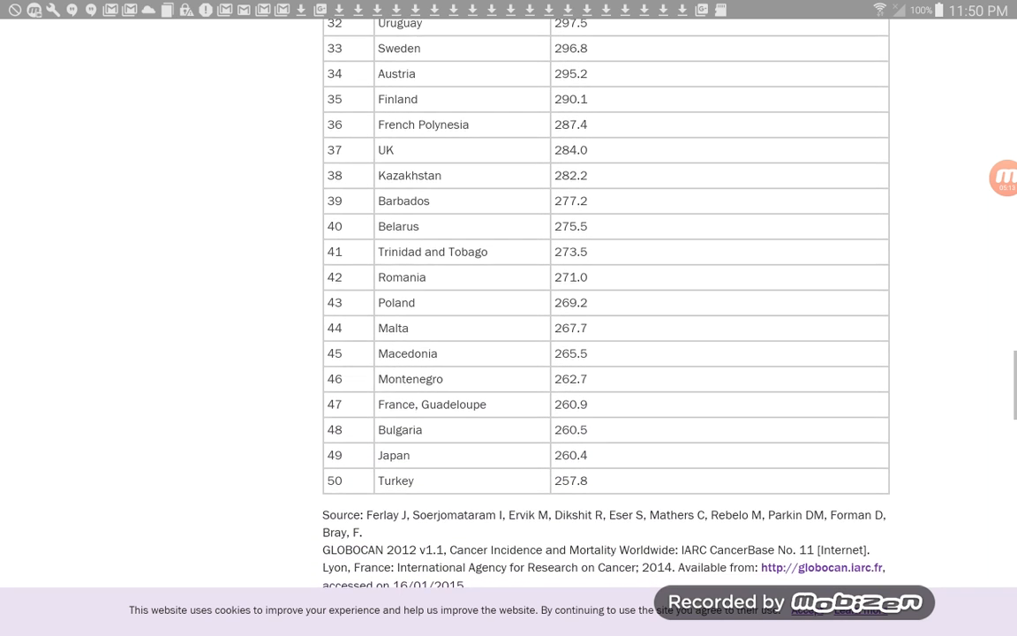
pyautogui.scroll(-3)
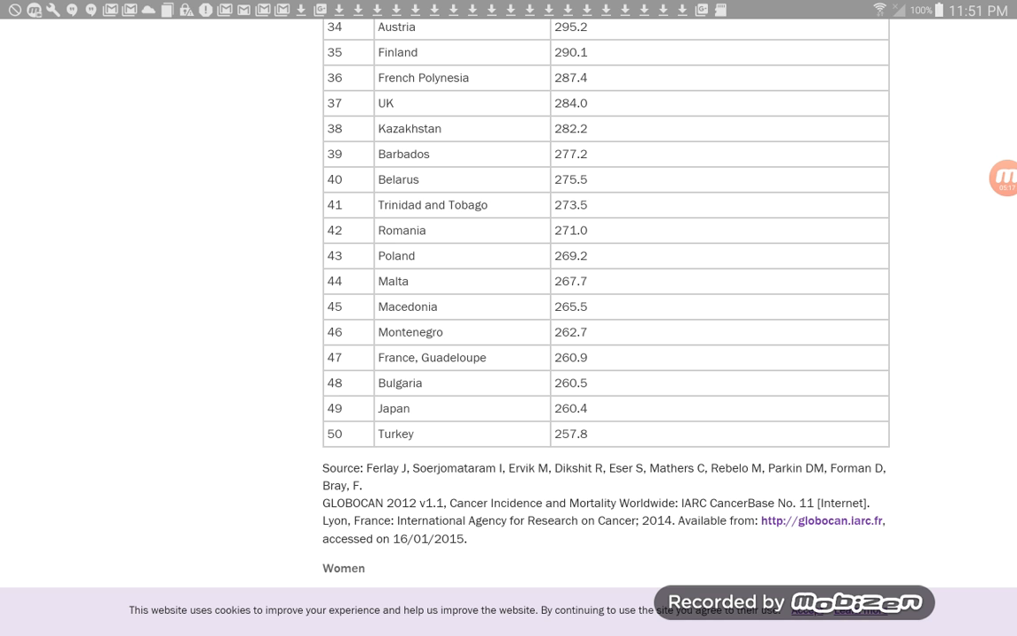
pyautogui.scroll(3)
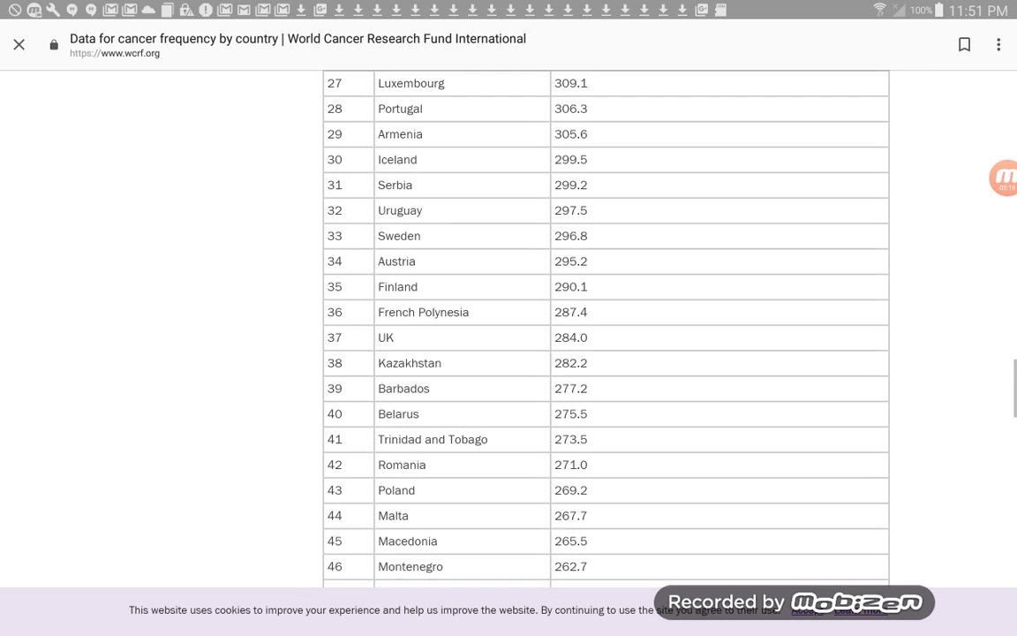
pyautogui.scroll(3)
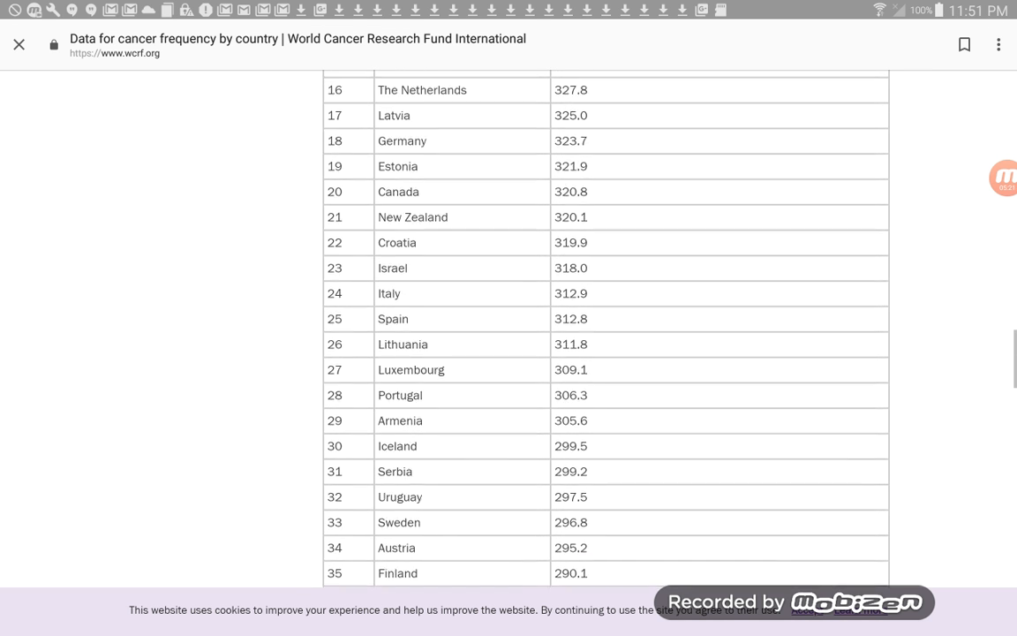
pyautogui.scroll(3)
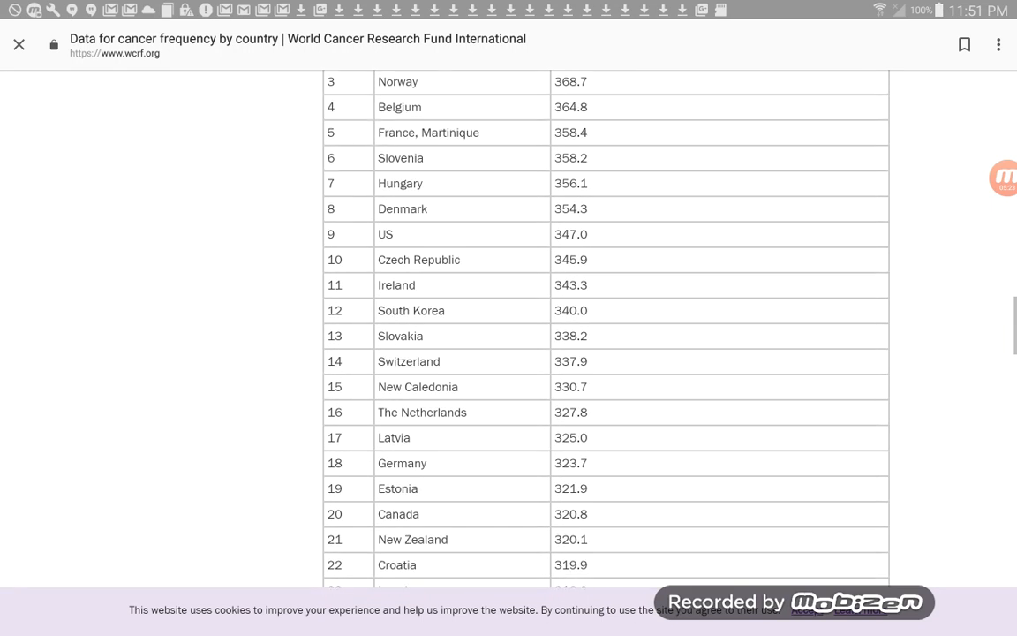
pyautogui.scroll(3)
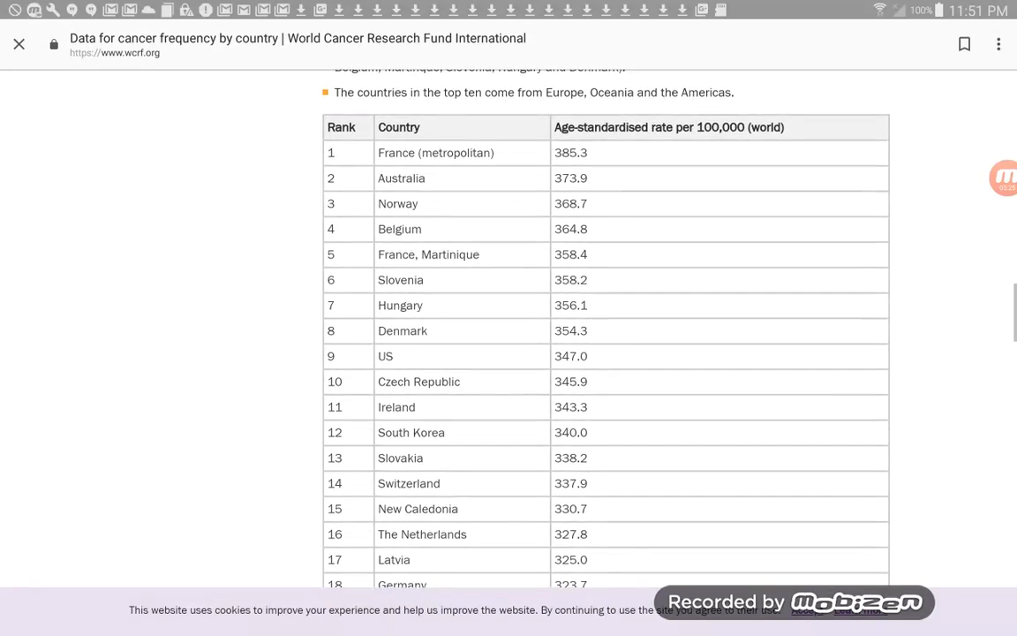
pyautogui.scroll(-3)
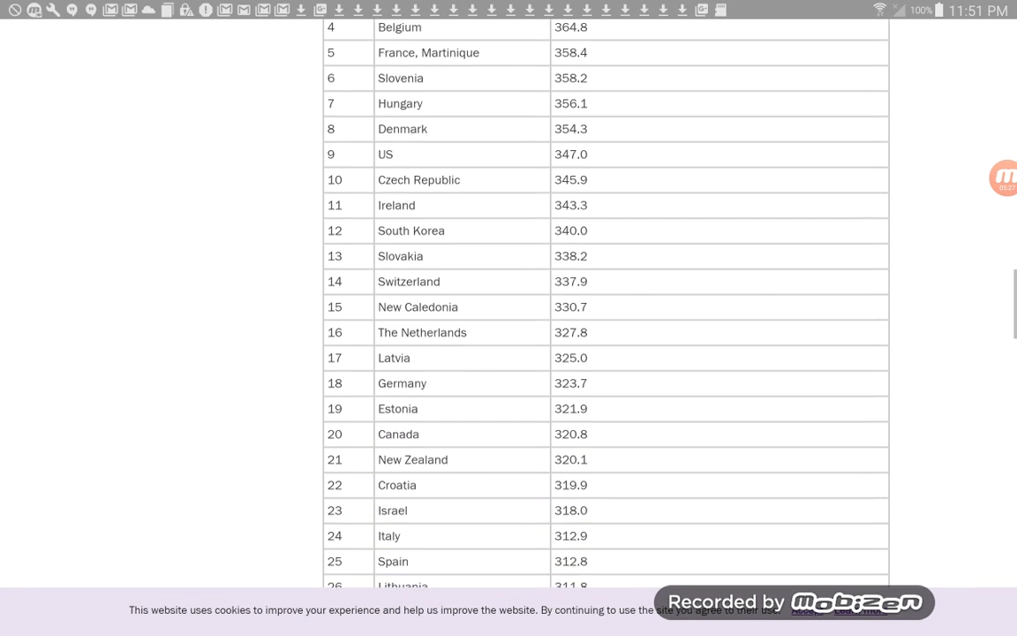
pyautogui.scroll(-3)
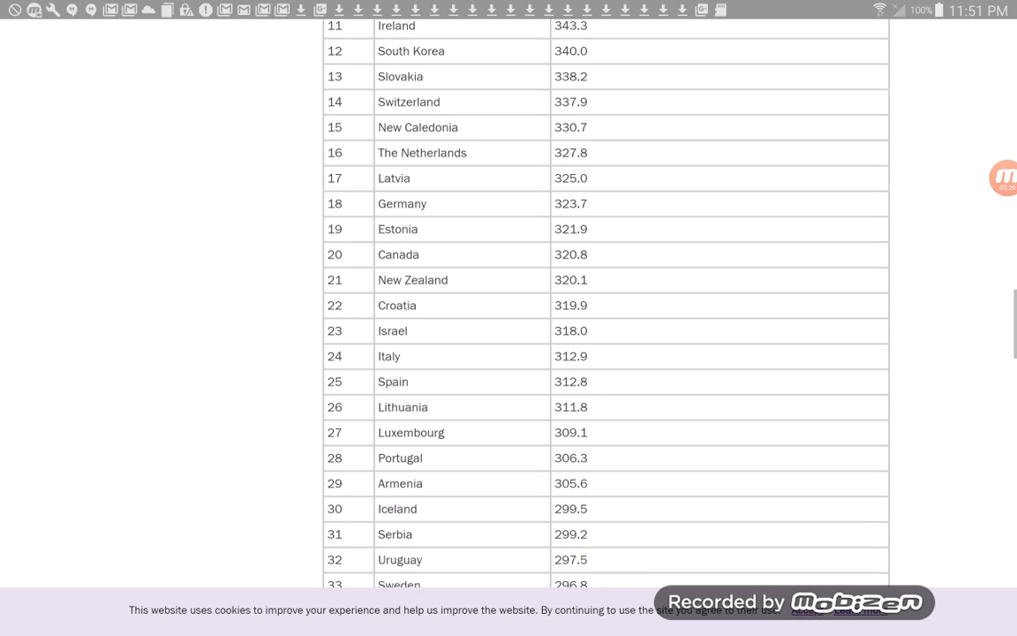
pyautogui.scroll(-3)
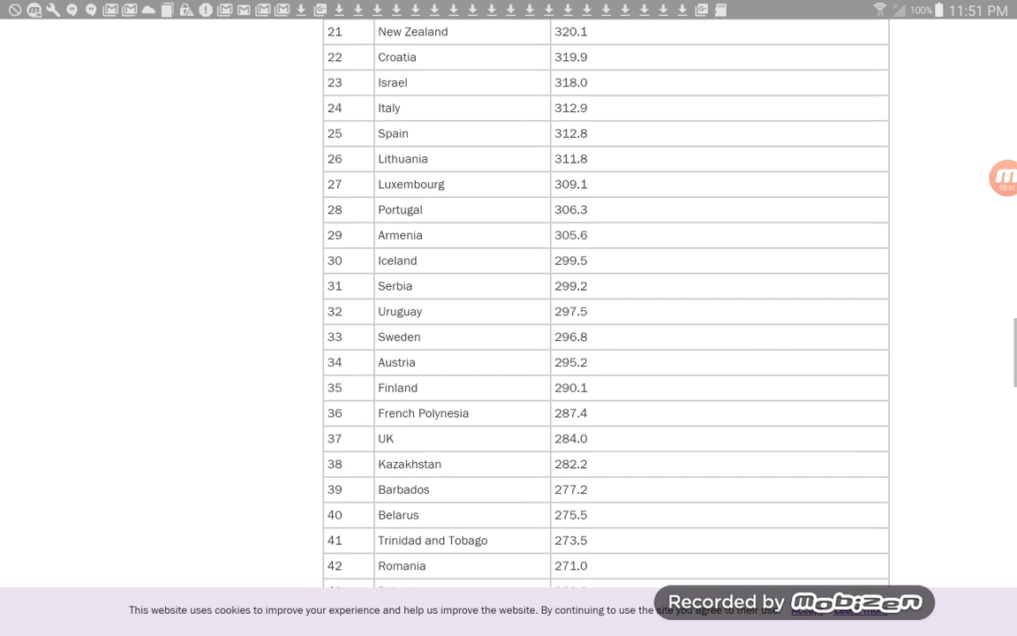
pyautogui.scroll(-3)
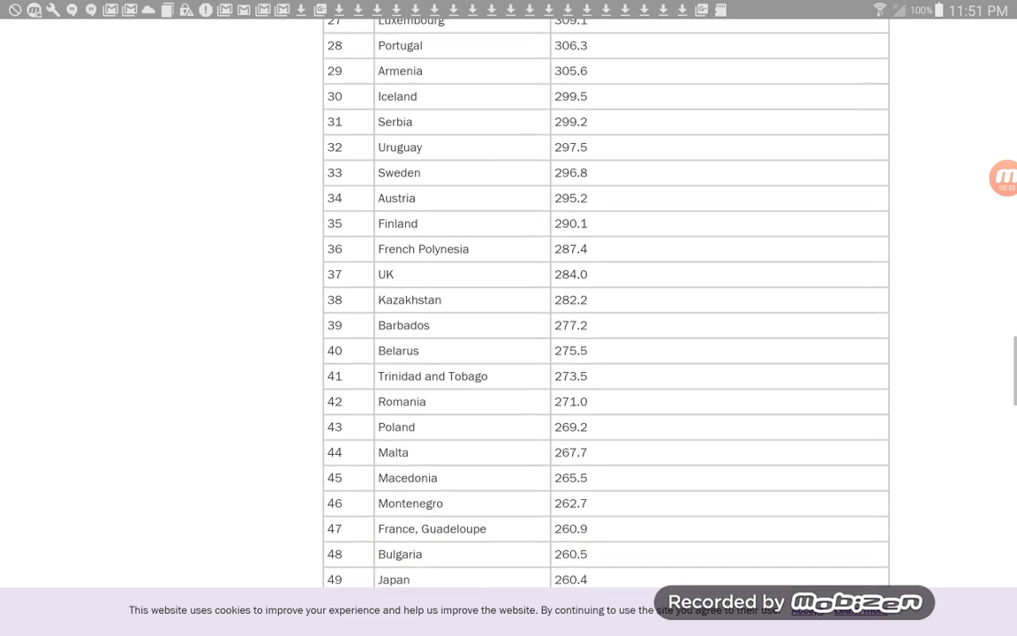
pyautogui.scroll(-3)
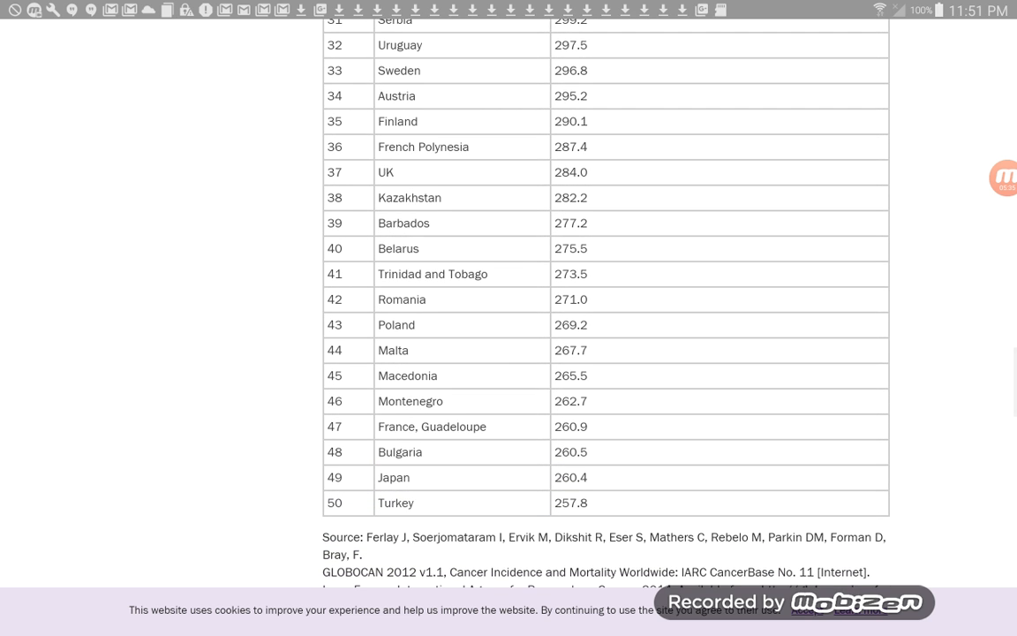
pyautogui.scroll(-3)
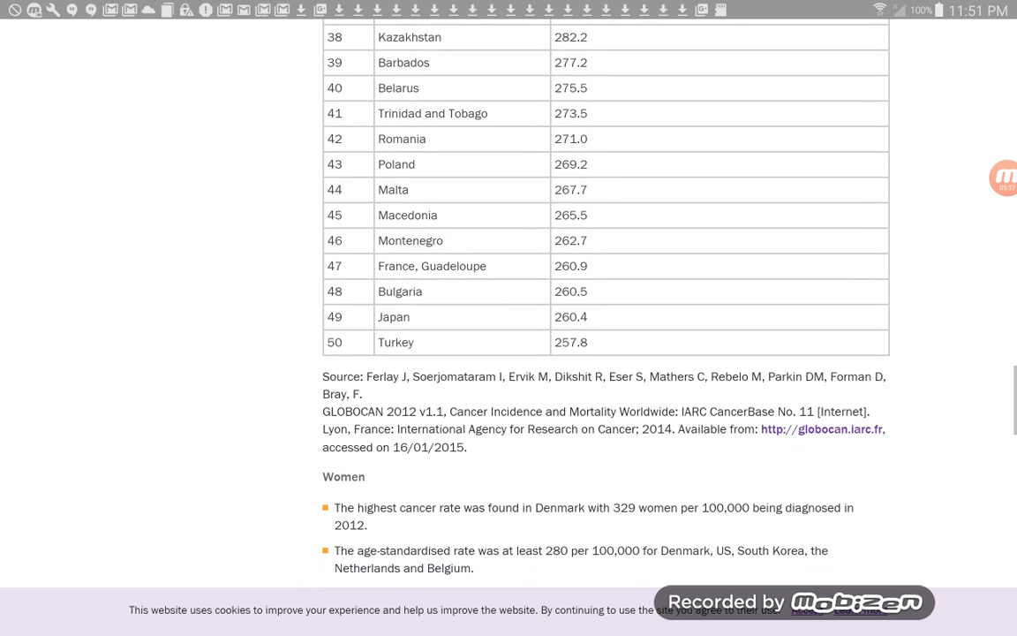
pyautogui.scroll(-3)
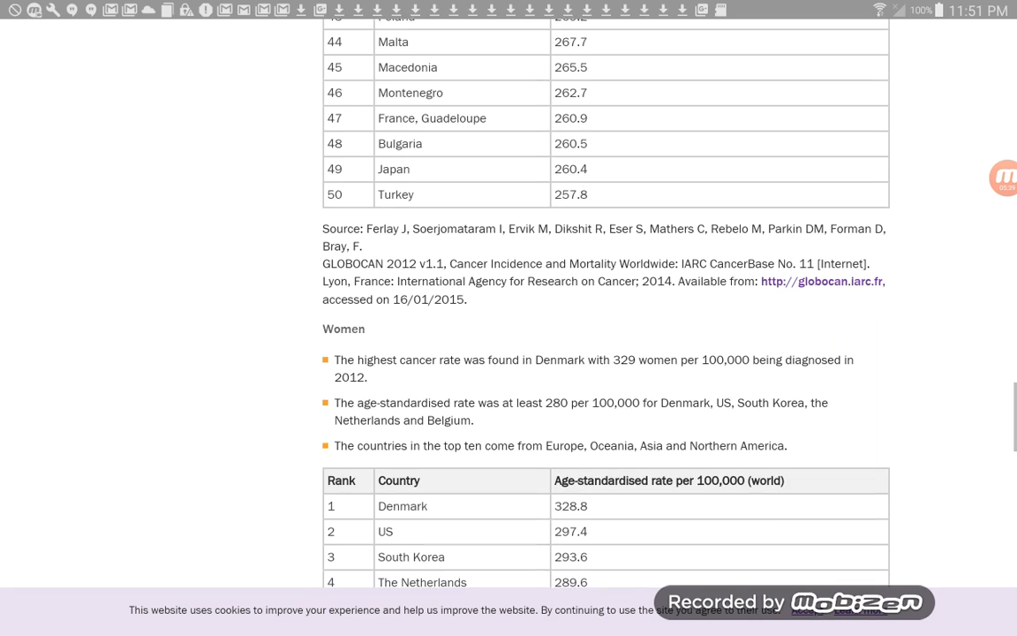
pyautogui.scroll(-3)
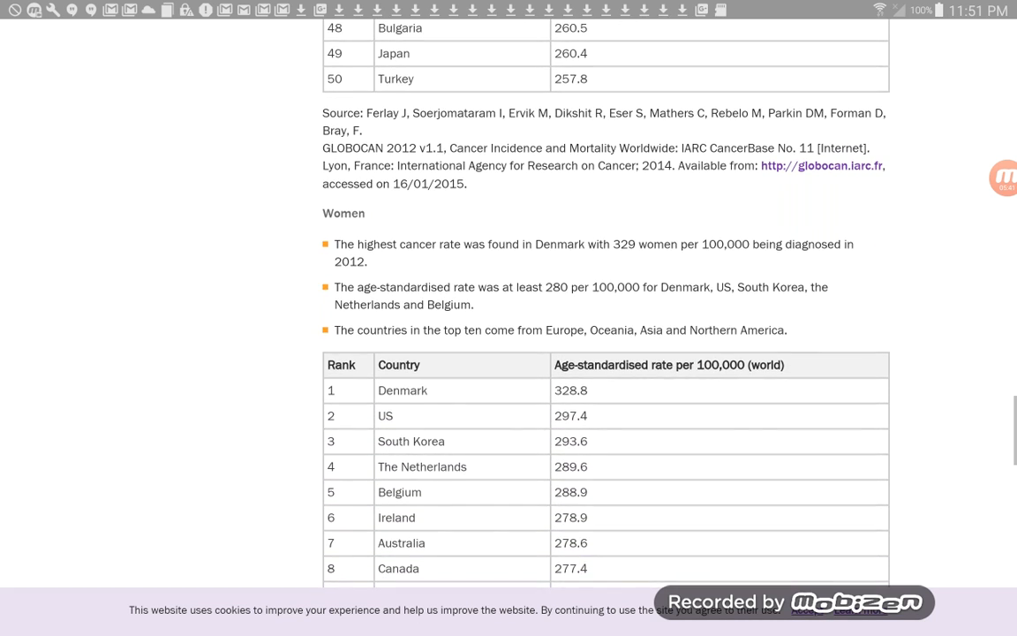
pyautogui.scroll(-3)
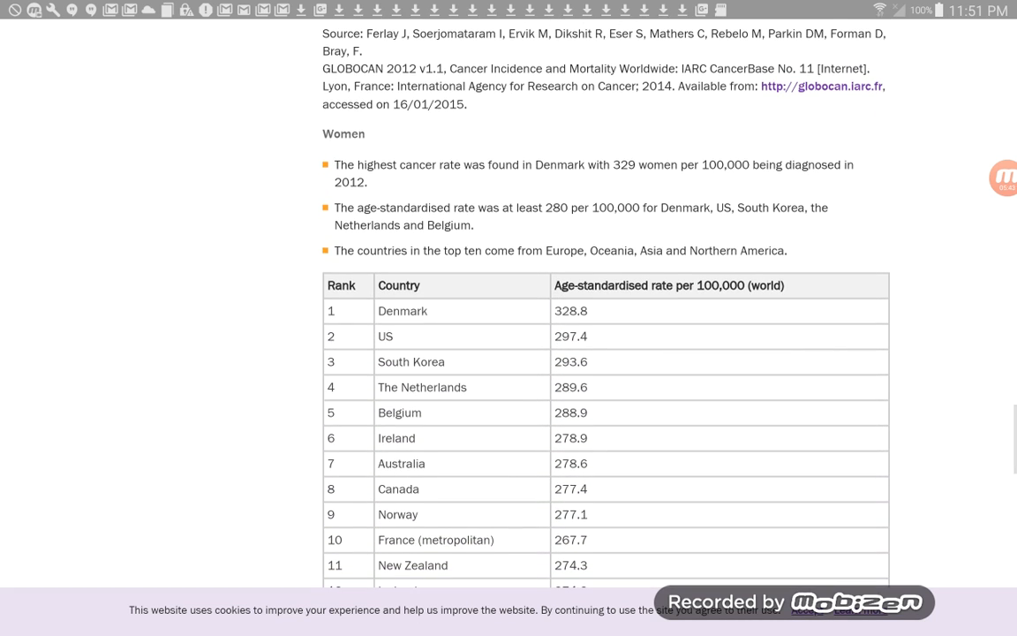
pyautogui.scroll(-3)
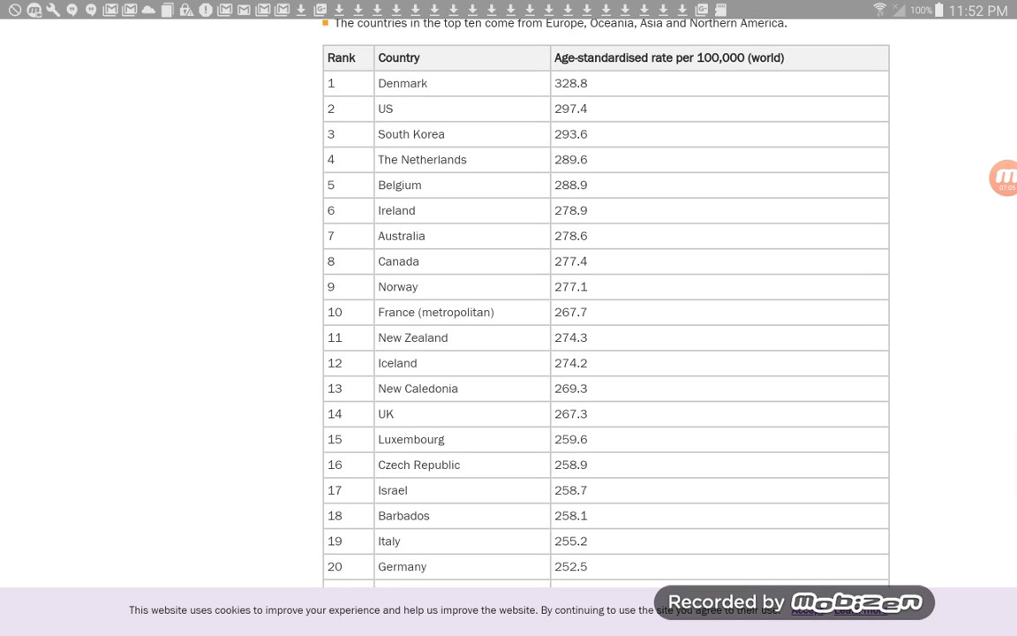
pyautogui.scroll(-3)
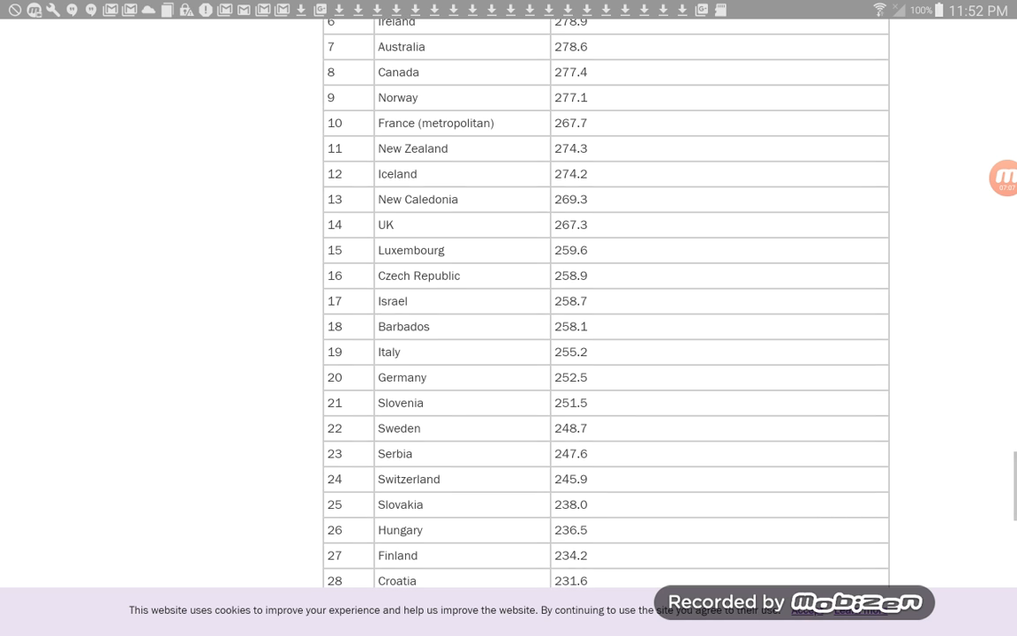
pyautogui.scroll(-3)
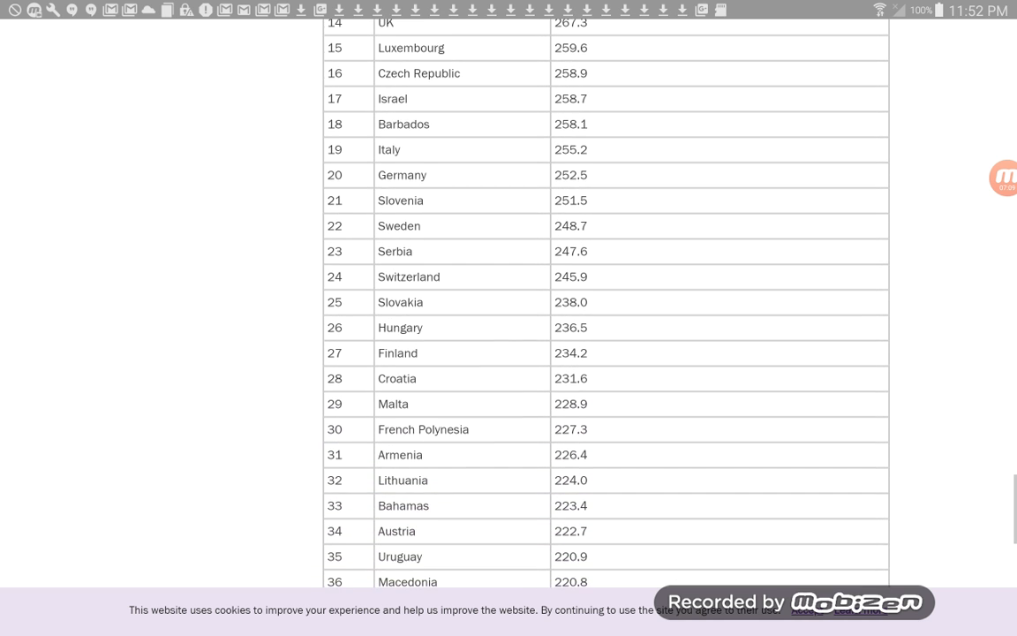
pyautogui.scroll(-3)
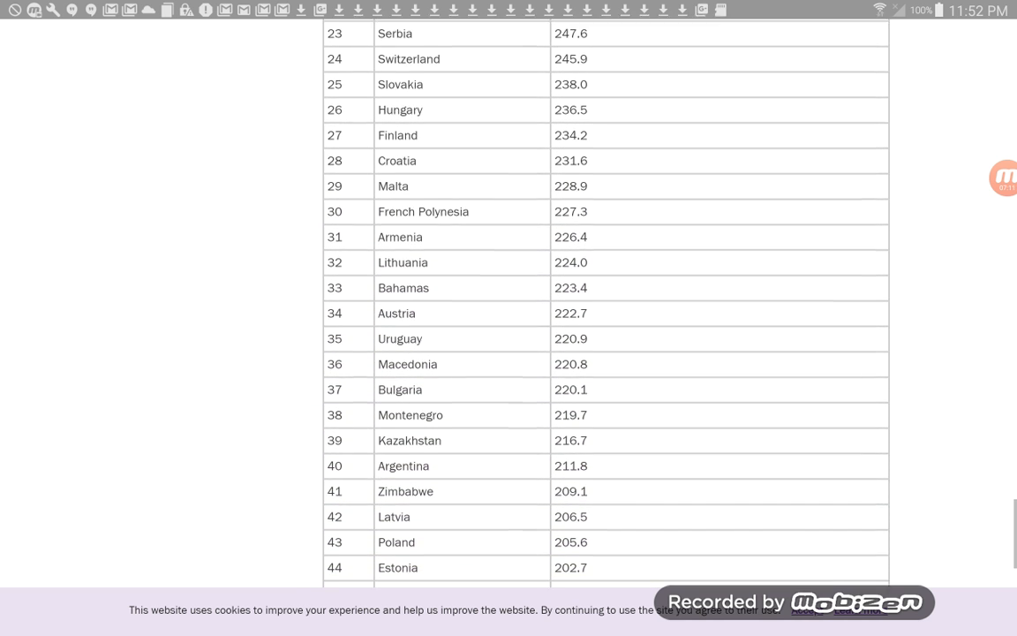
pyautogui.scroll(-3)
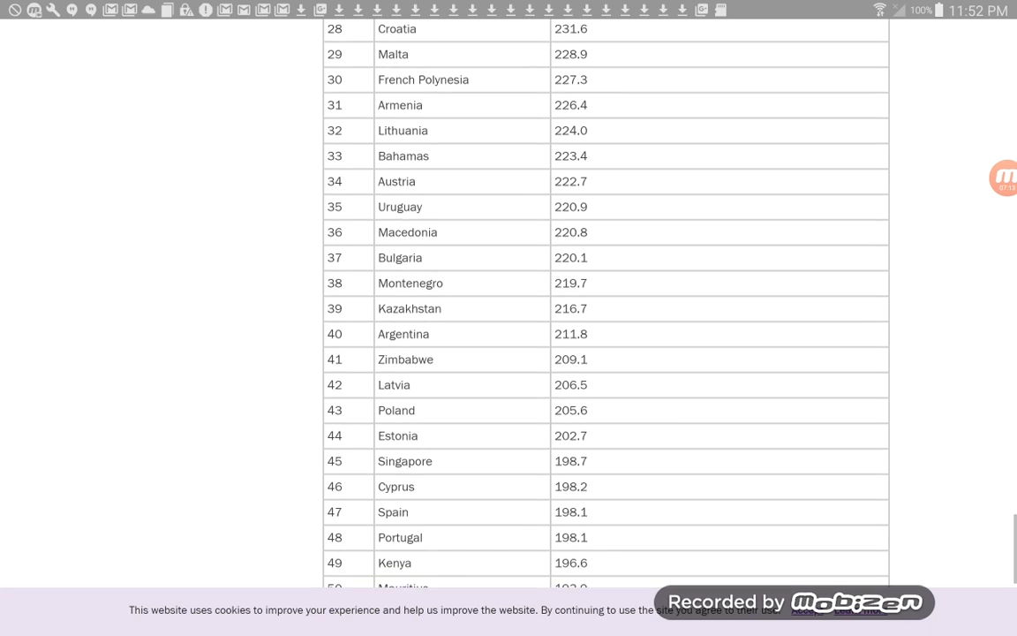
pyautogui.scroll(-3)
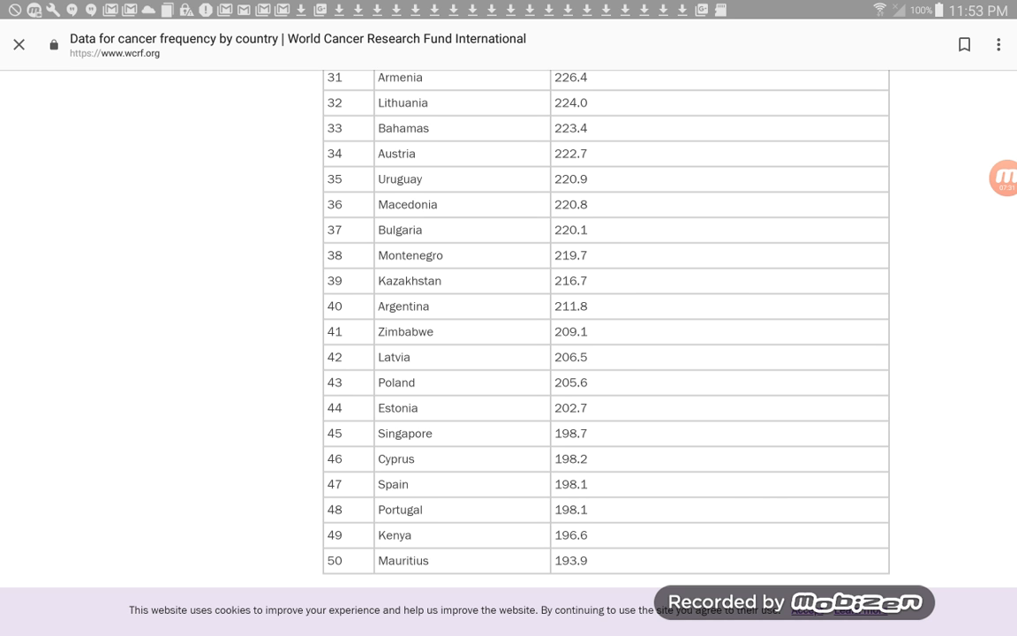
pyautogui.scroll(3)
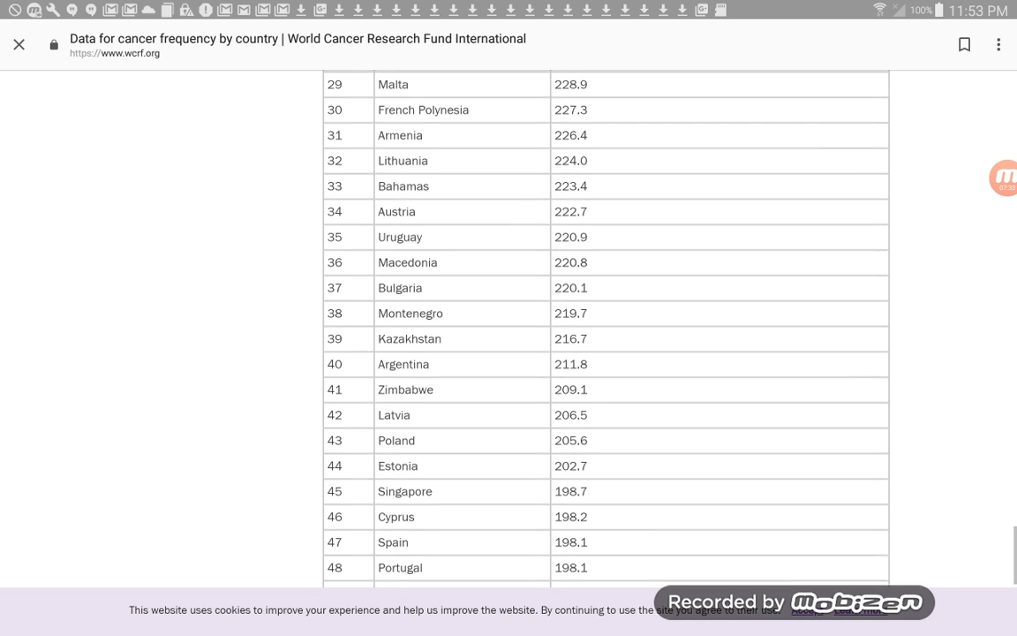
pyautogui.scroll(3)
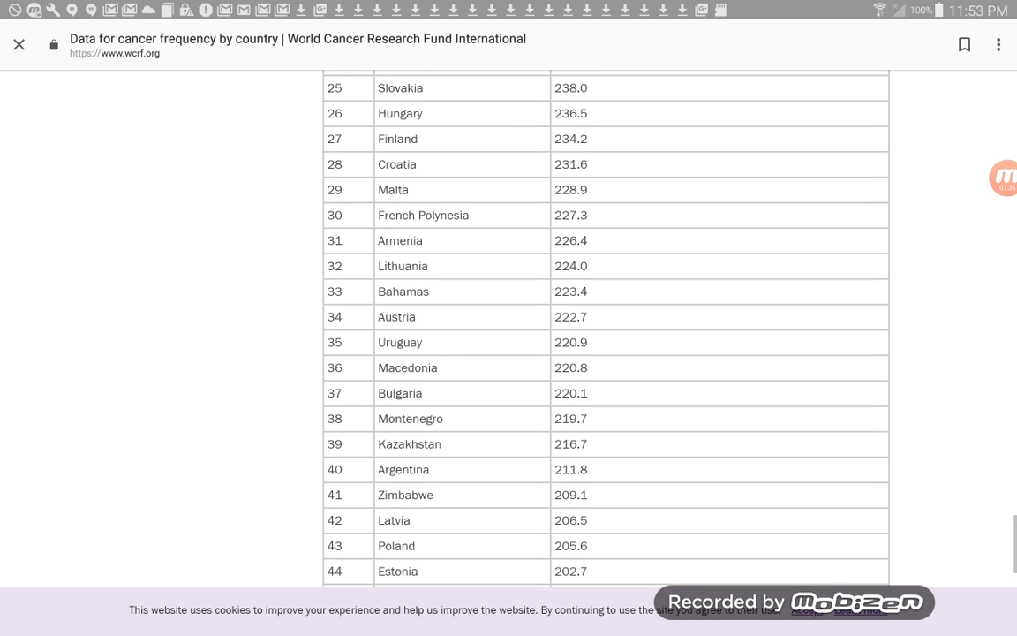
pyautogui.scroll(3)
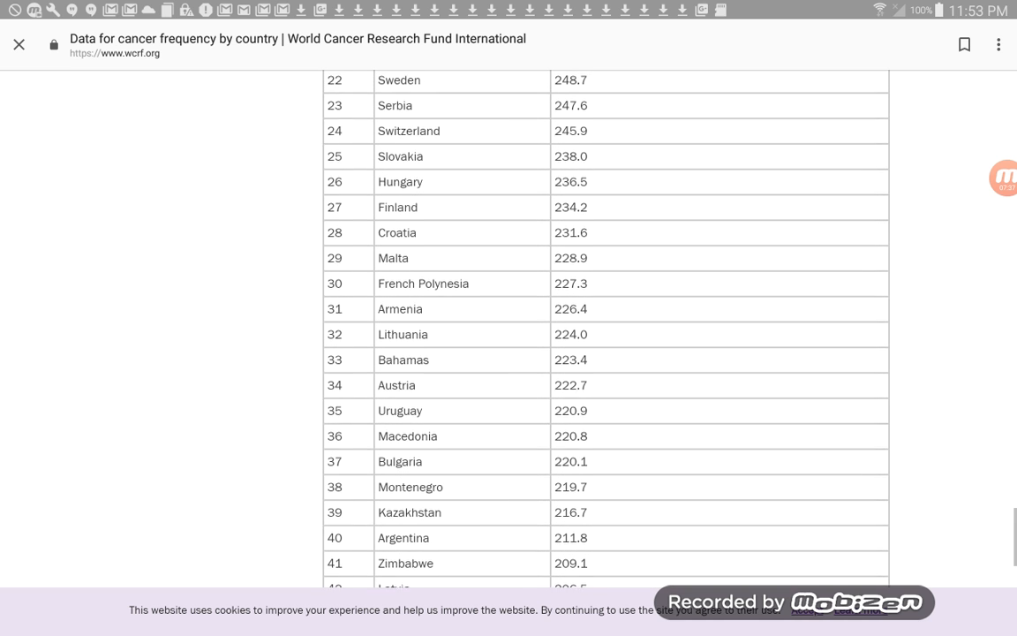
pyautogui.scroll(-3)
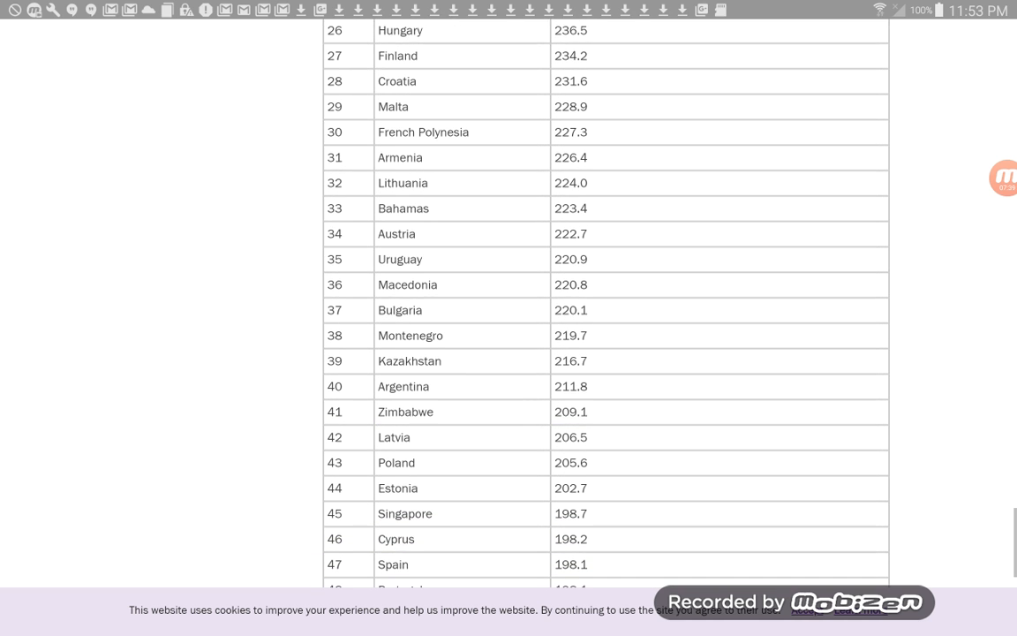
pyautogui.scroll(-3)
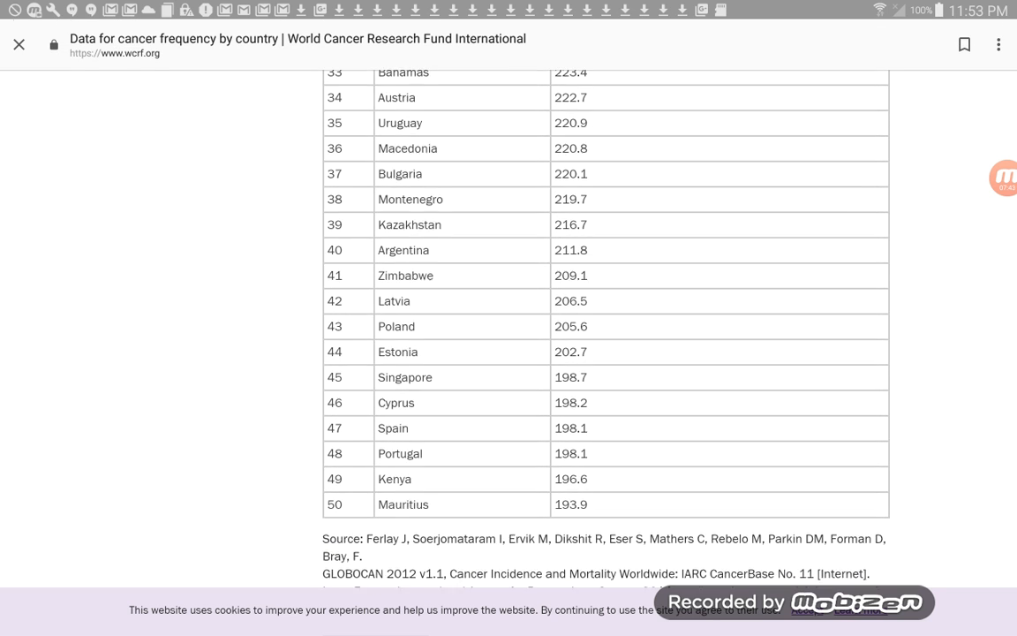
pyautogui.scroll(3)
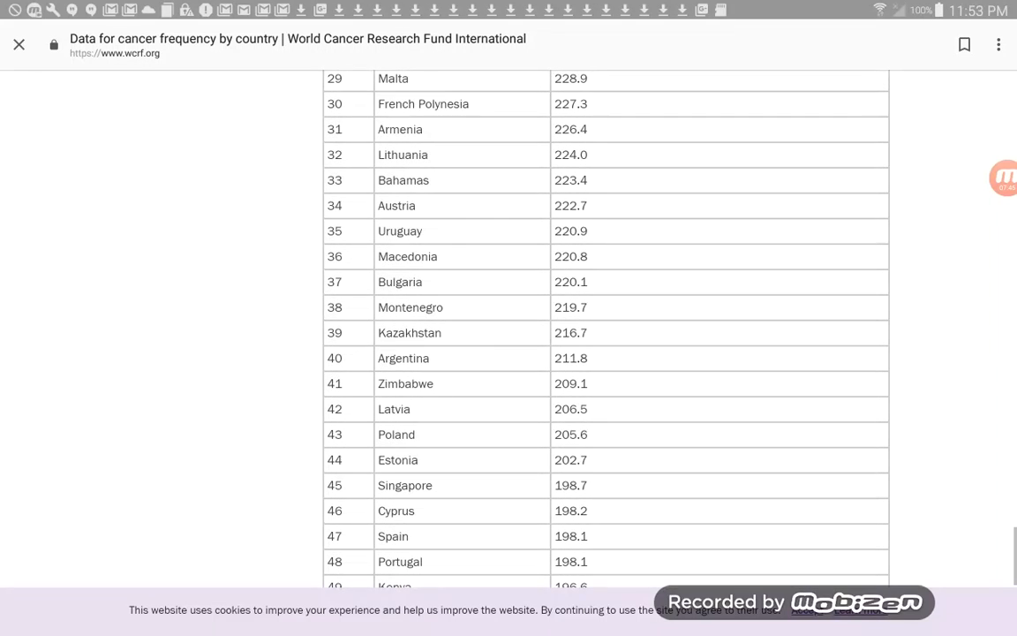
pyautogui.scroll(3)
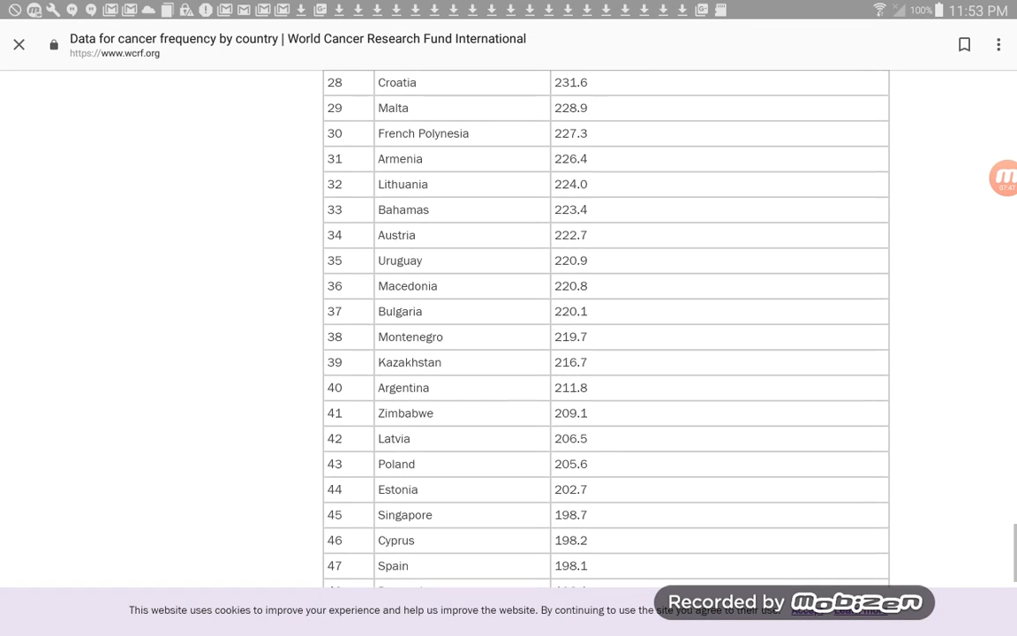
pyautogui.scroll(3)
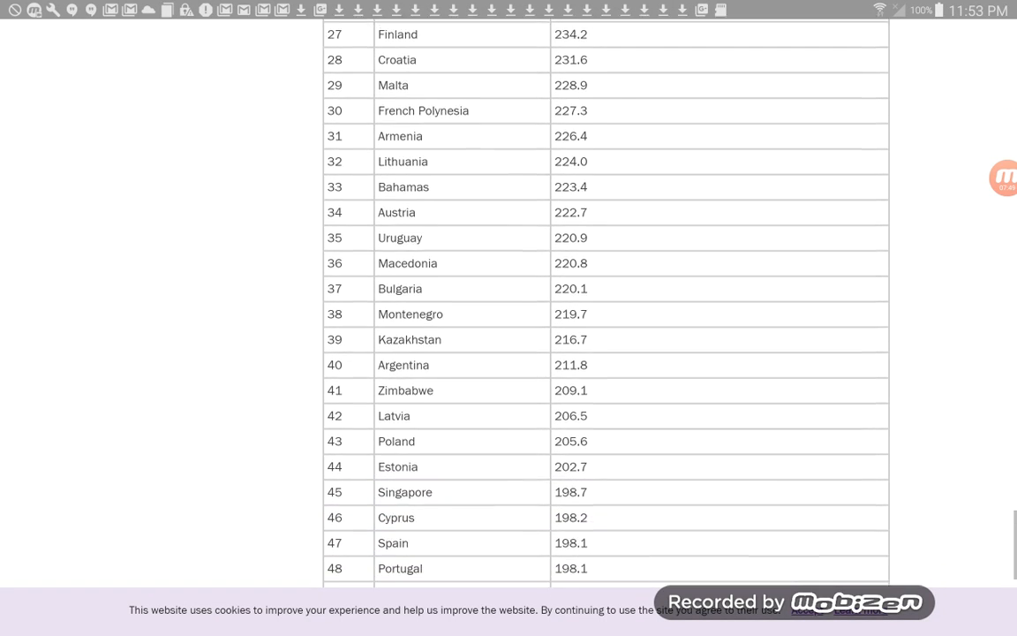
pyautogui.scroll(-3)
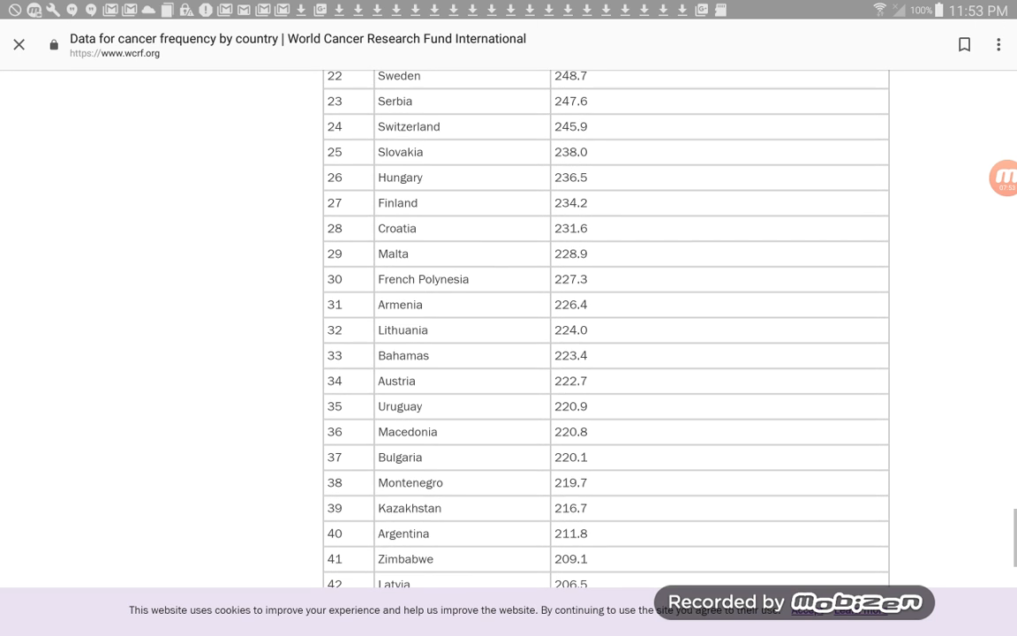
pyautogui.scroll(3)
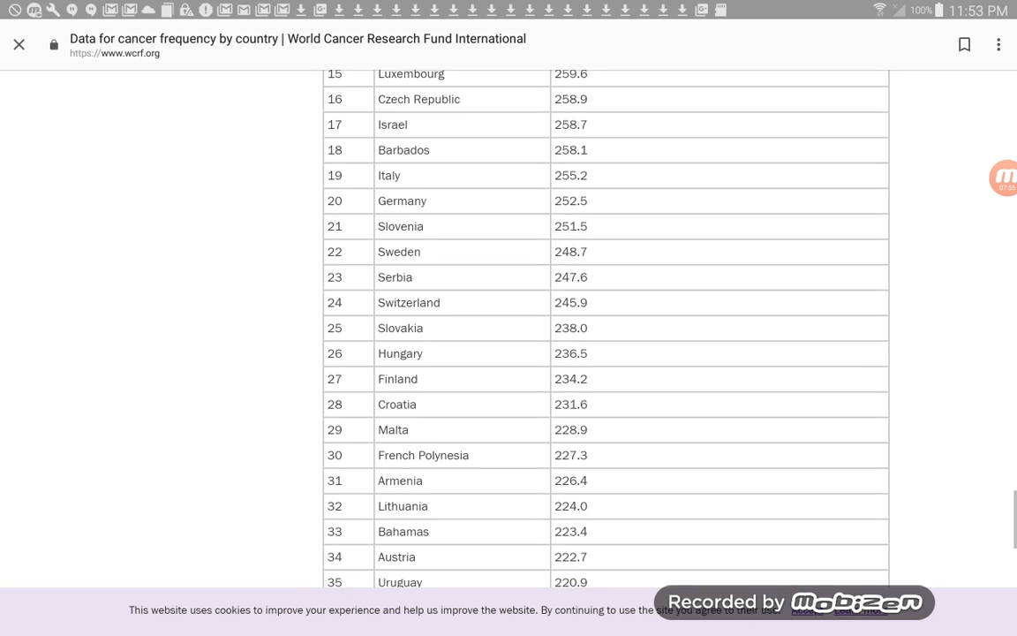
pyautogui.scroll(3)
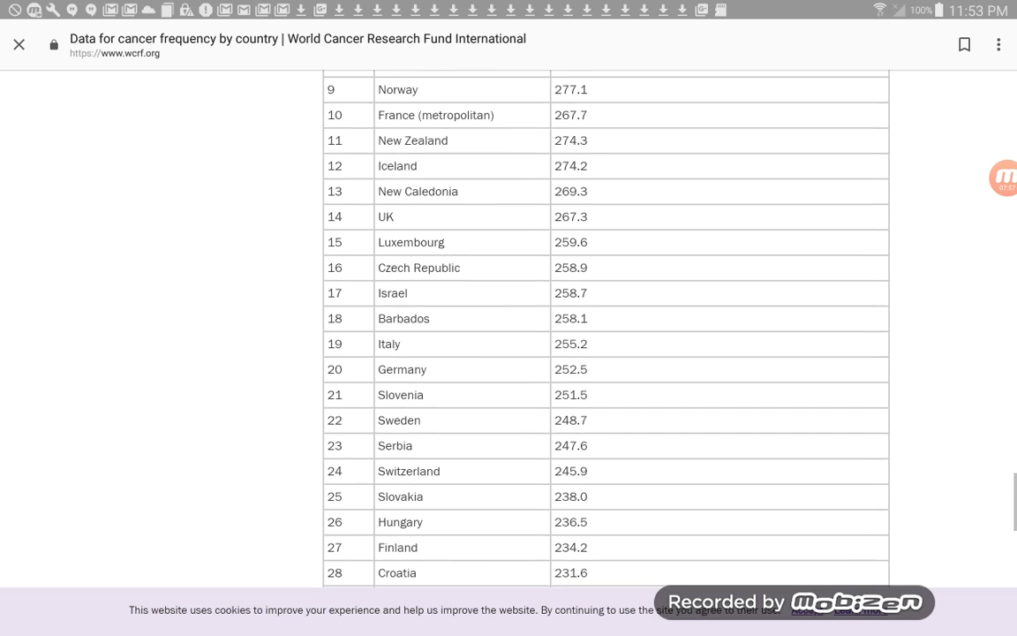
pyautogui.scroll(3)
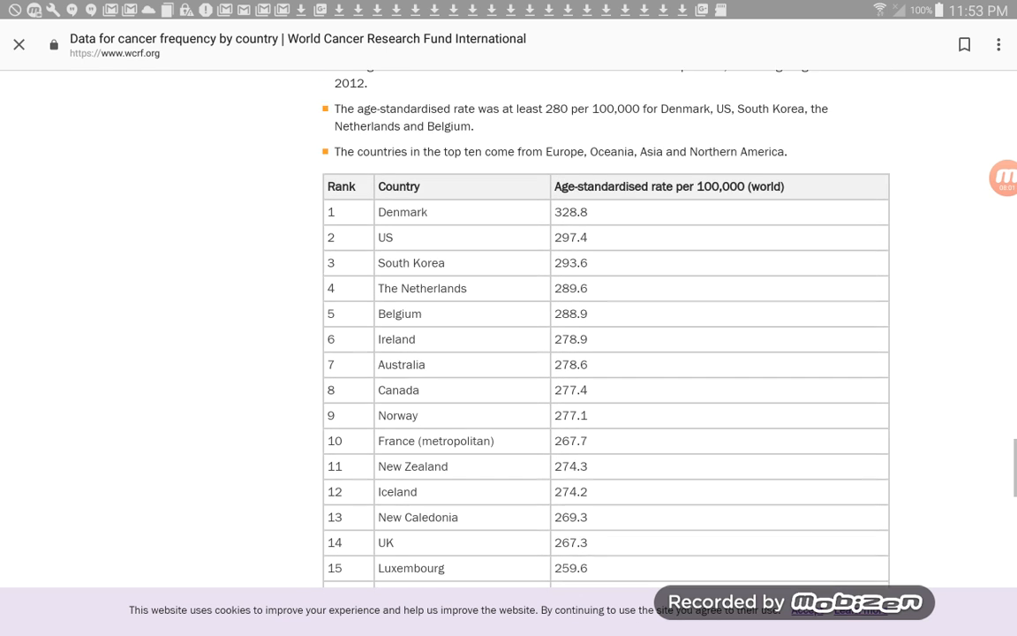
pyautogui.scroll(3)
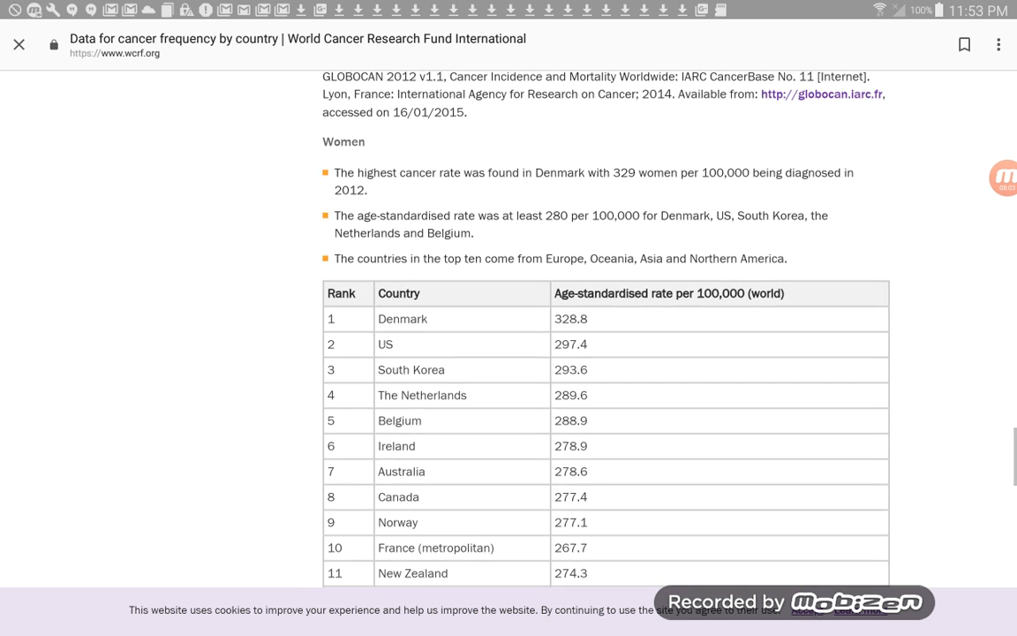
pyautogui.scroll(3)
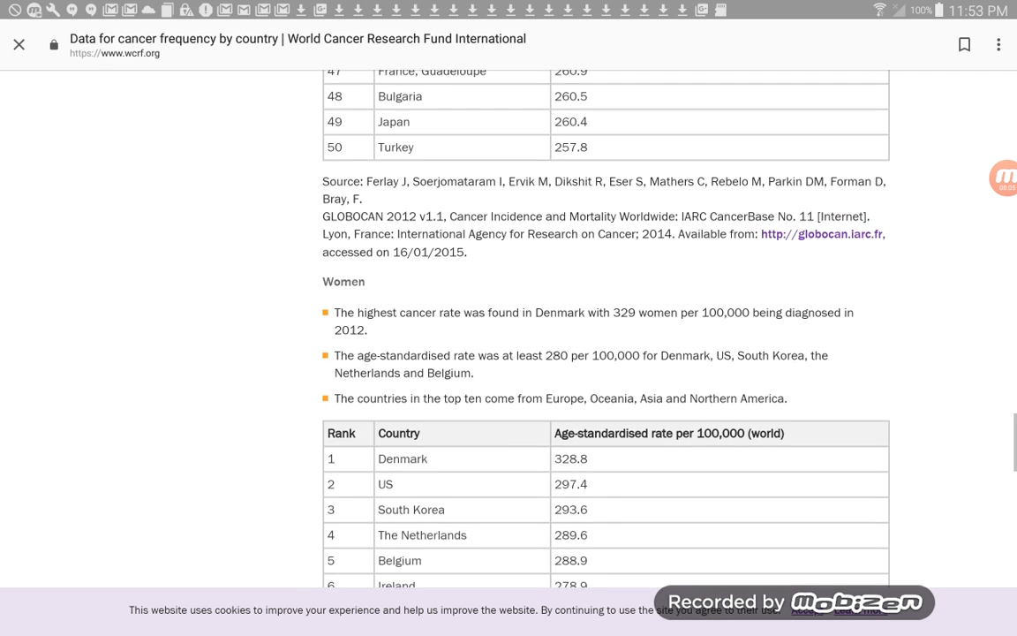
pyautogui.scroll(3)
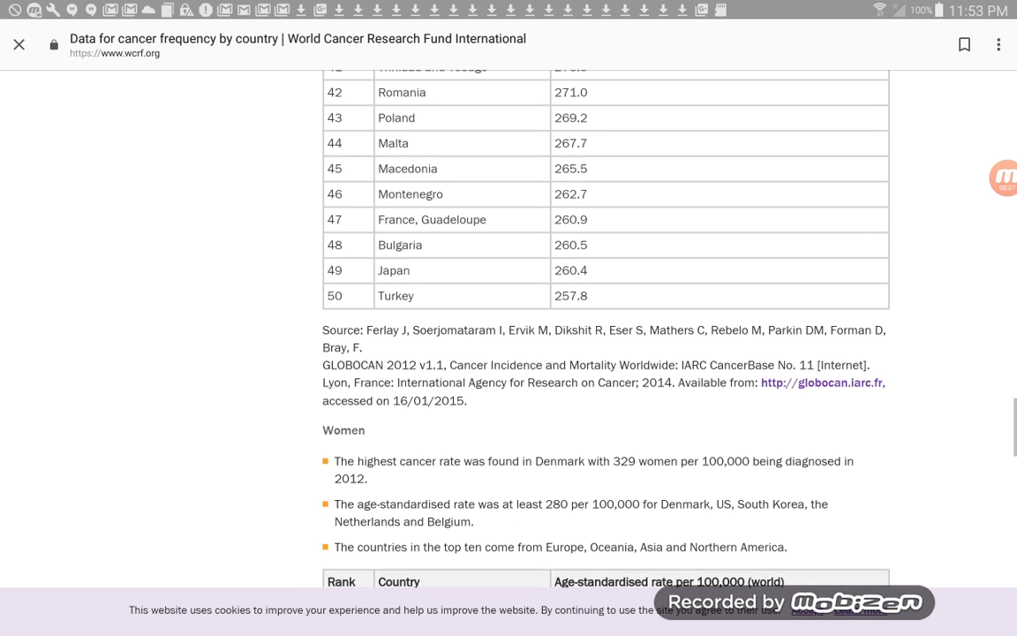
pyautogui.scroll(3)
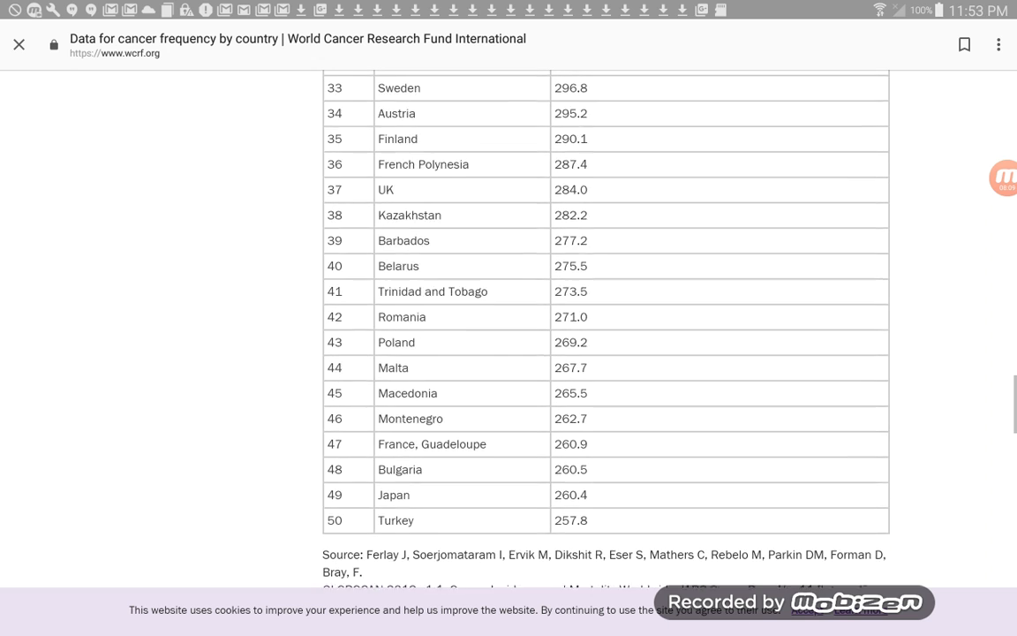
pyautogui.scroll(3)
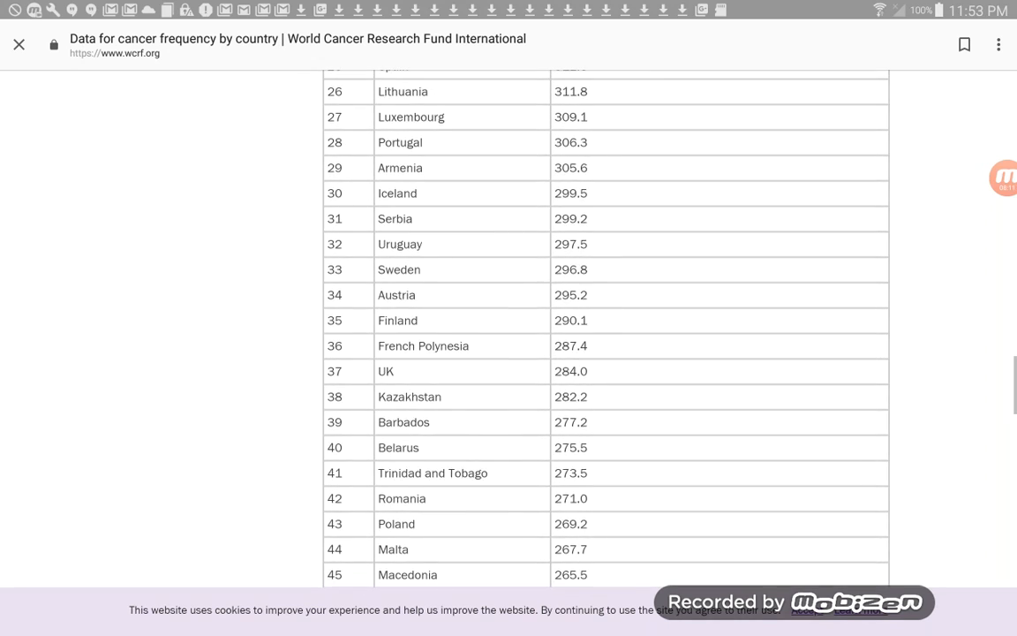
pyautogui.scroll(3)
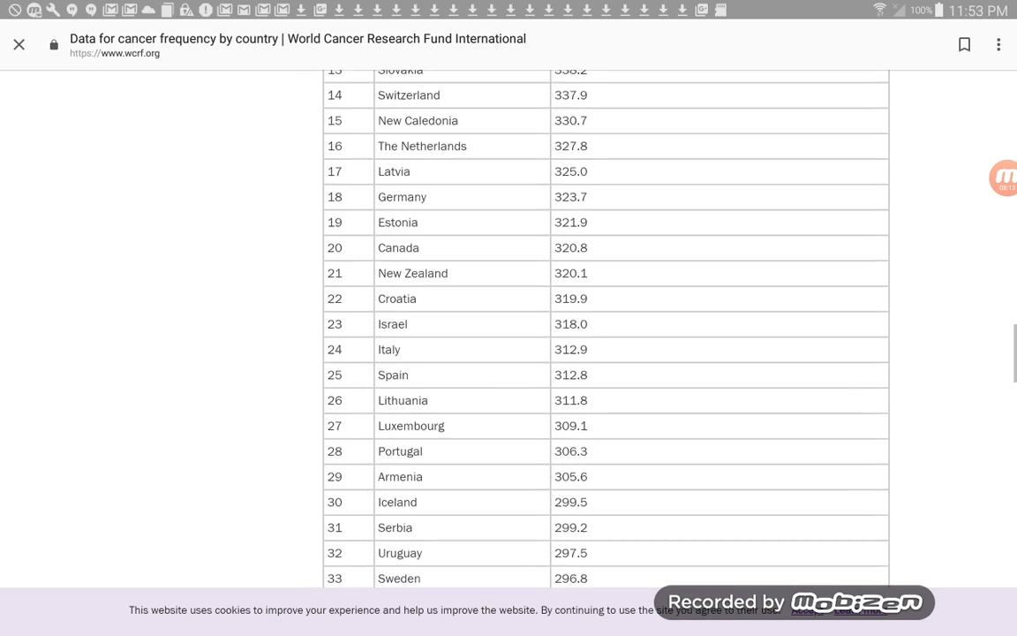
pyautogui.scroll(3)
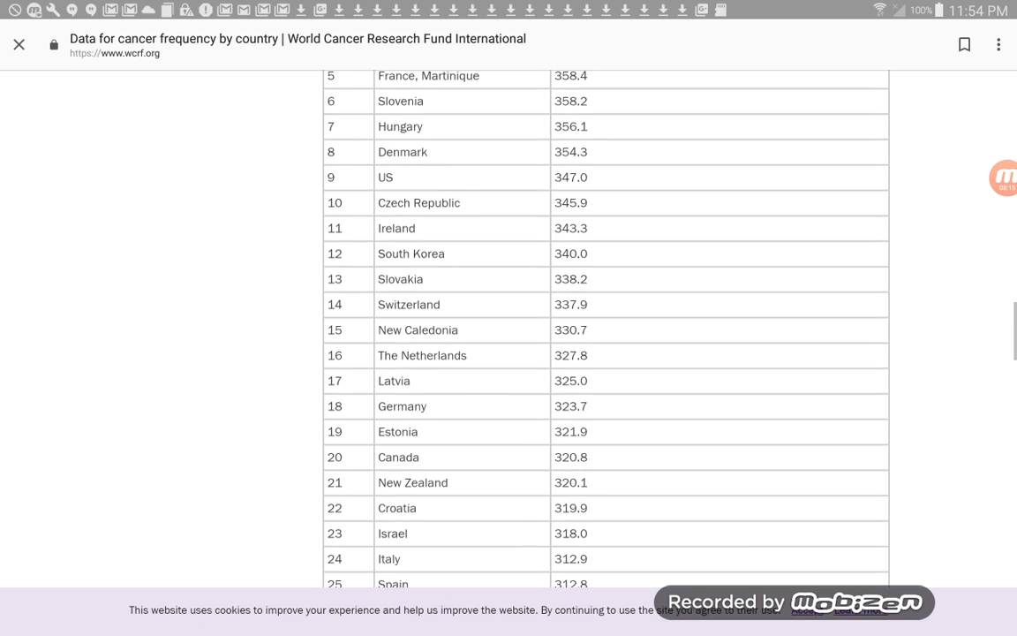
pyautogui.scroll(3)
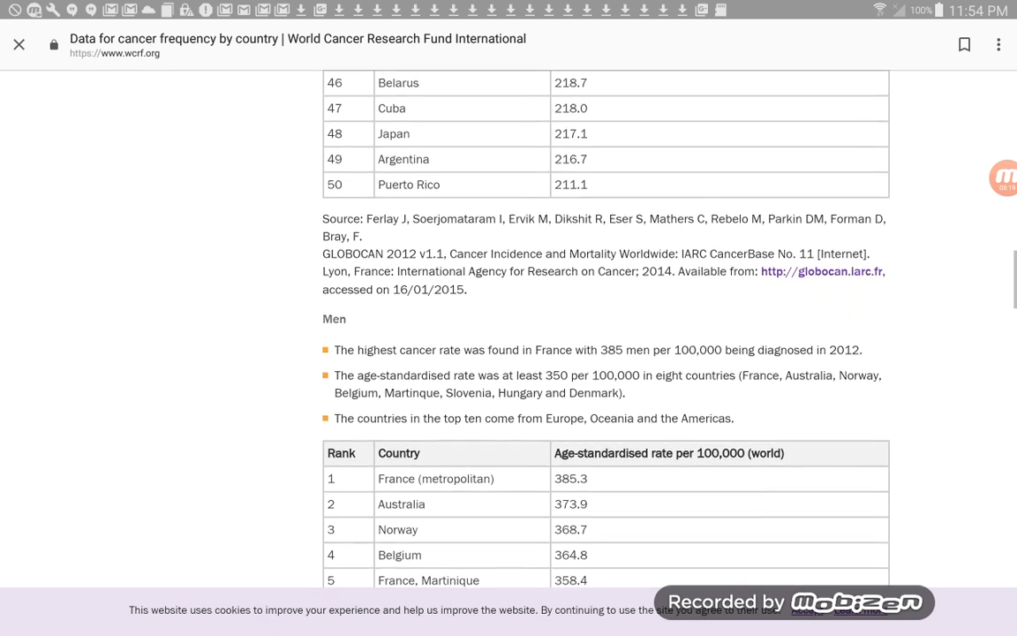
pyautogui.scroll(3)
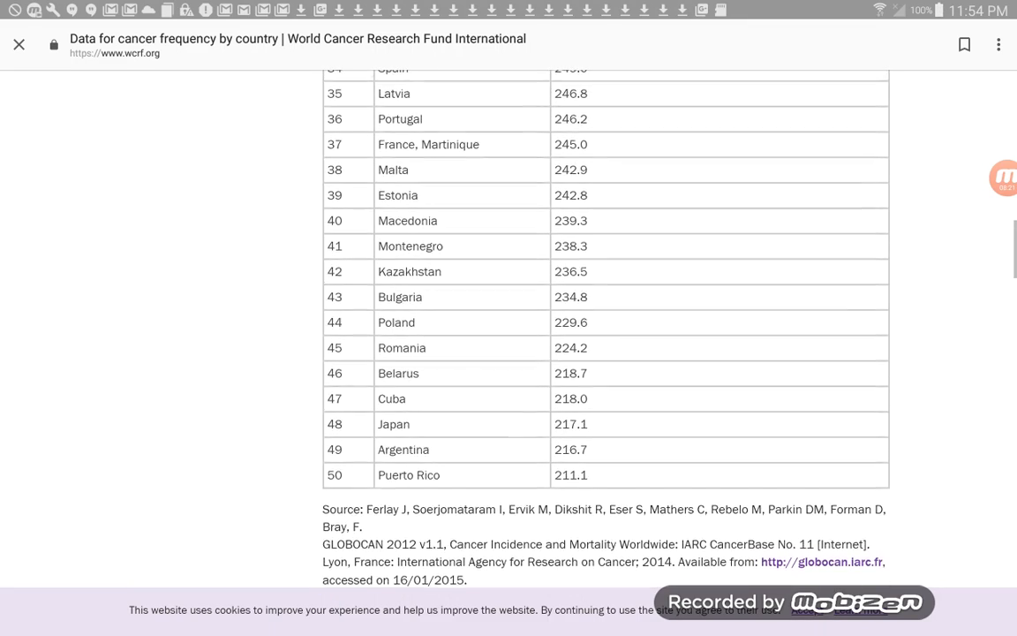
pyautogui.scroll(3)
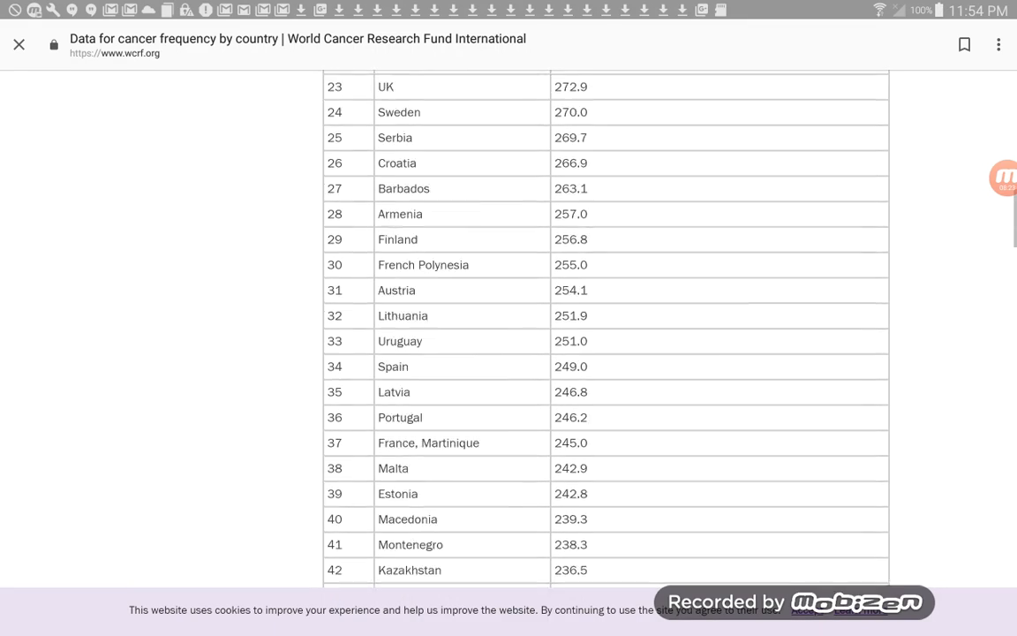
pyautogui.scroll(3)
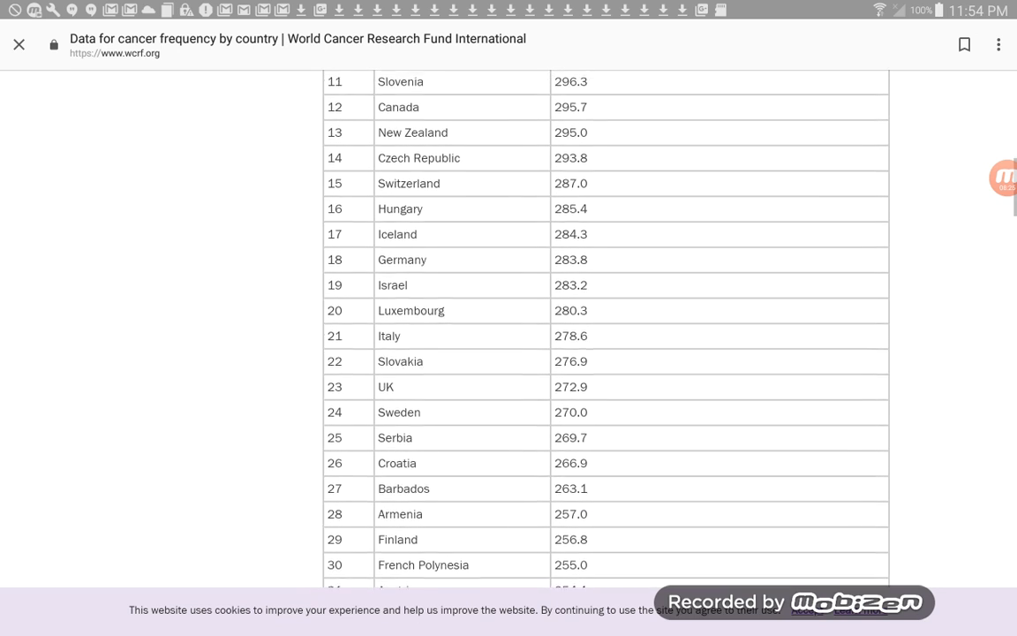
pyautogui.scroll(3)
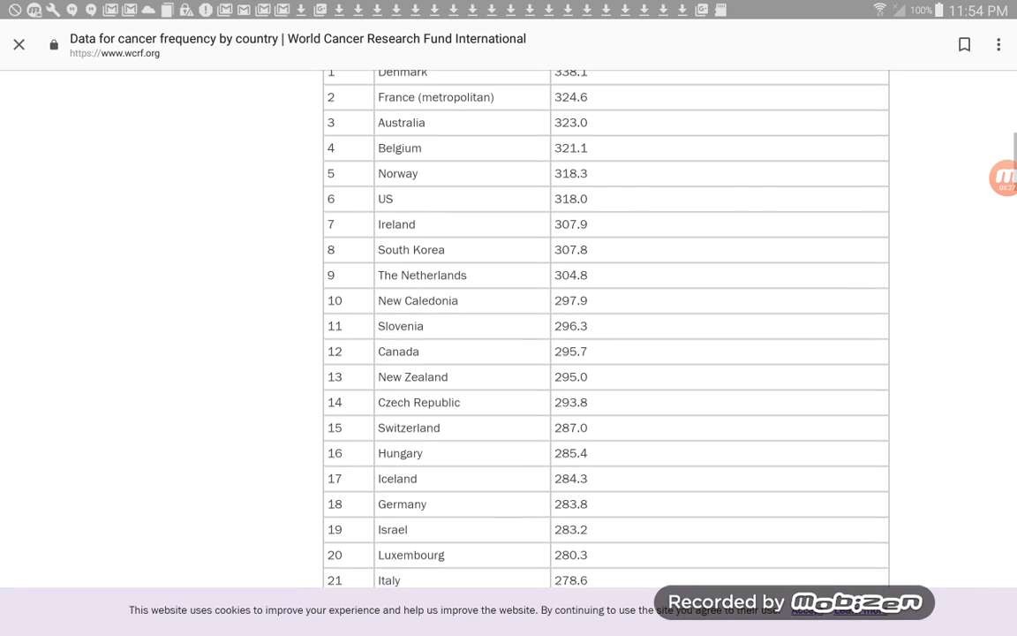
pyautogui.scroll(3)
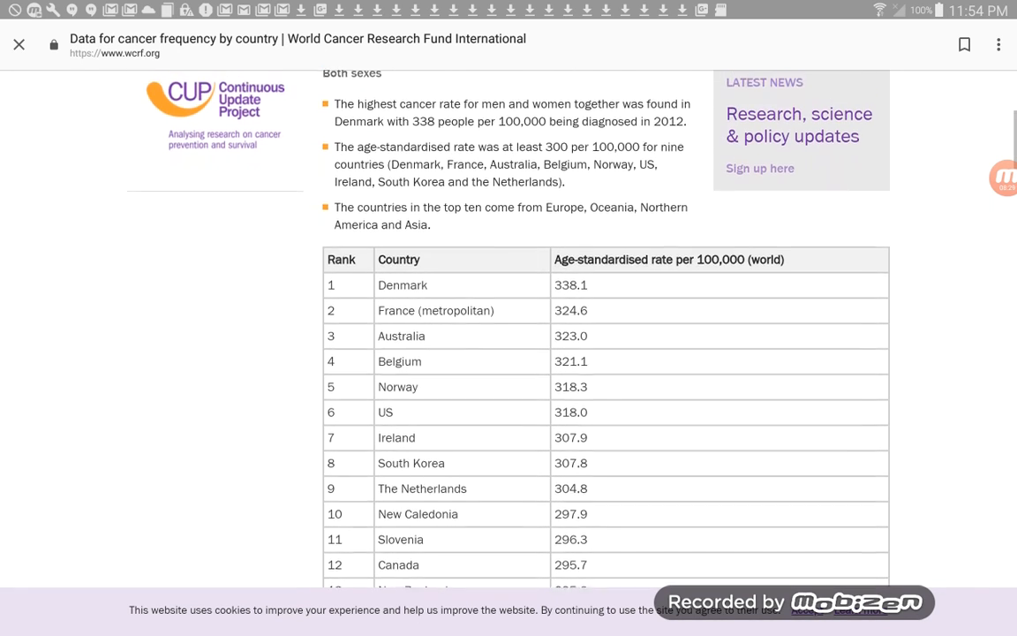
pyautogui.scroll(3)
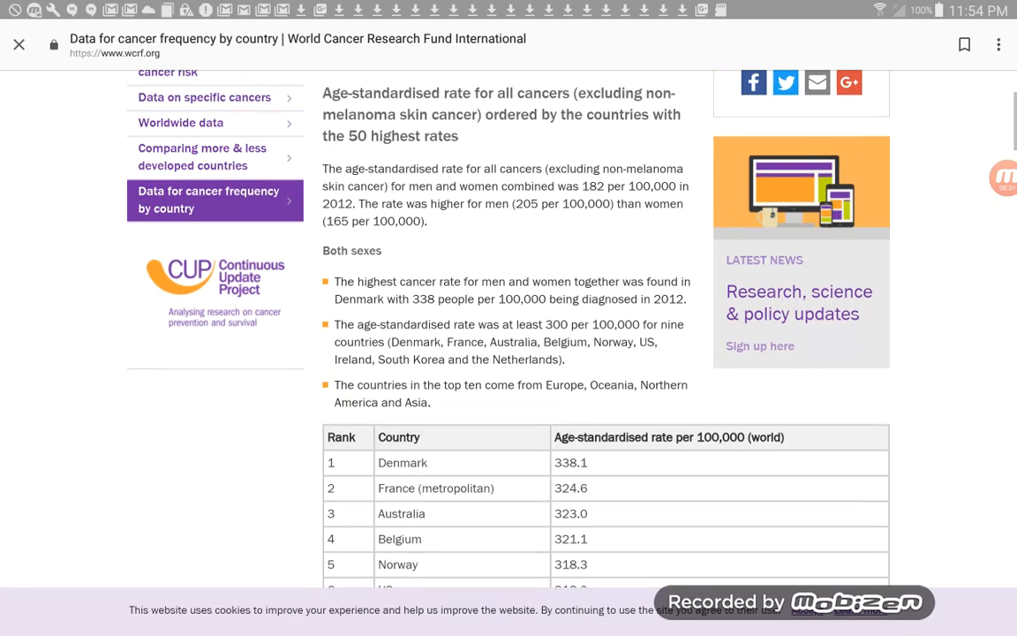
pyautogui.scroll(3)
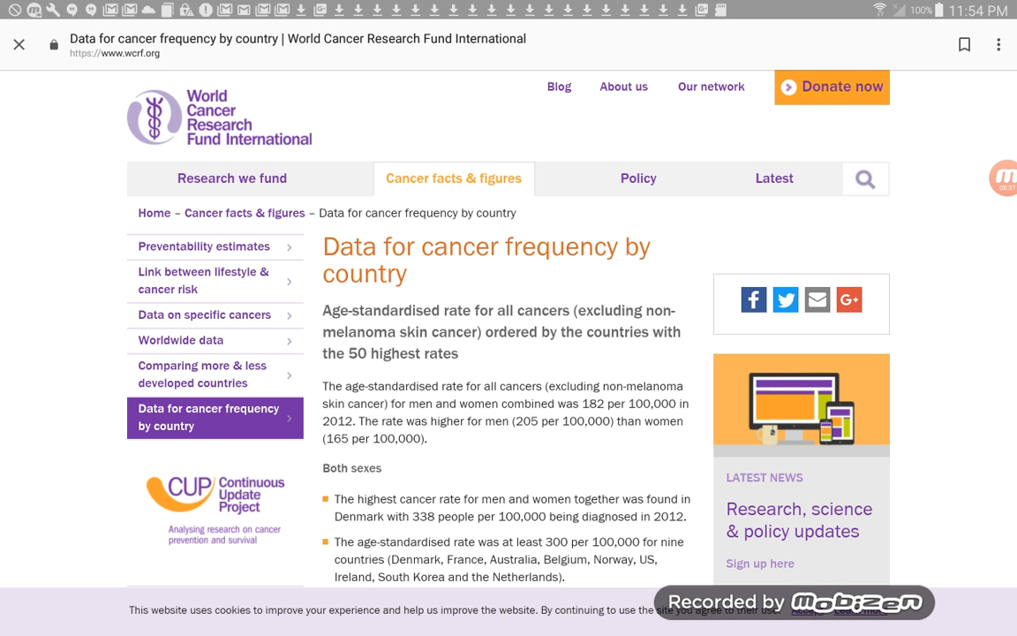
pyautogui.scroll(-3)
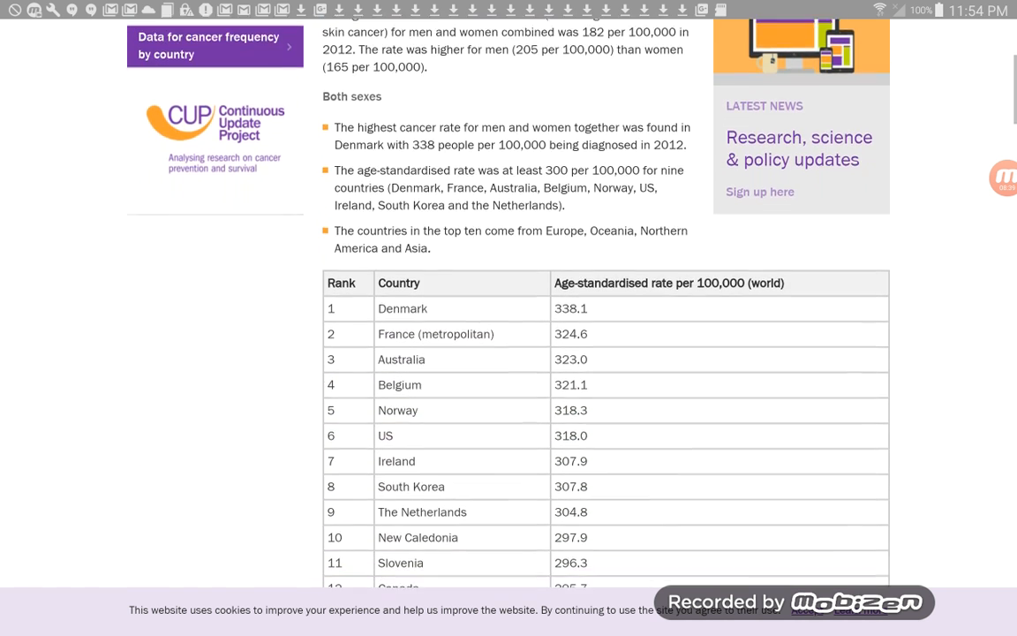
pyautogui.scroll(-3)
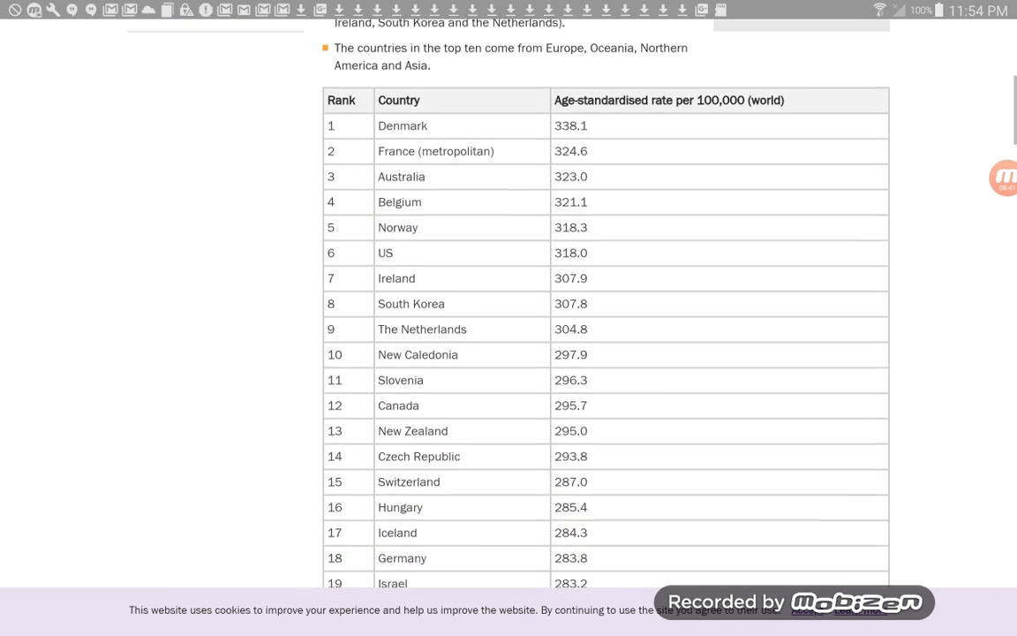
pyautogui.scroll(-3)
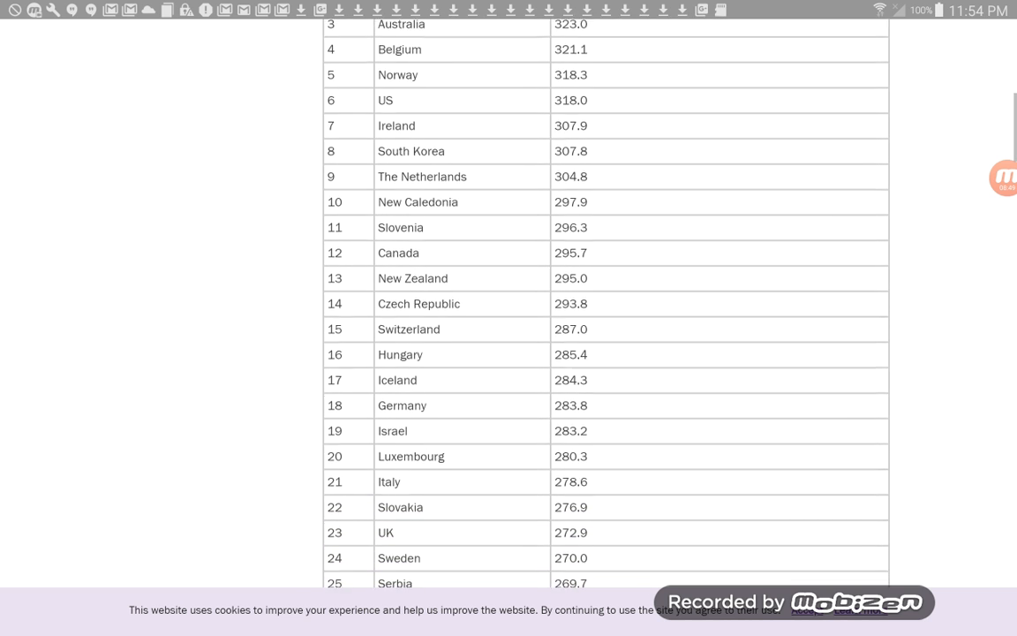
pyautogui.scroll(-3)
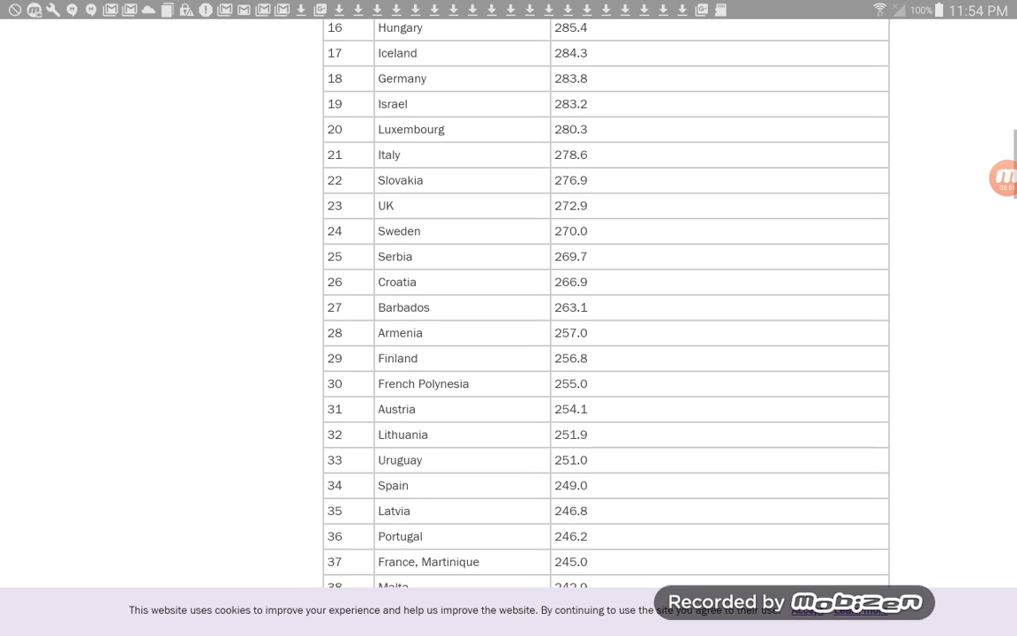
pyautogui.scroll(-3)
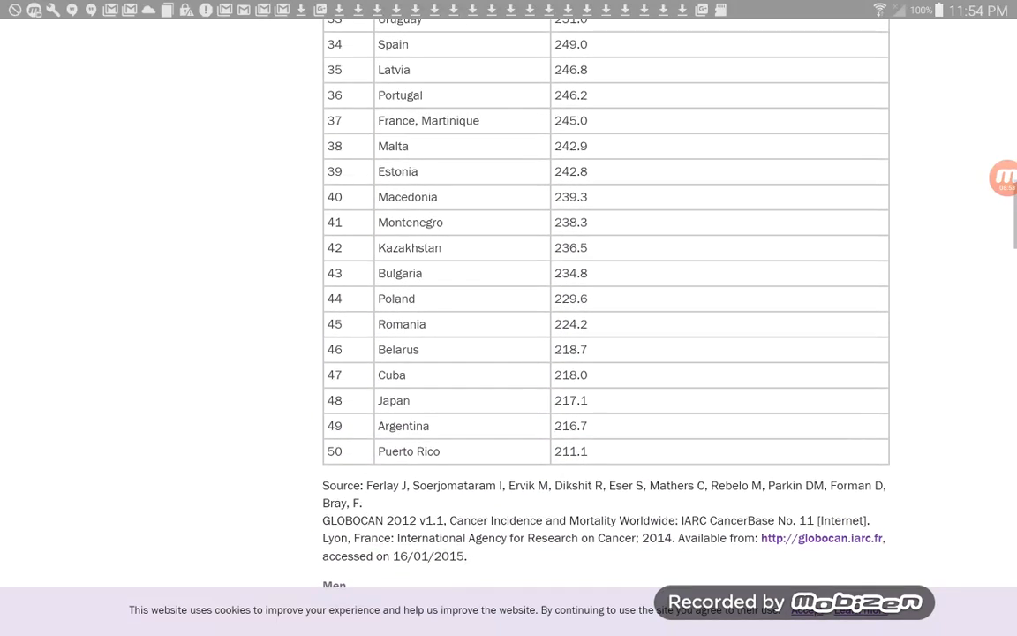
pyautogui.scroll(-3)
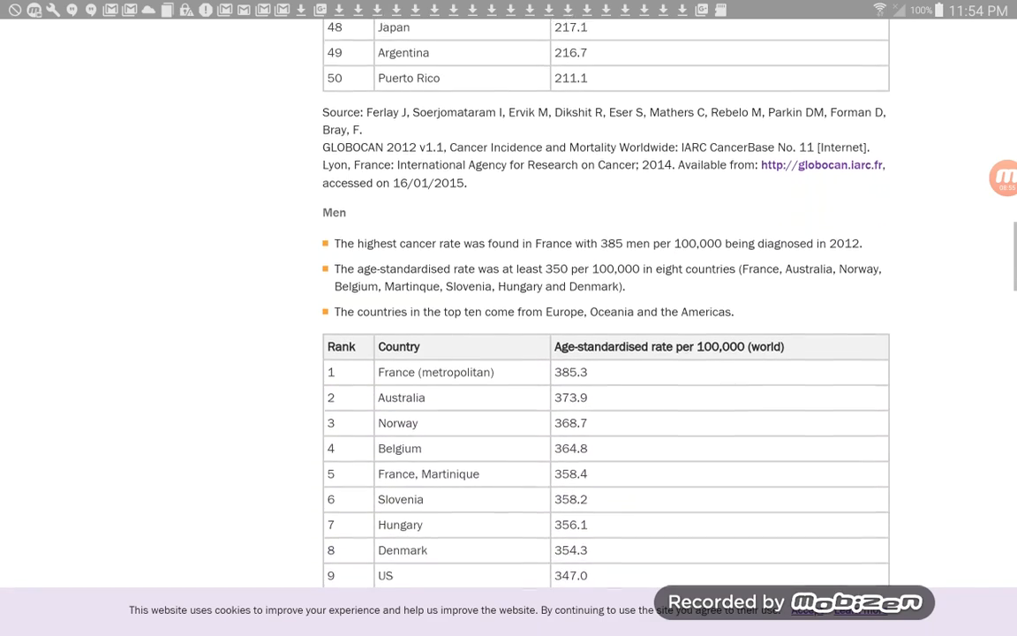
pyautogui.scroll(-3)
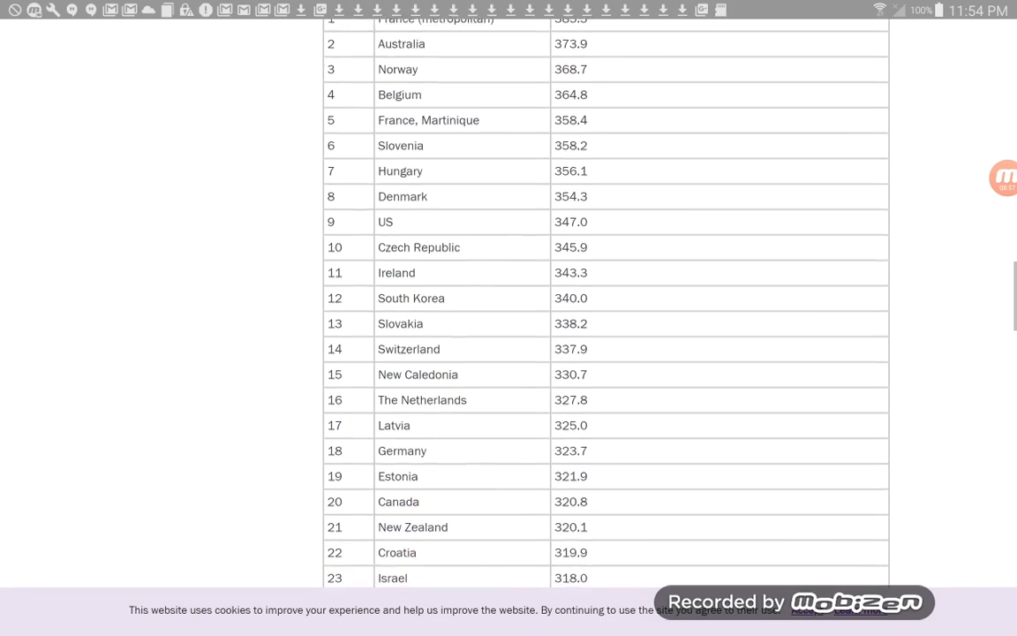
pyautogui.scroll(-3)
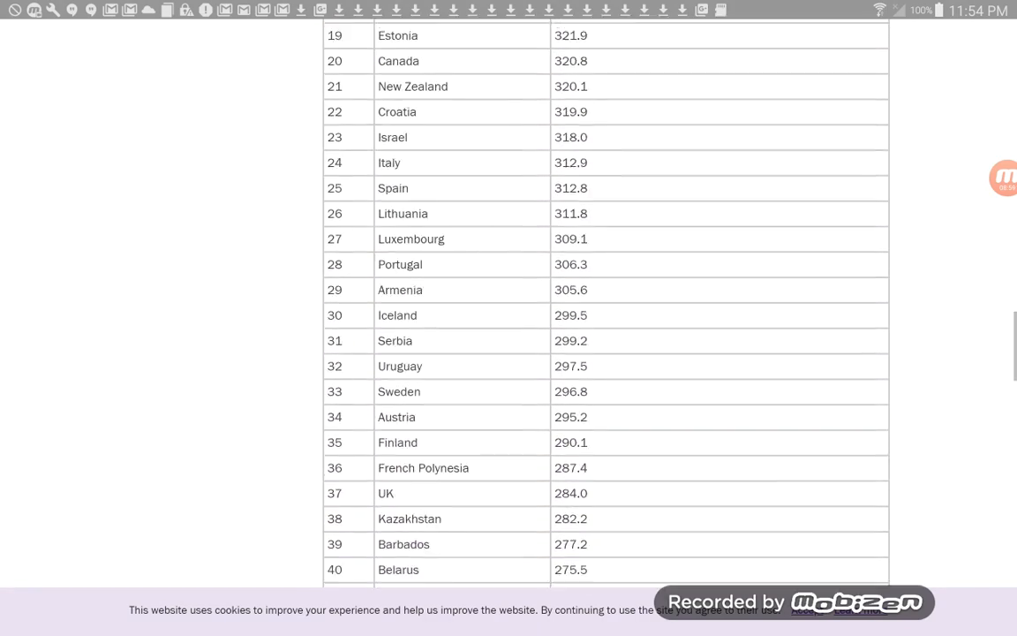
pyautogui.scroll(-3)
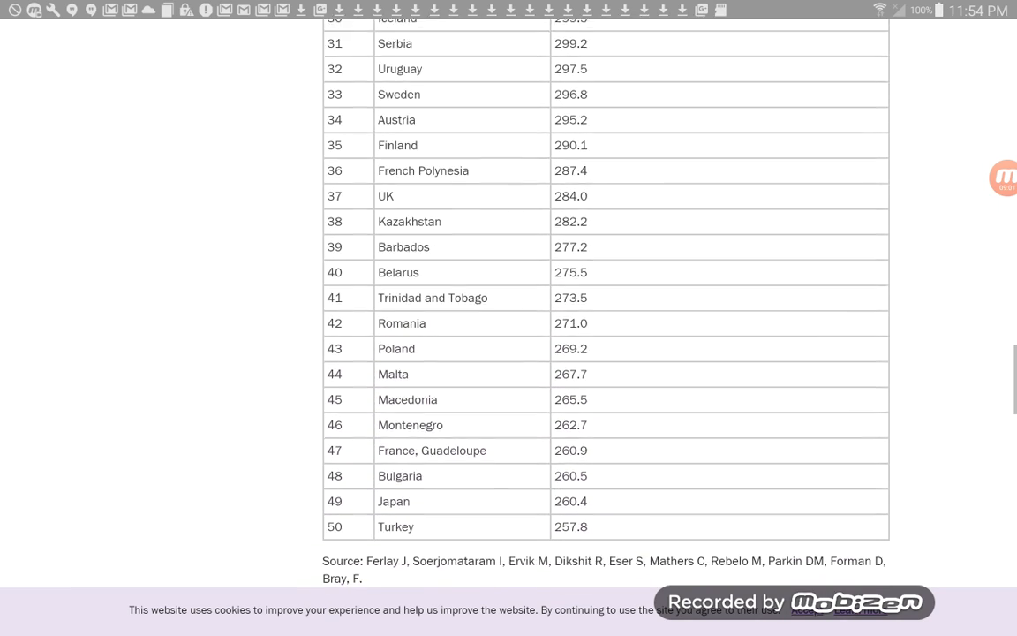
pyautogui.scroll(-3)
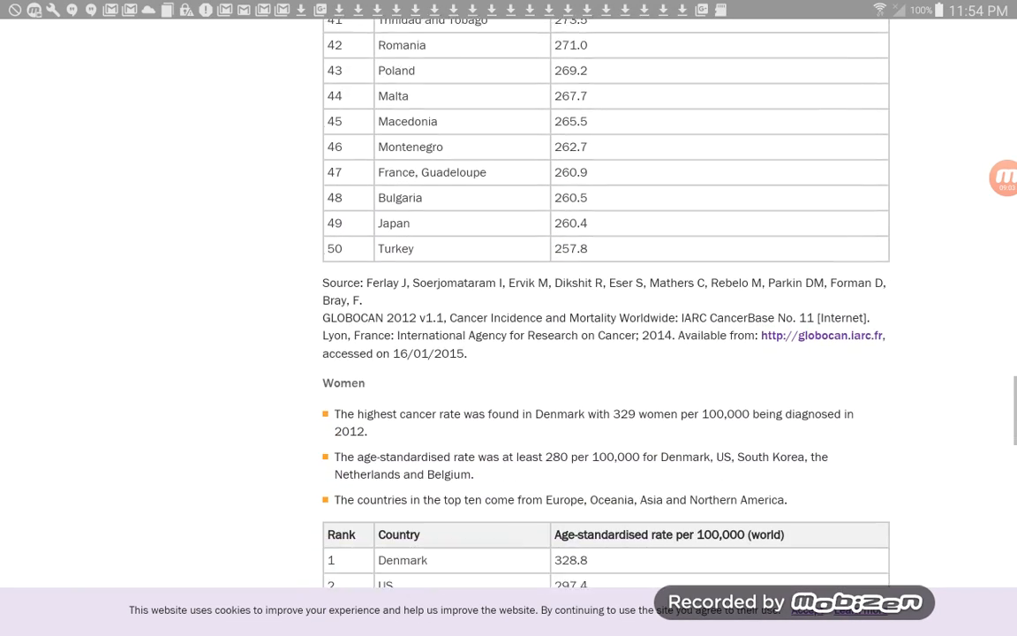
pyautogui.scroll(-3)
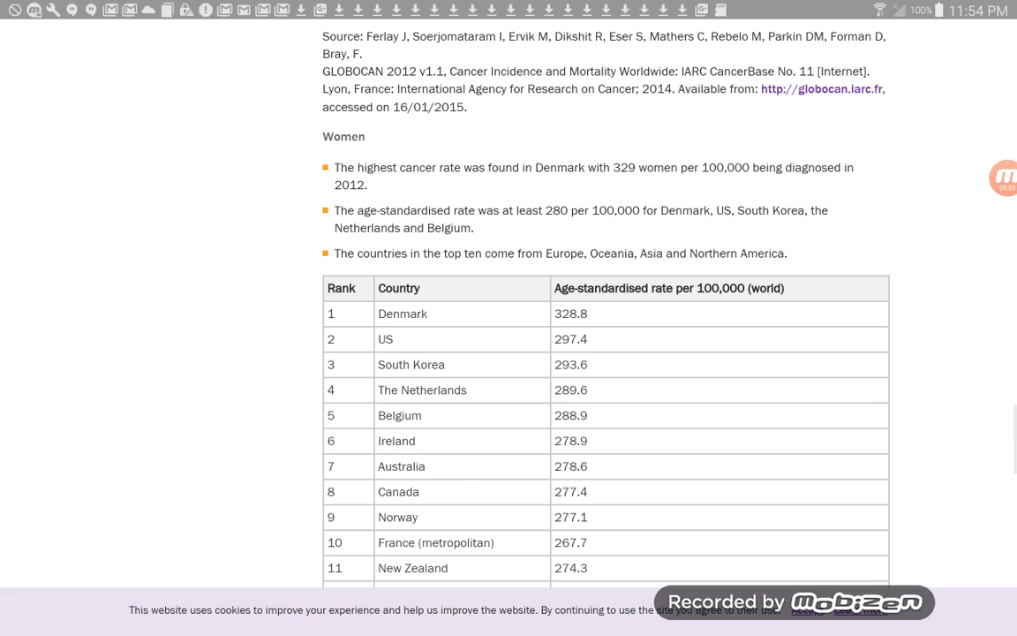
pyautogui.scroll(-3)
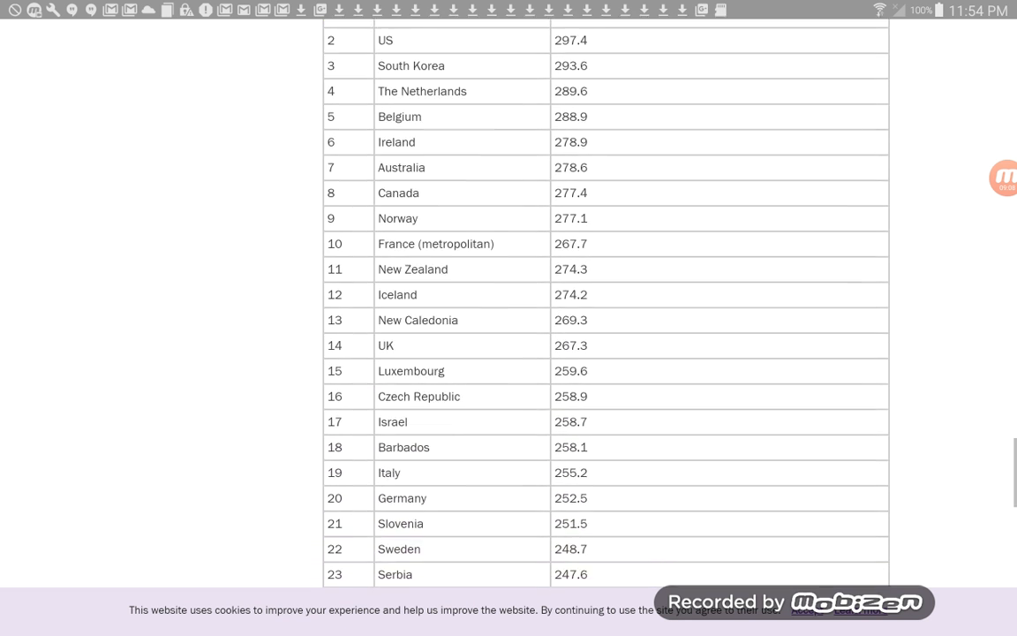
pyautogui.scroll(-3)
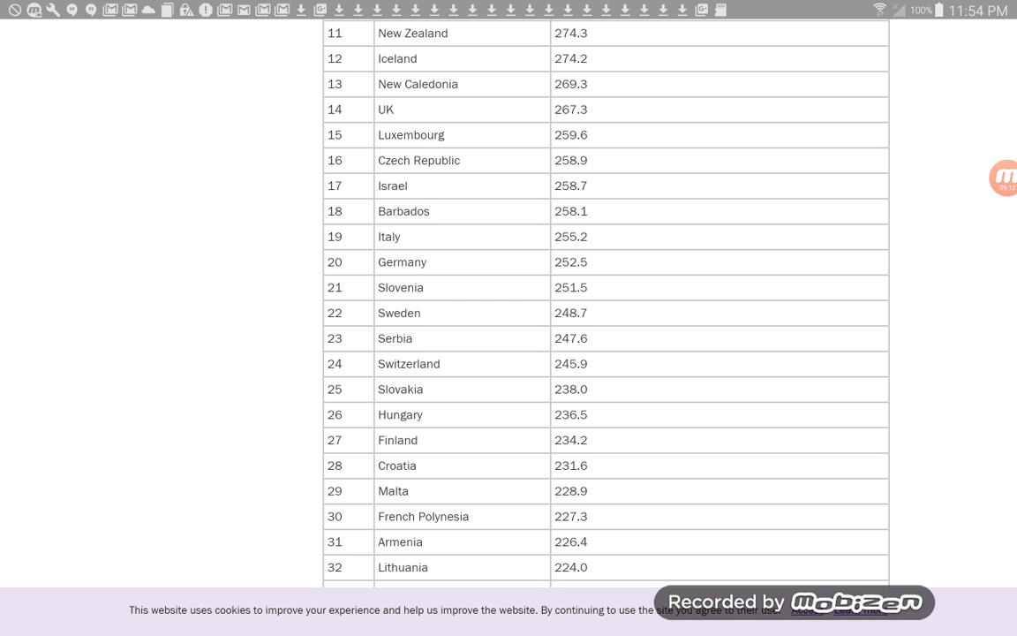
pyautogui.scroll(-3)
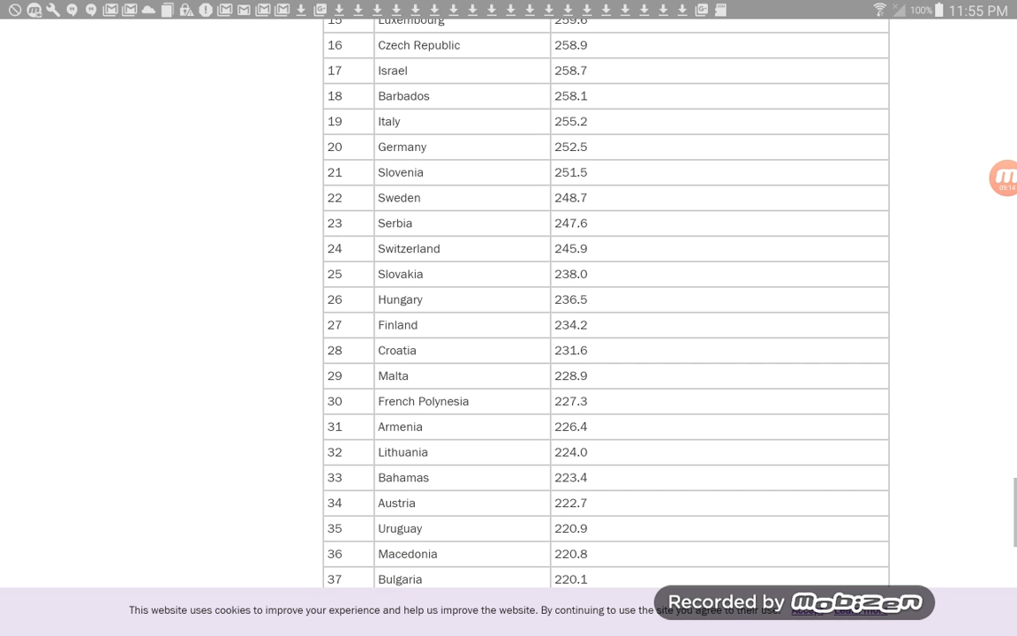
pyautogui.scroll(-3)
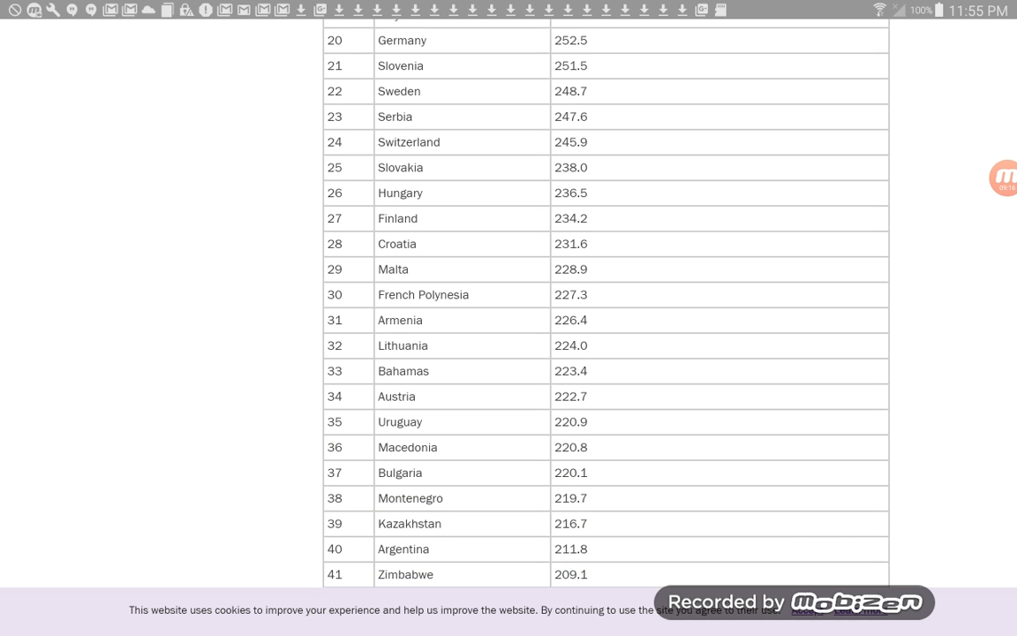
pyautogui.scroll(-3)
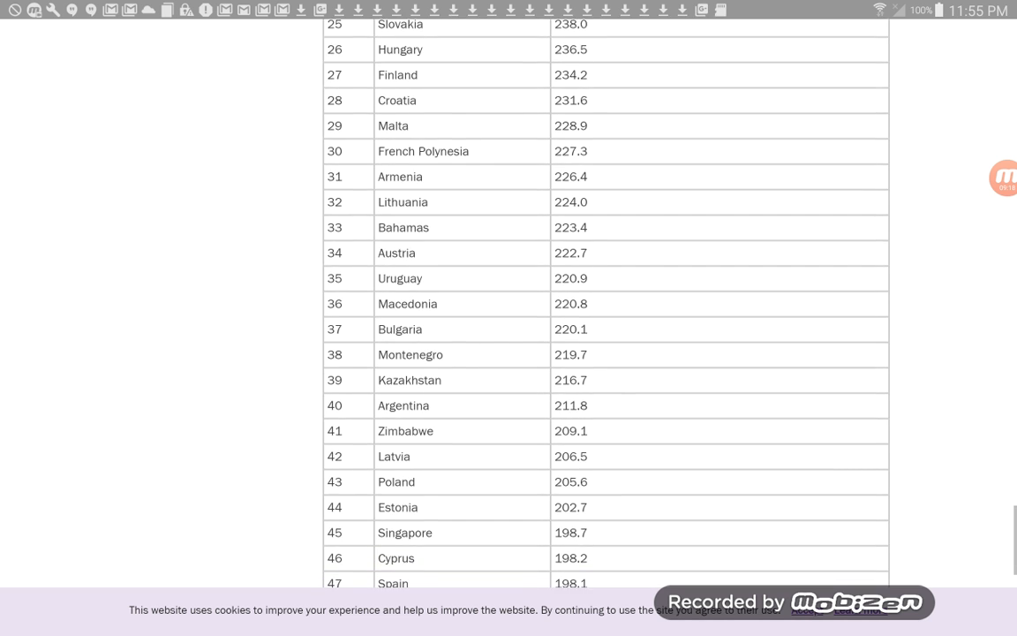
pyautogui.scroll(3)
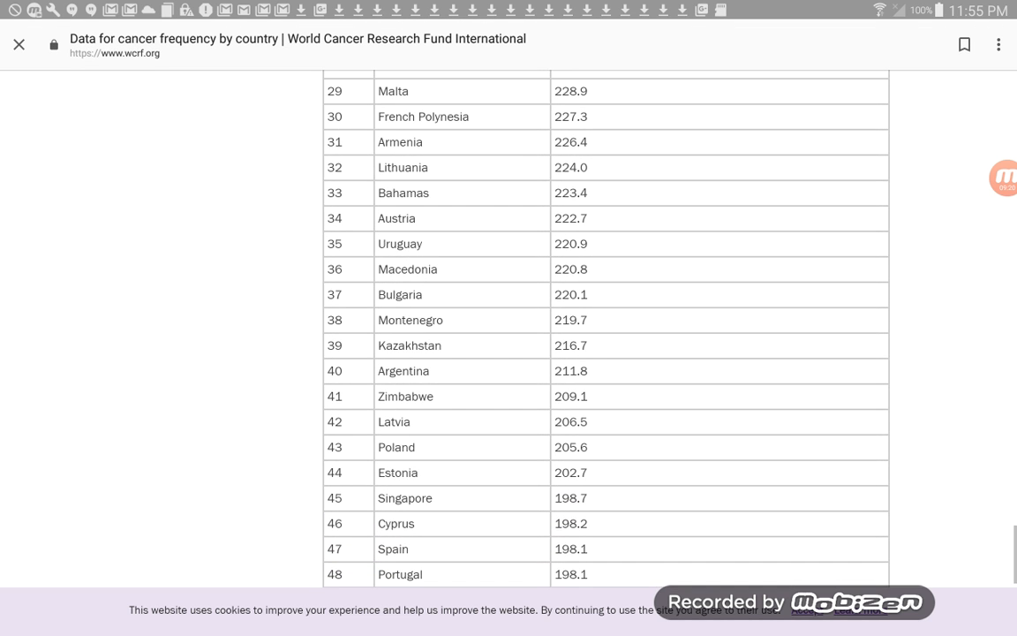
pyautogui.scroll(3)
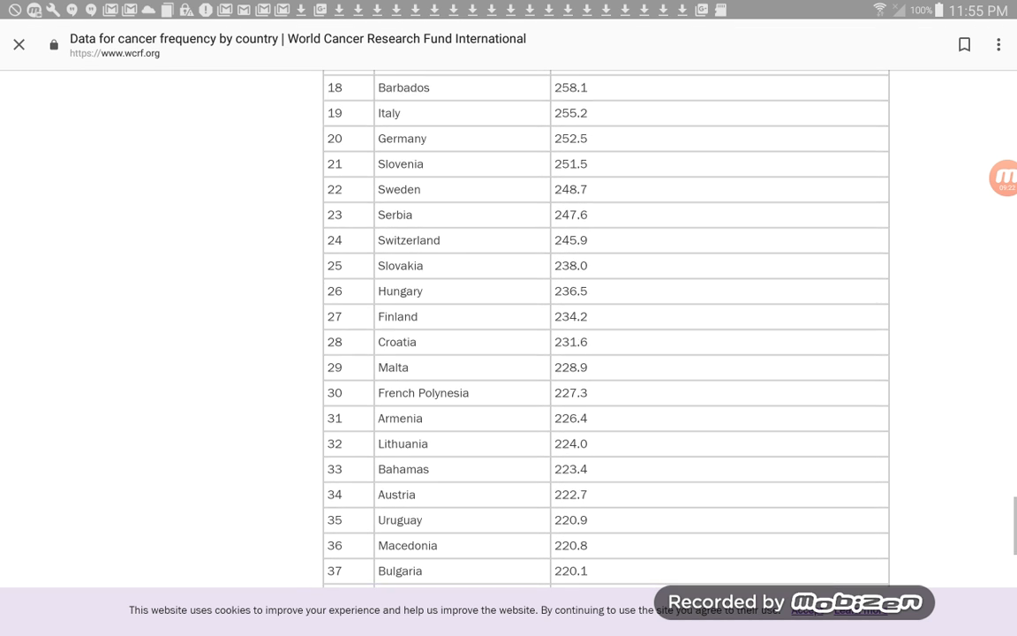
pyautogui.scroll(3)
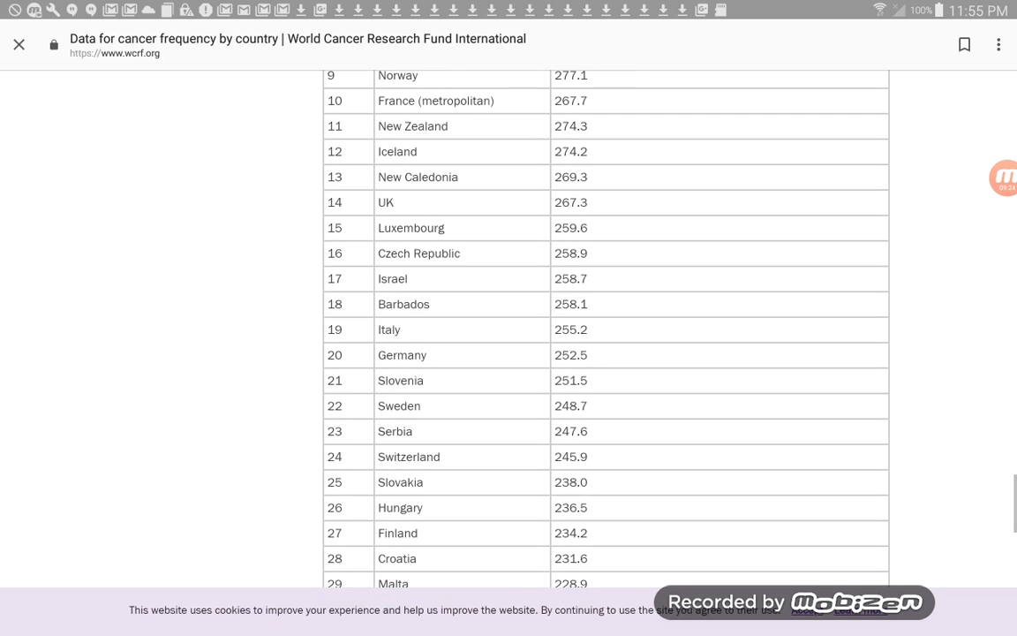
pyautogui.scroll(3)
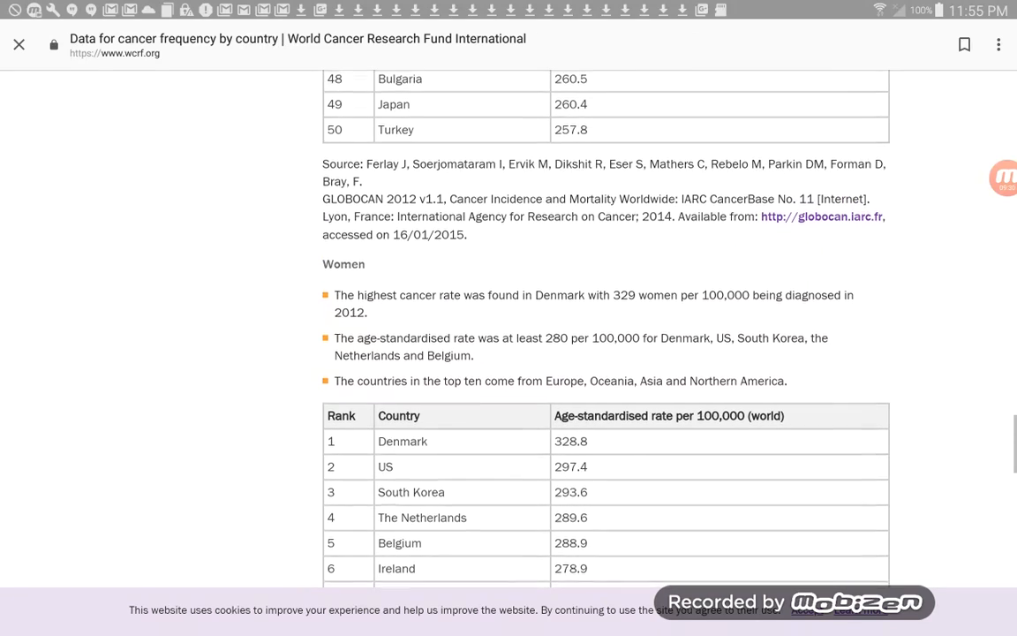
pyautogui.scroll(3)
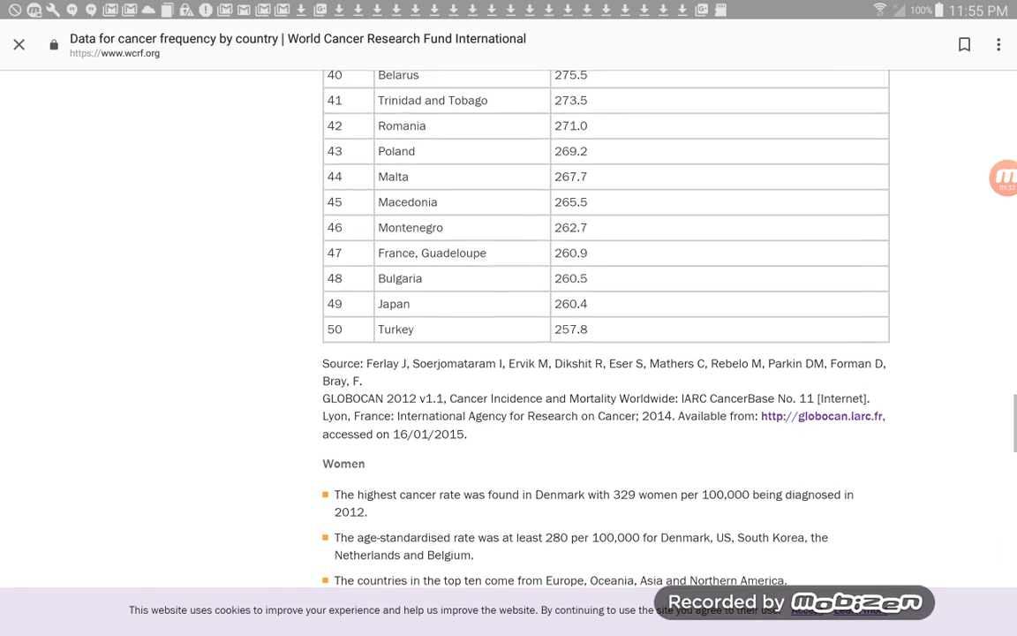
pyautogui.scroll(3)
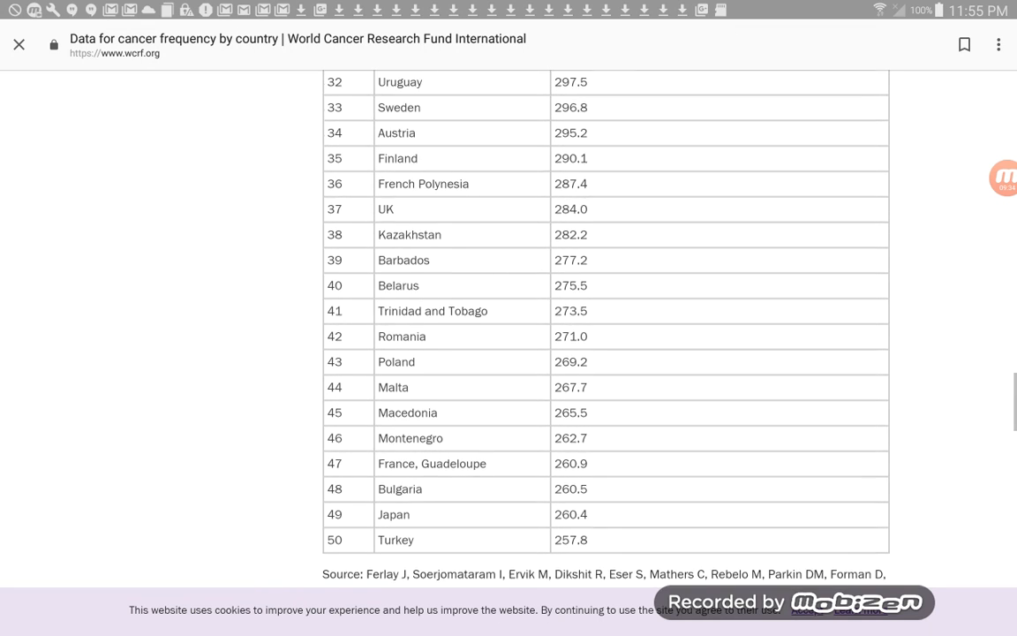
pyautogui.scroll(3)
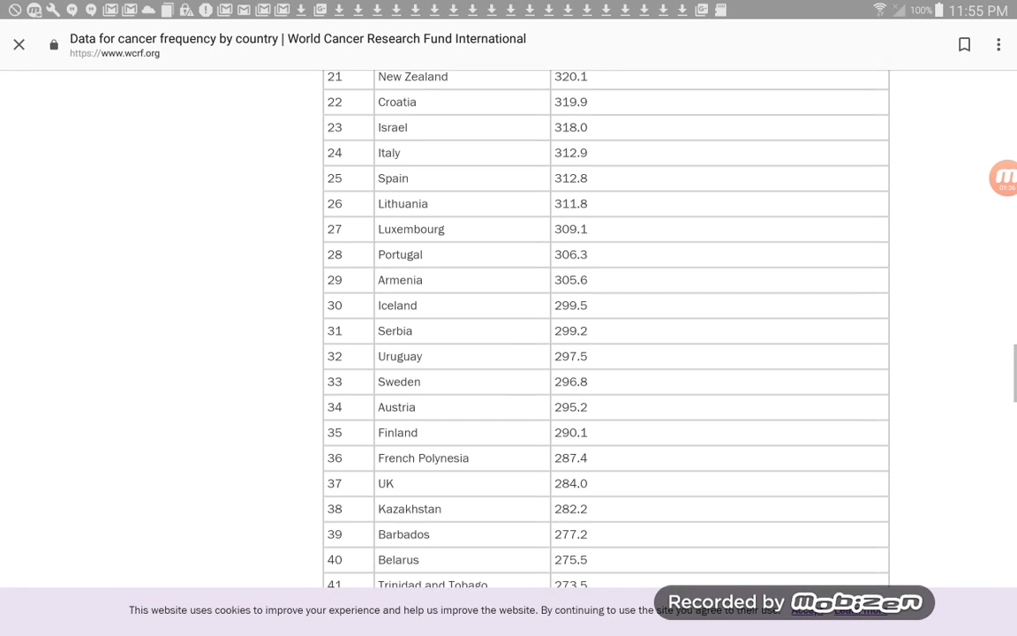
pyautogui.scroll(3)
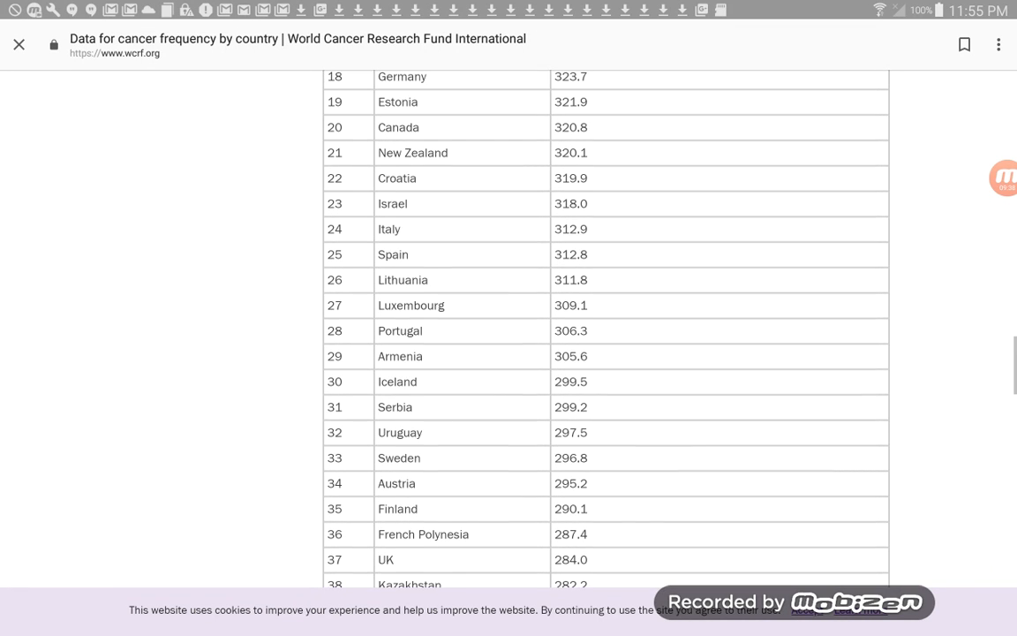
pyautogui.scroll(3)
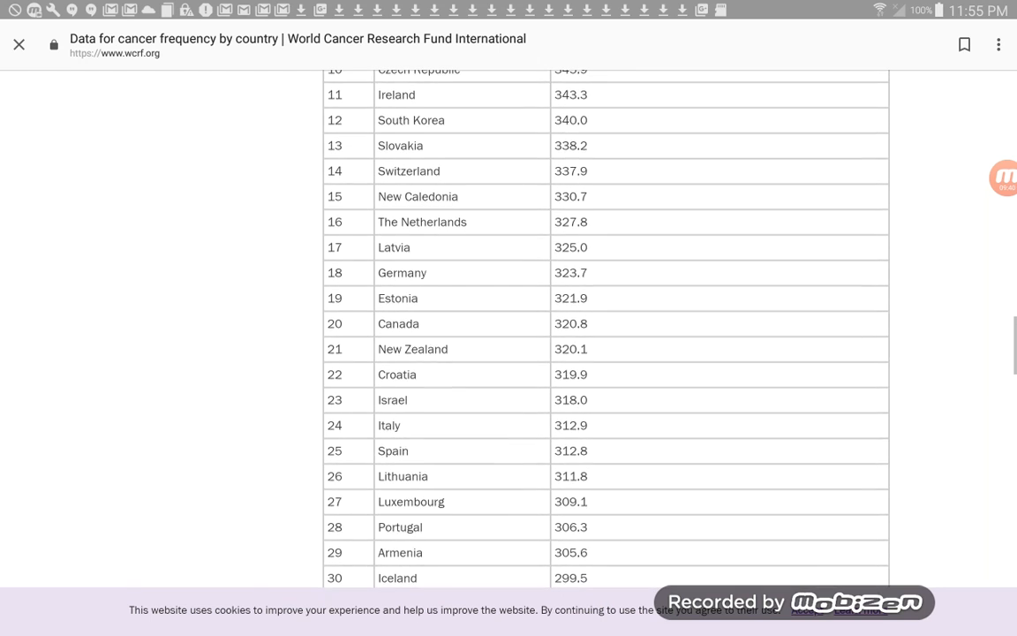
pyautogui.scroll(3)
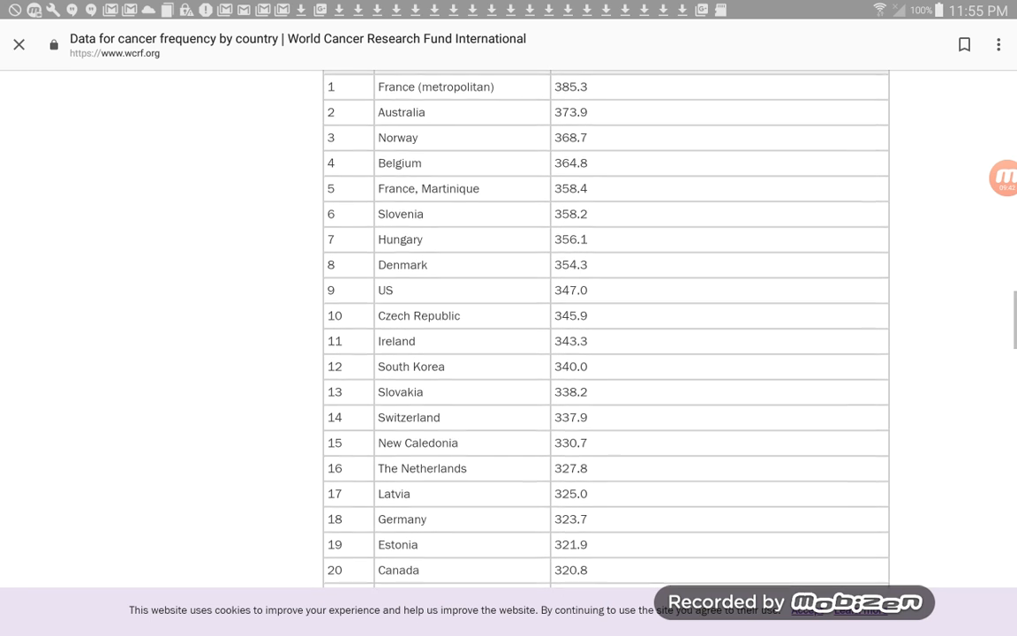
pyautogui.scroll(3)
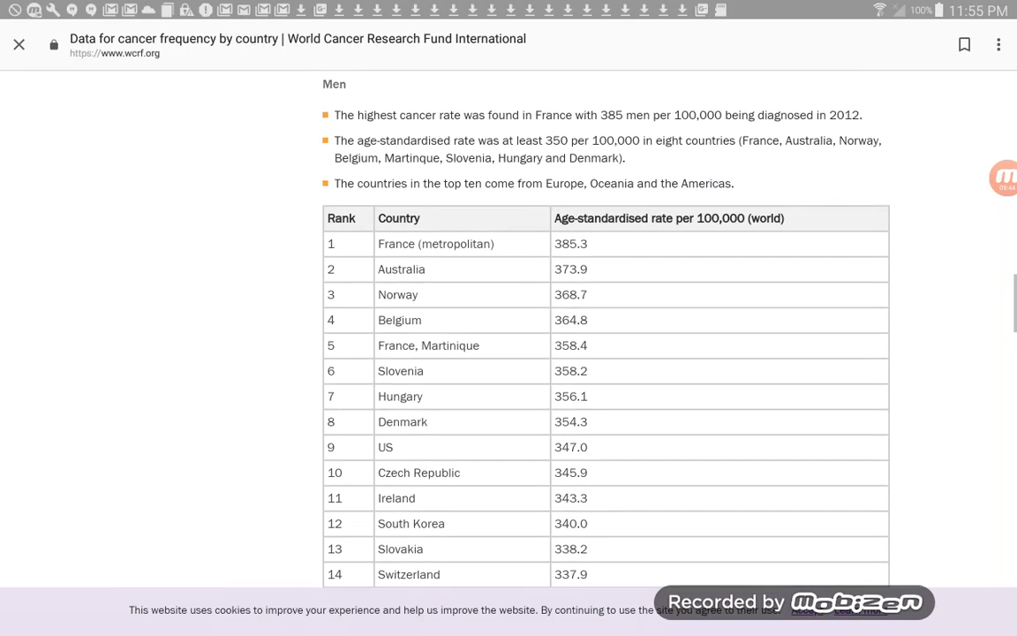
pyautogui.scroll(3)
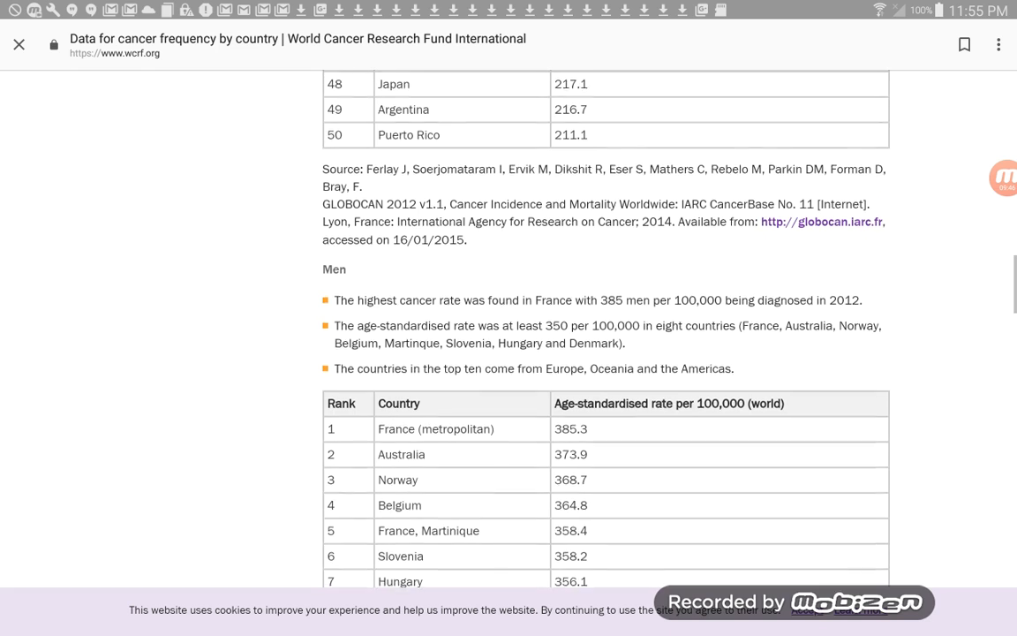
pyautogui.scroll(3)
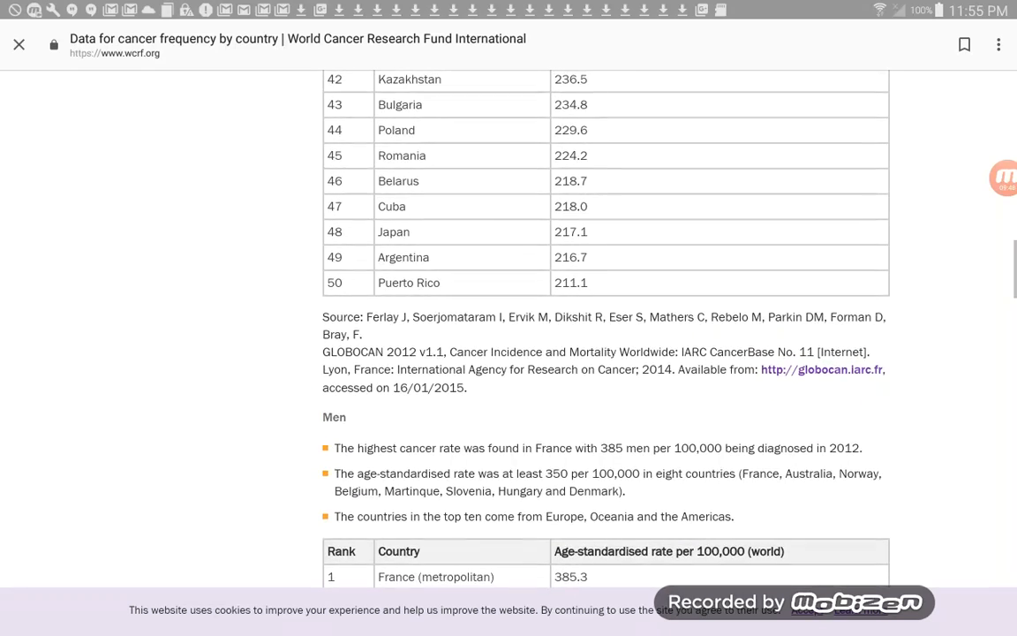
pyautogui.scroll(3)
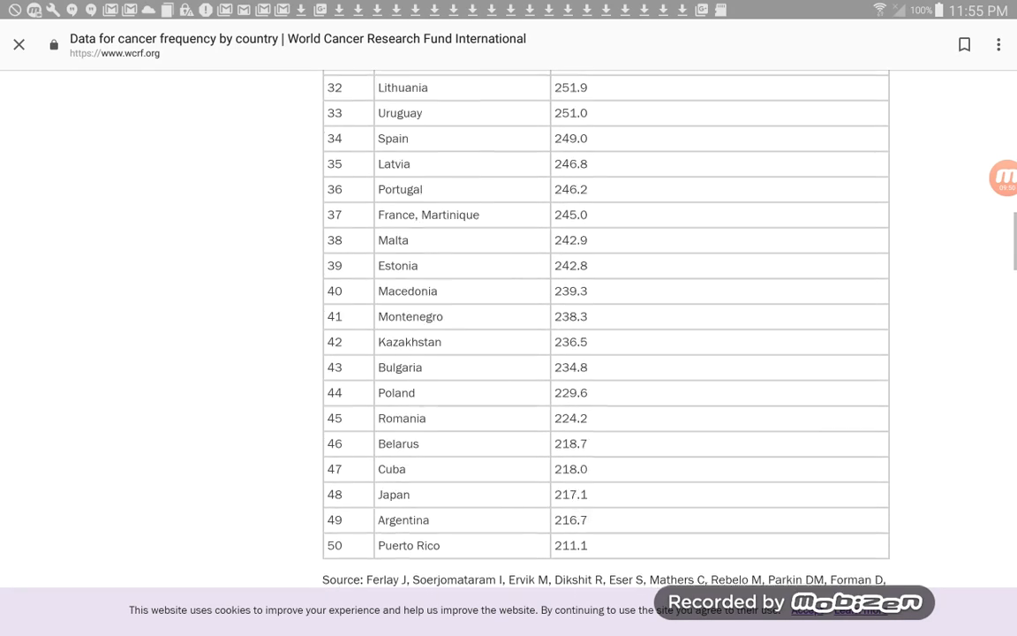
pyautogui.scroll(3)
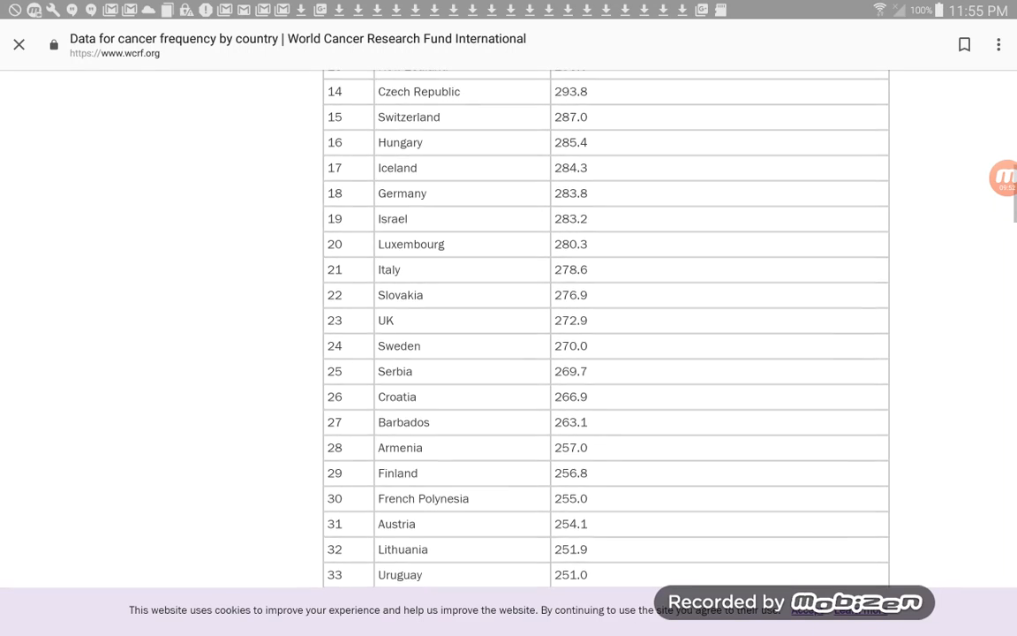
pyautogui.scroll(3)
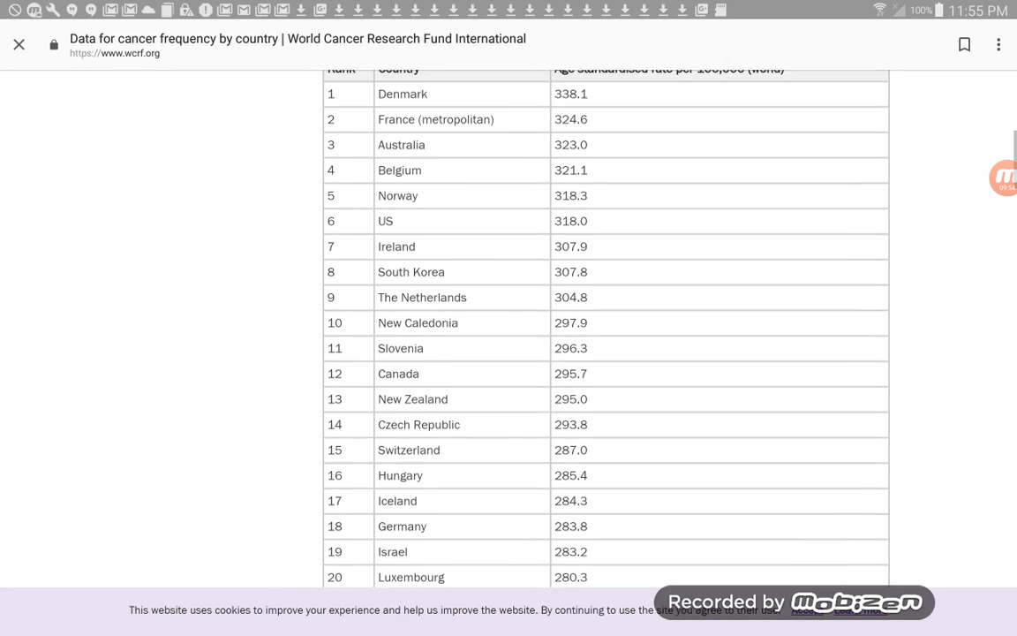
pyautogui.scroll(3)
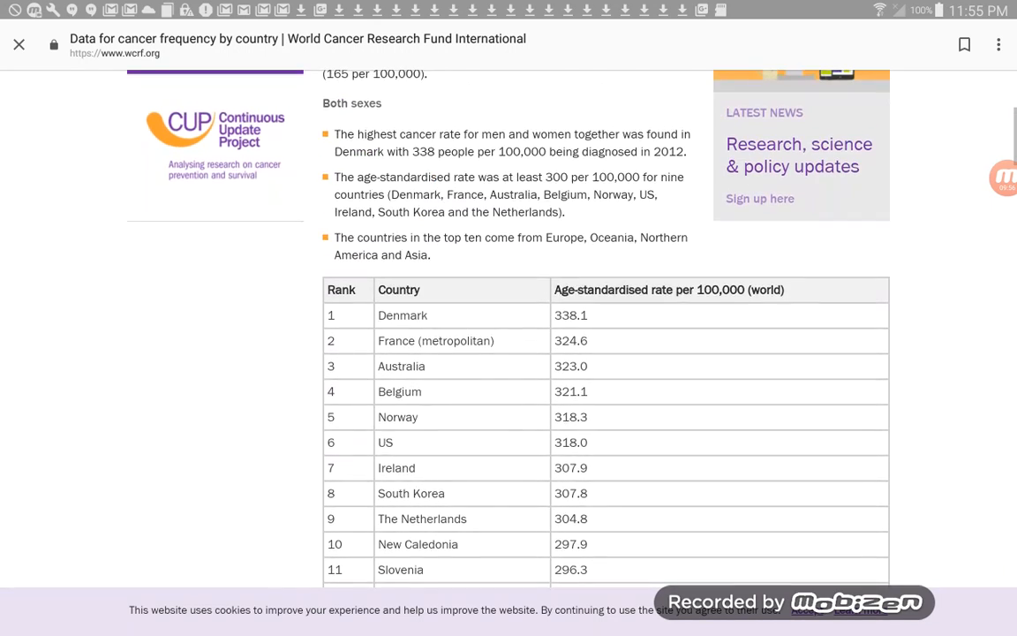
pyautogui.scroll(3)
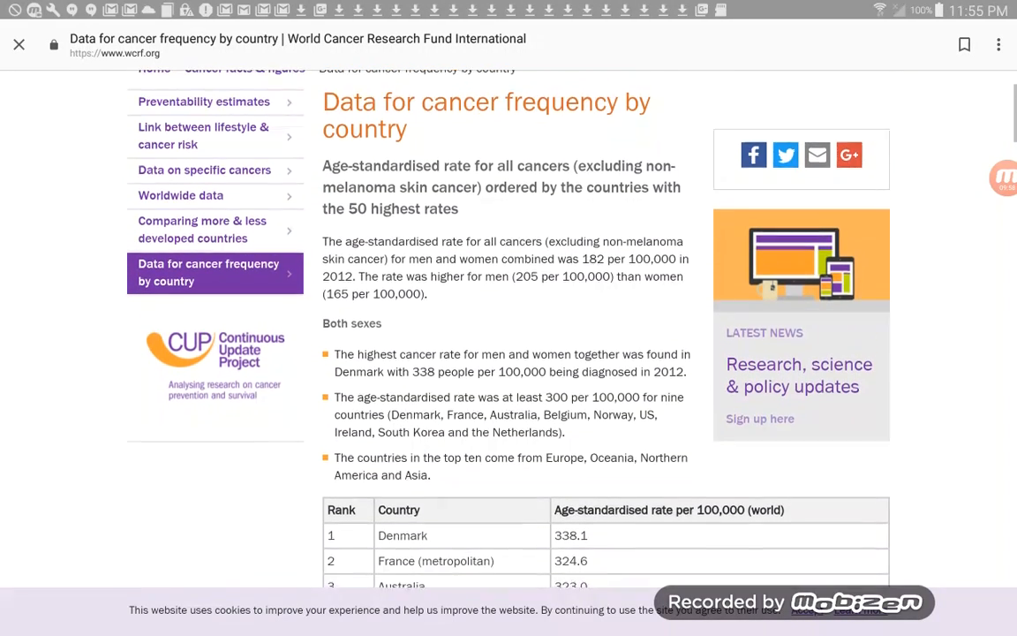
pyautogui.scroll(3)
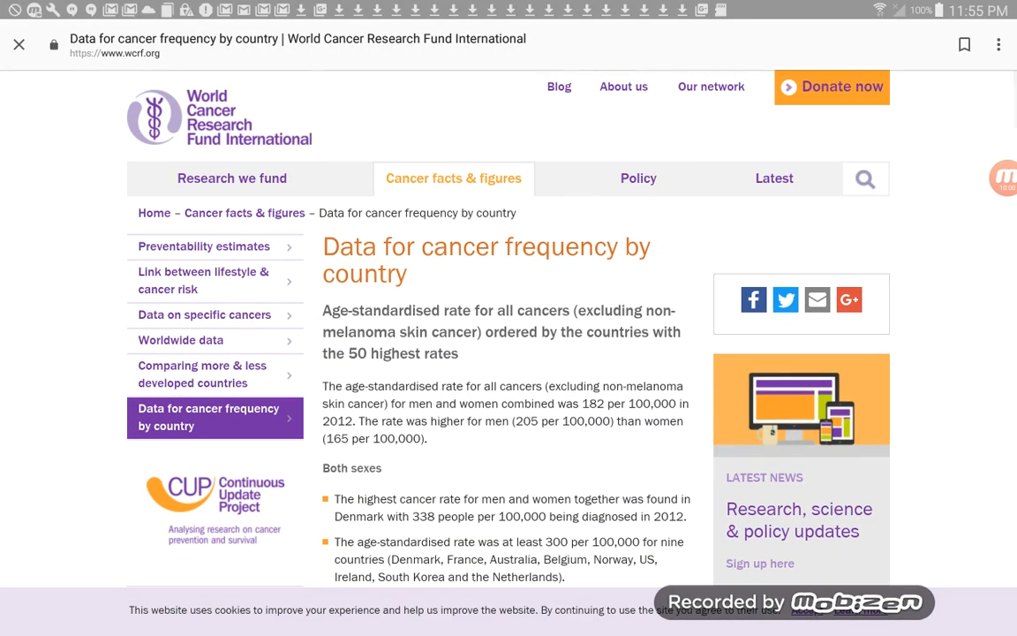